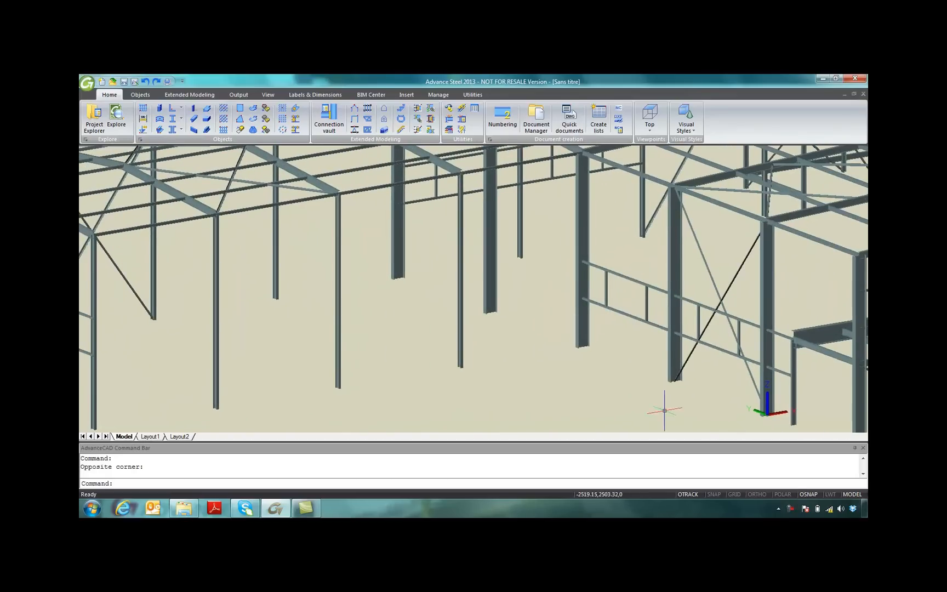
Confirm the OSNAP drafting settings so object snapping stays on.
{"action": "right_click", "coordinate": [809, 494]}
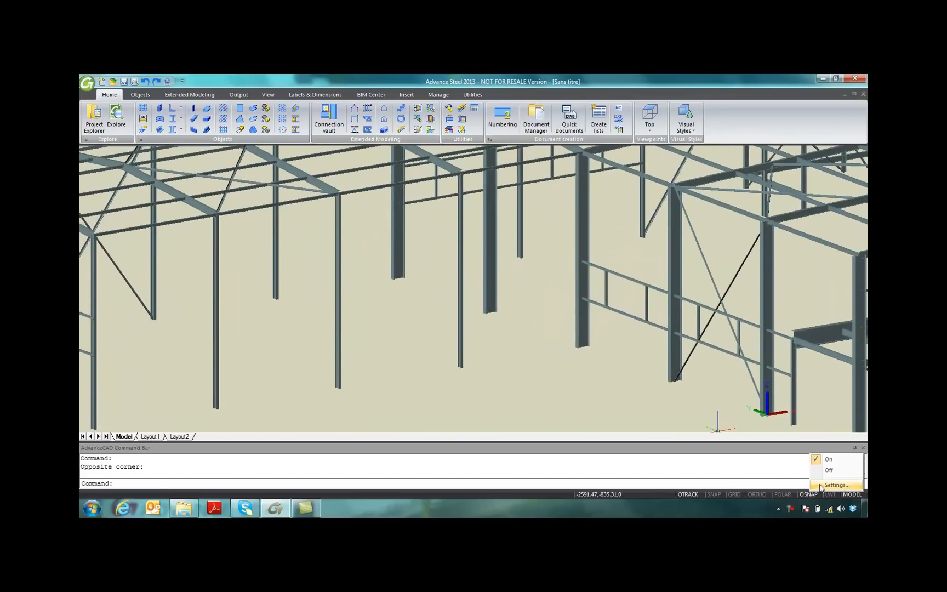
{"action": "left_click", "coordinate": [836, 484]}
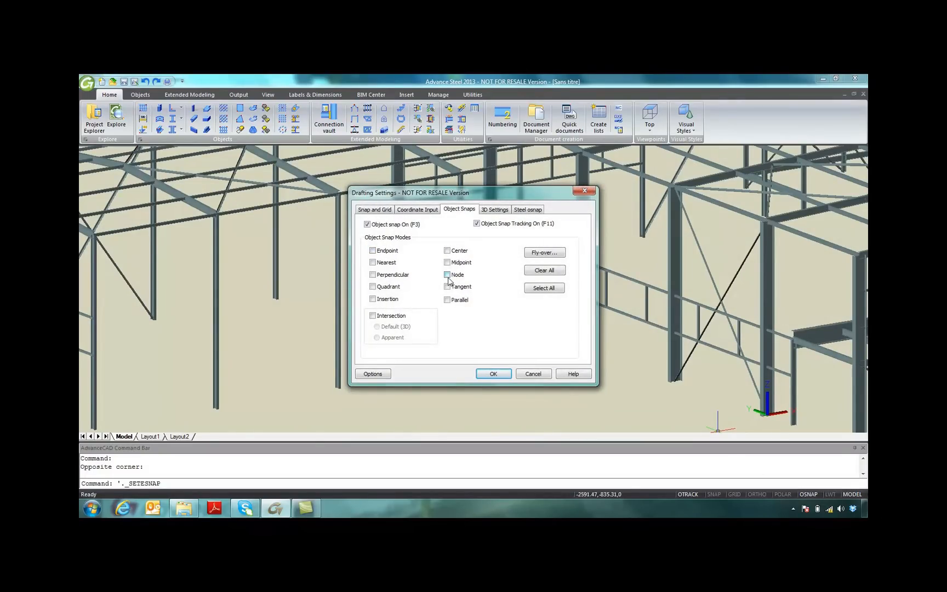
{"action": "left_click", "coordinate": [493, 374]}
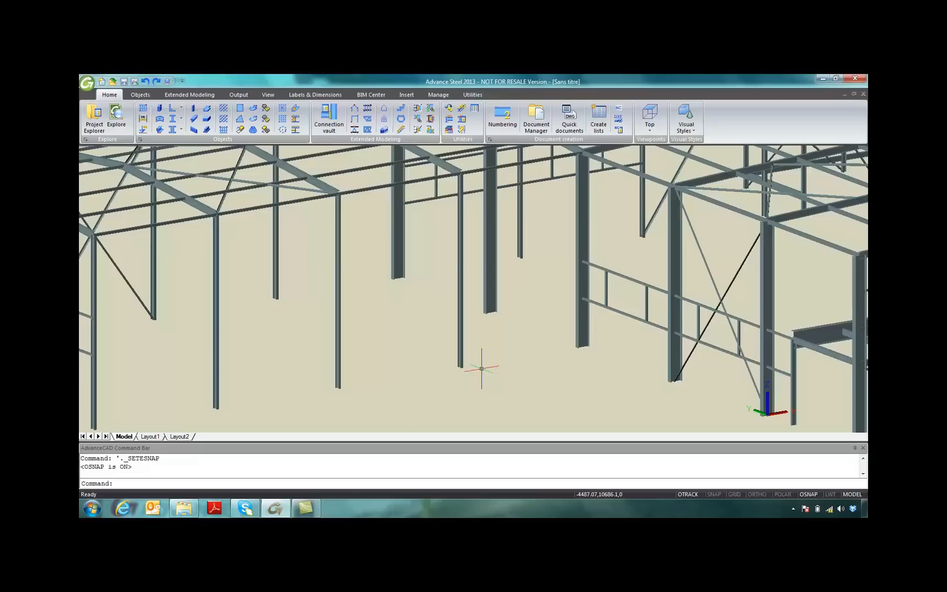
Draw an angle-section member between the two column points as the brace axis.
{"action": "left_click", "coordinate": [179, 107]}
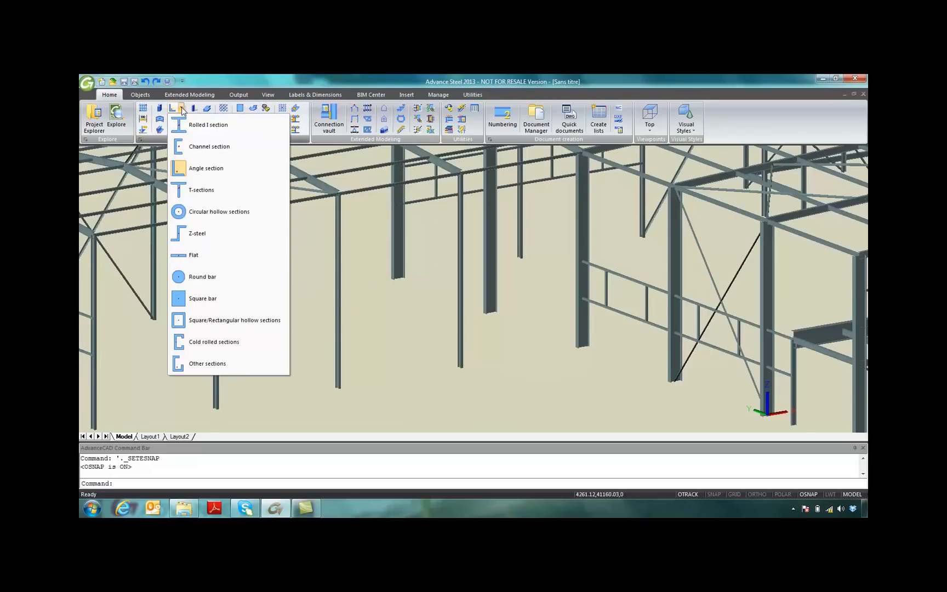
{"action": "mouse_move", "coordinate": [205, 169]}
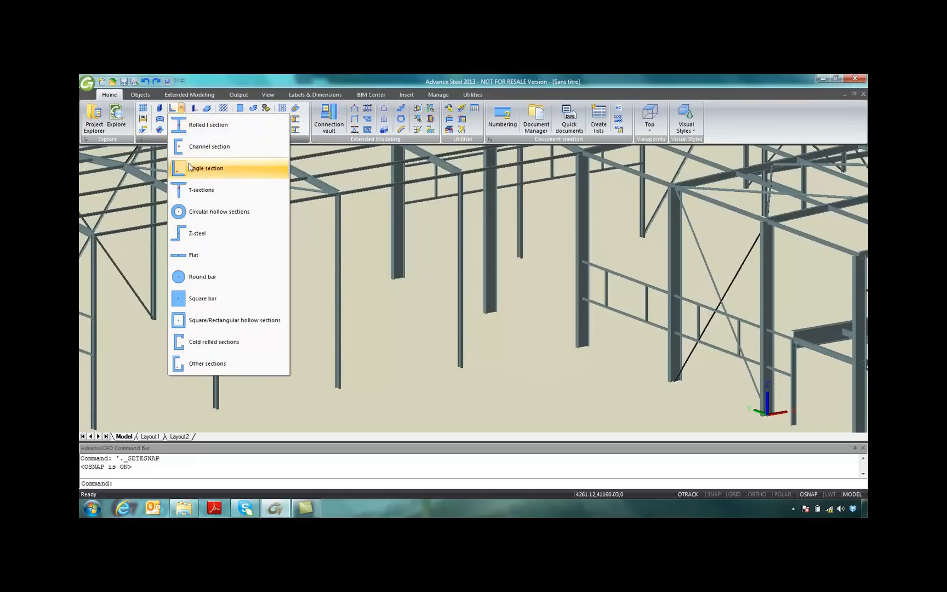
{"action": "left_click", "coordinate": [206, 169]}
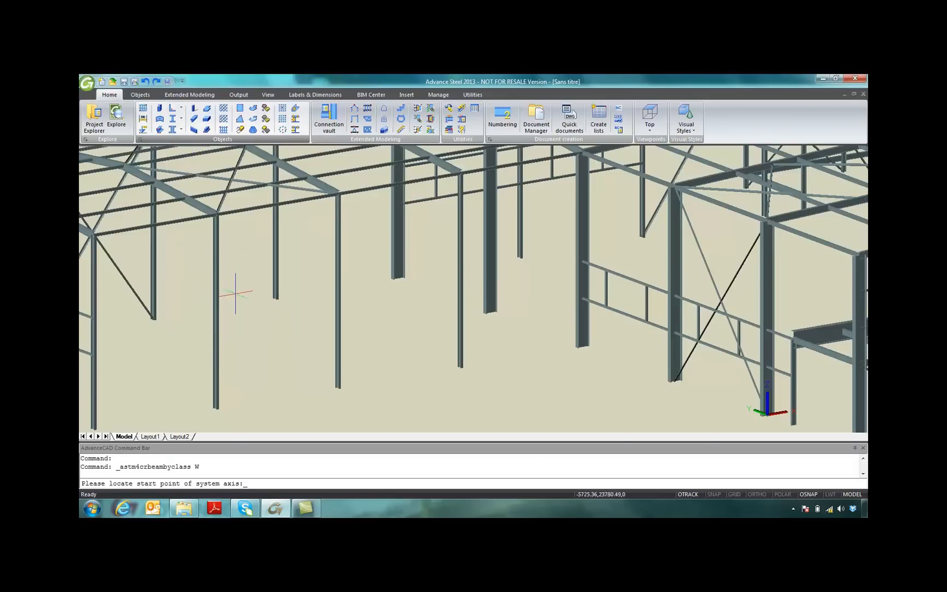
{"action": "left_click", "coordinate": [277, 312]}
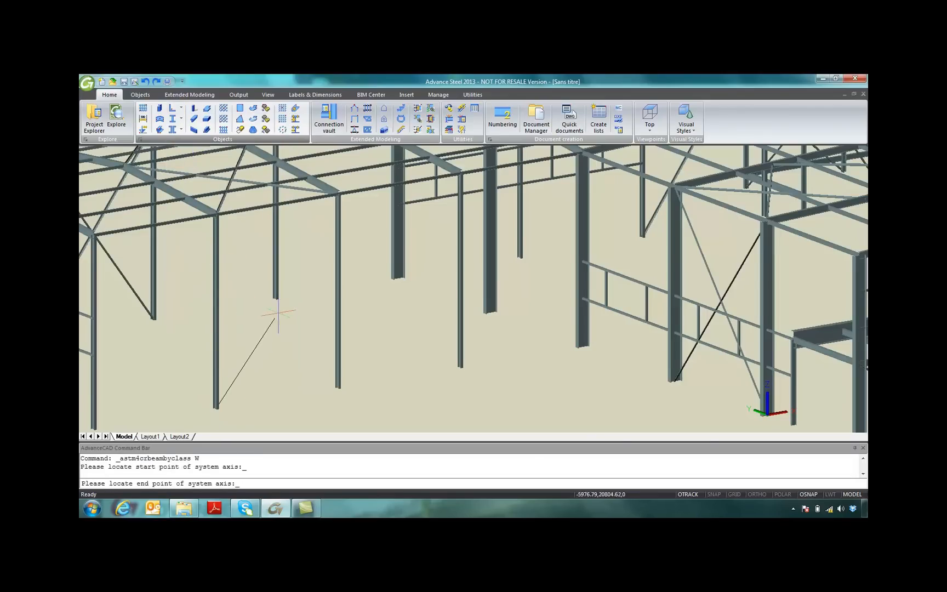
{"action": "left_click", "coordinate": [333, 195]}
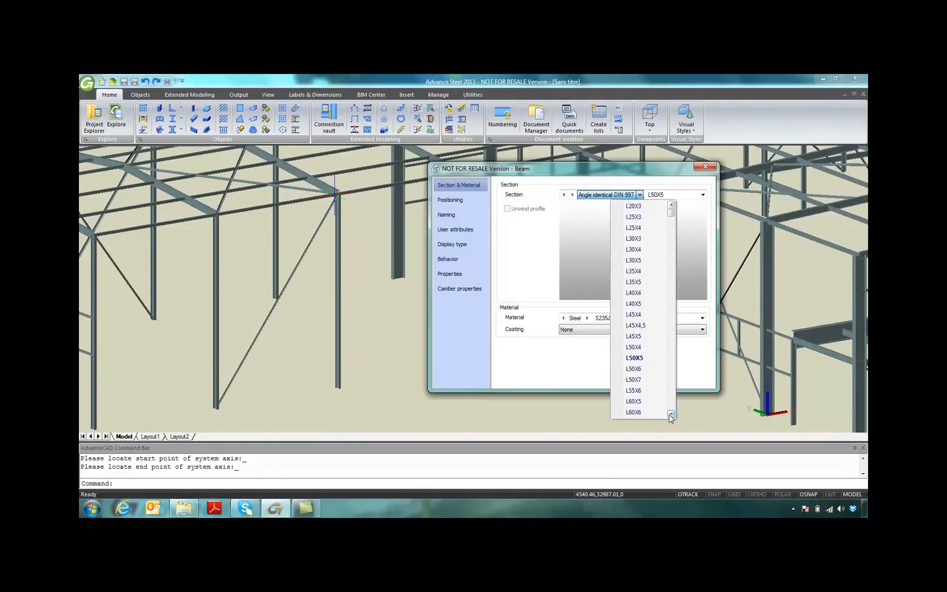
Set the new brace to an L70X7 angle section in the Beam properties.
{"action": "scroll", "scroll_direction": "down", "scroll_amount": 3}
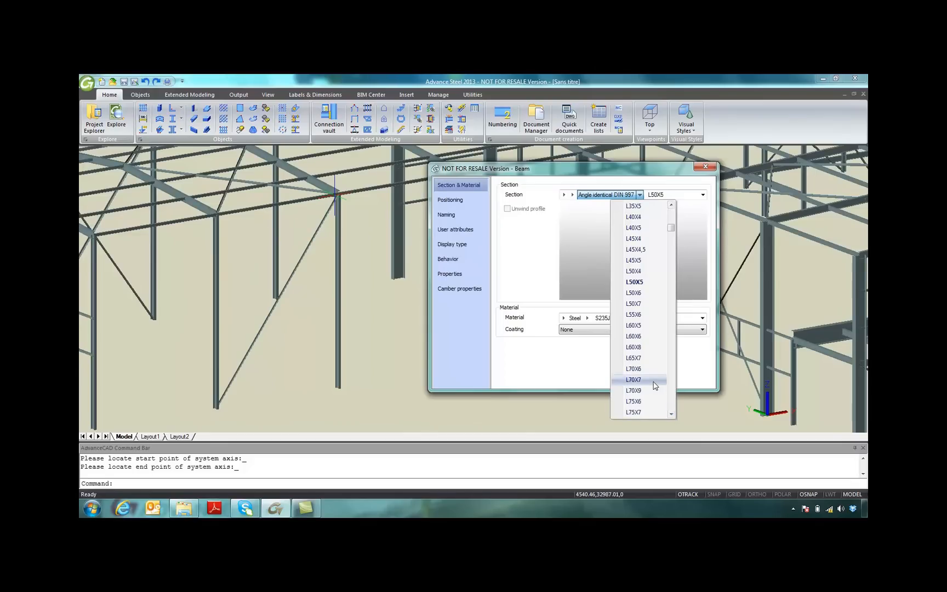
{"action": "left_click", "coordinate": [633, 379]}
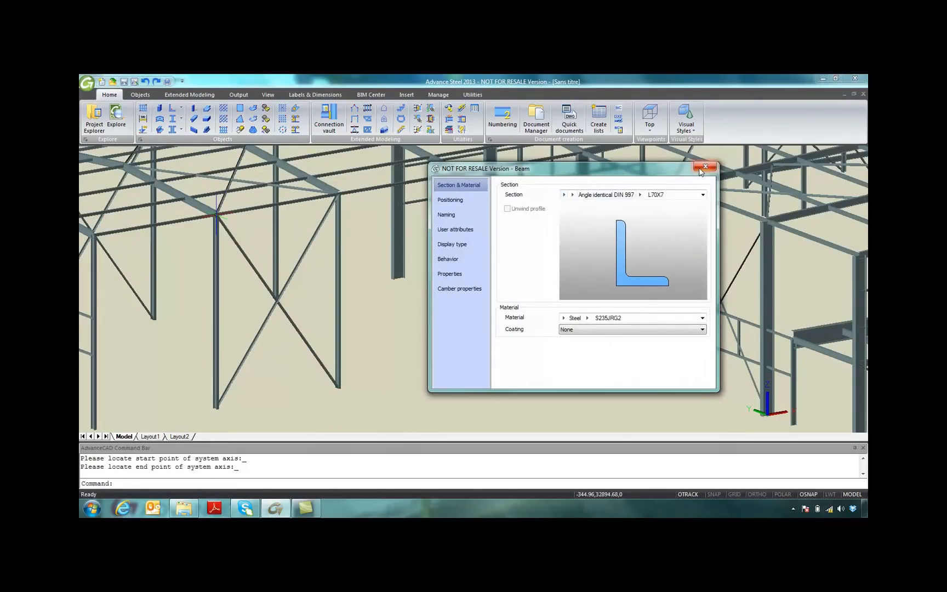
{"action": "left_click", "coordinate": [706, 166]}
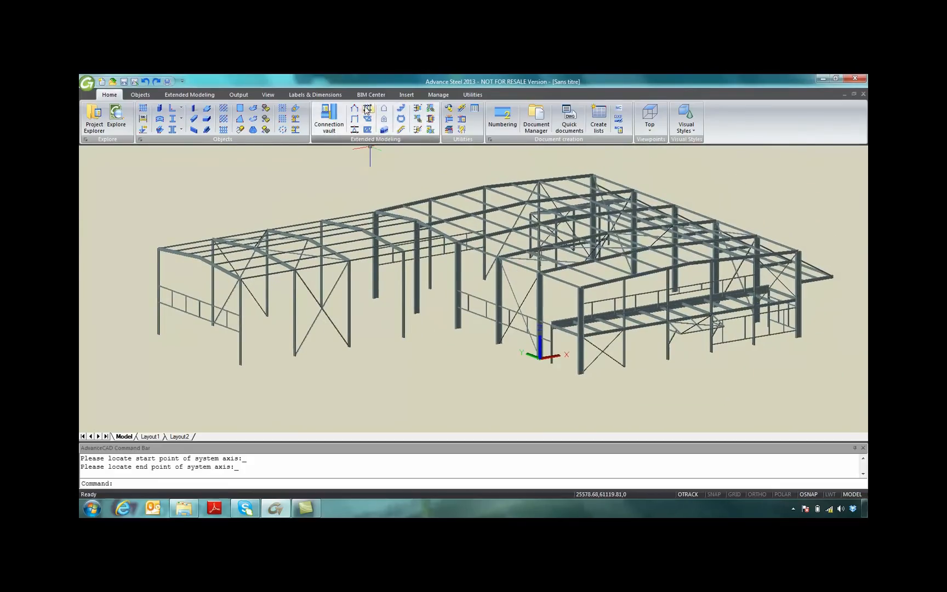
Export the model via GRAITEC BIM export as Steel building.gtcx.
{"action": "left_click", "coordinate": [371, 94]}
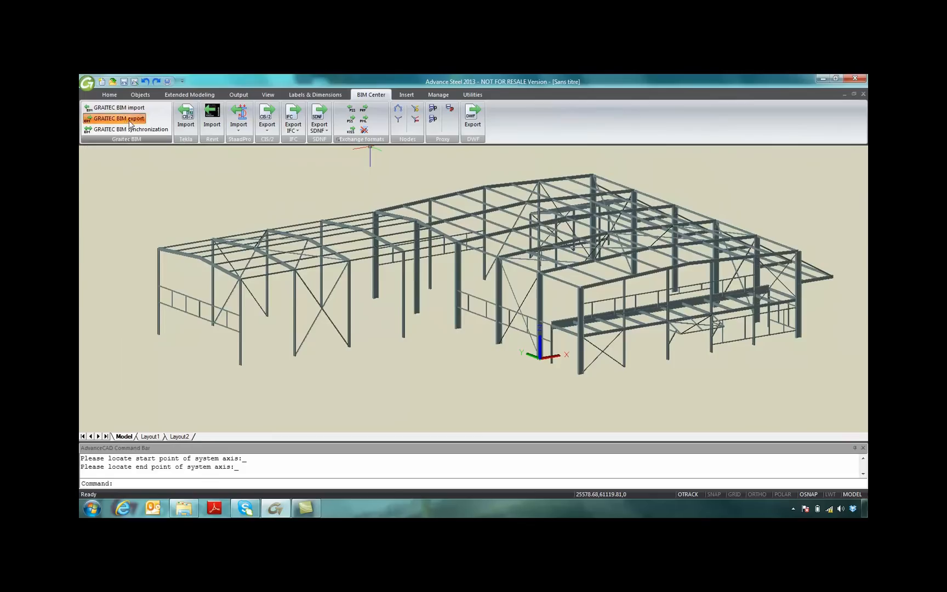
{"action": "left_click", "coordinate": [117, 119]}
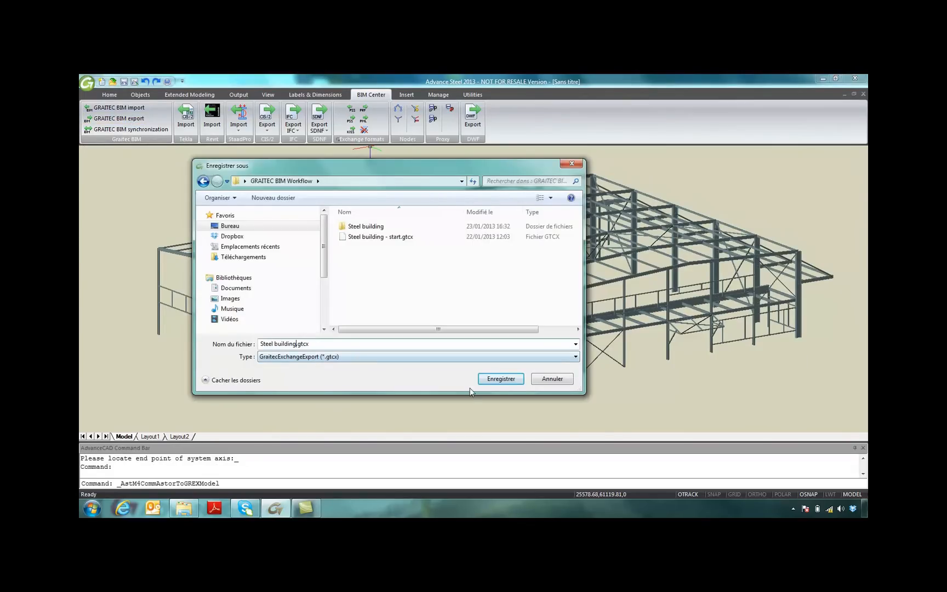
{"action": "left_click", "coordinate": [499, 380]}
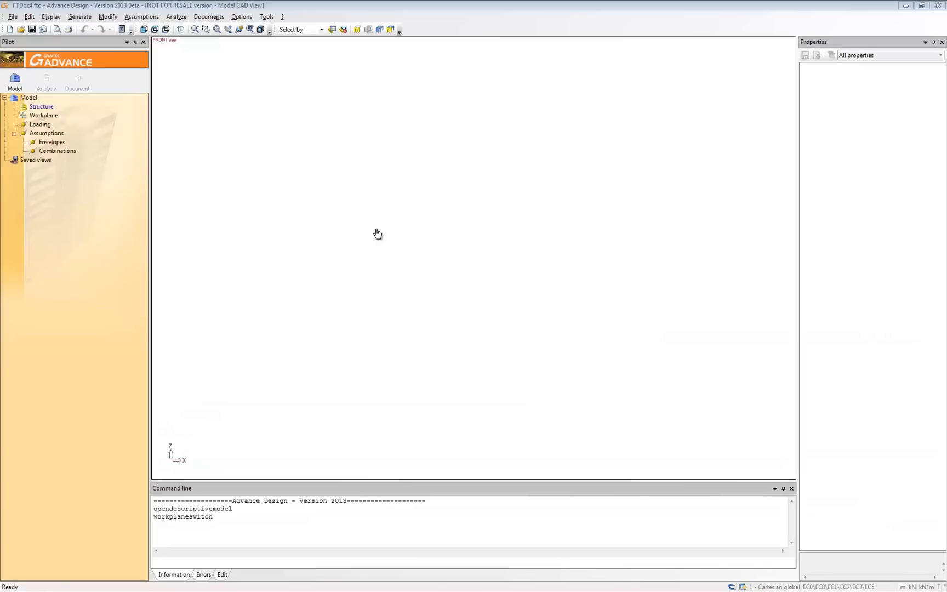
Import Steel building.gtcx as a Graitec Exchange Archive into Advance Design.
{"action": "left_click", "coordinate": [11, 18]}
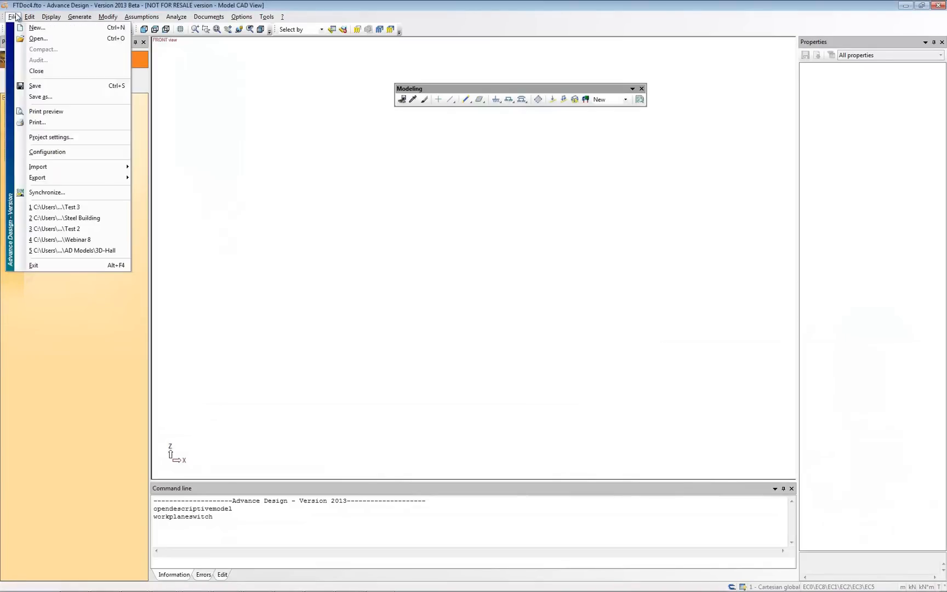
{"action": "mouse_move", "coordinate": [37, 167]}
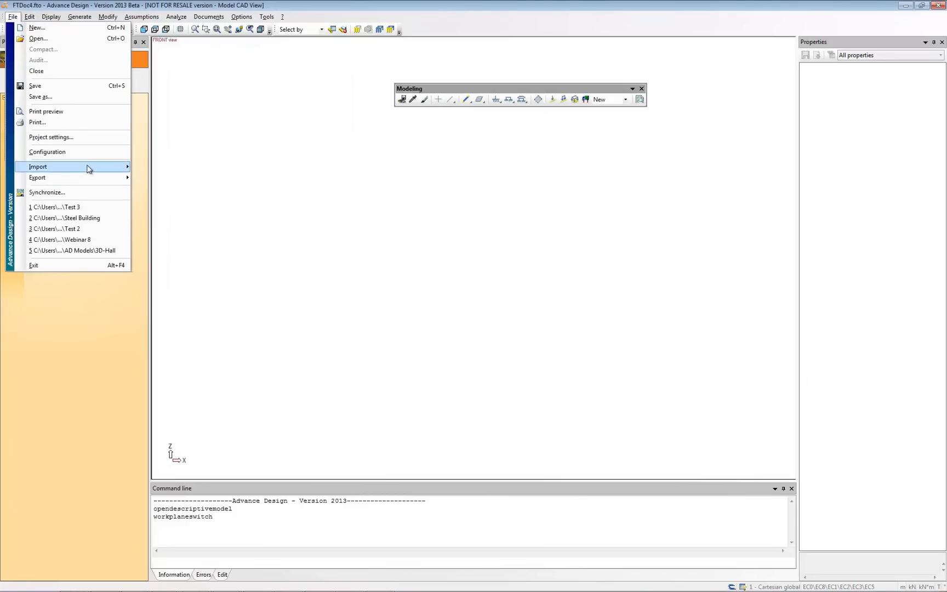
{"action": "left_click", "coordinate": [37, 167]}
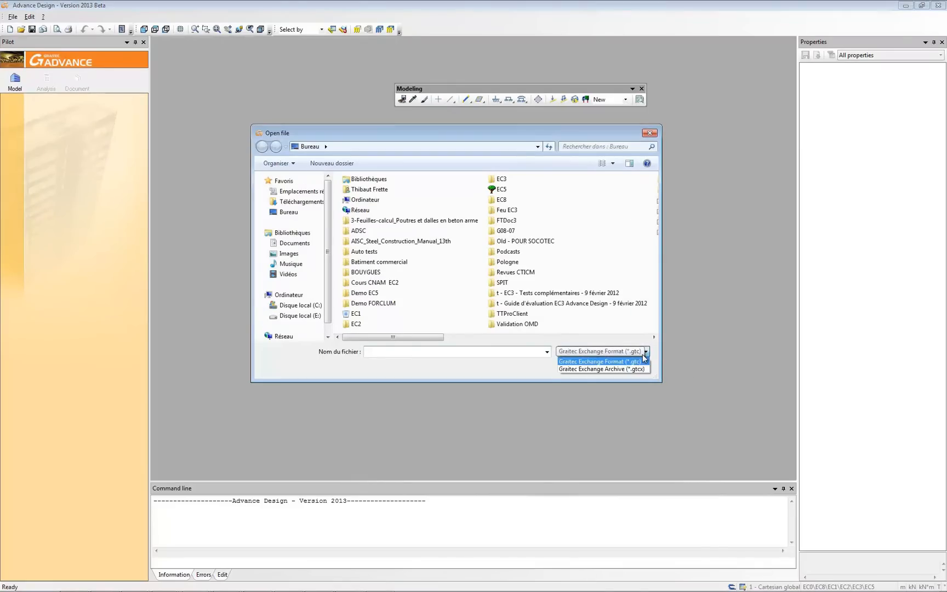
{"action": "left_click", "coordinate": [602, 370]}
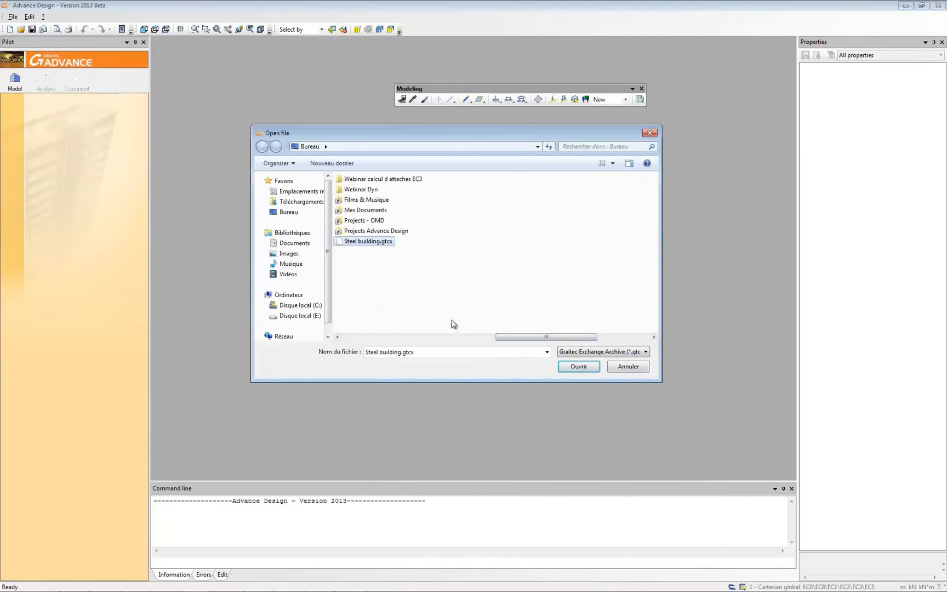
{"action": "left_click", "coordinate": [579, 367]}
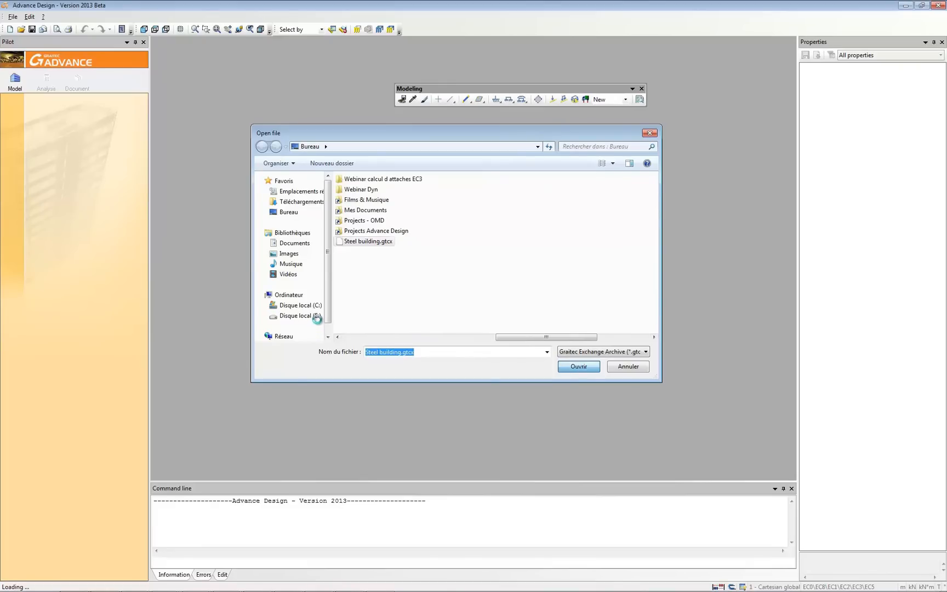
{"action": "left_click", "coordinate": [579, 367]}
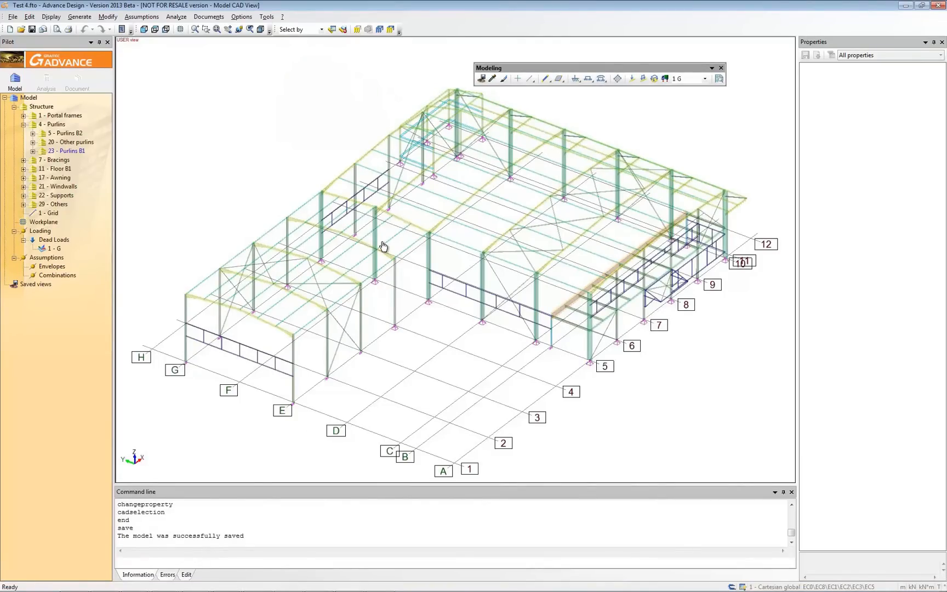
{"action": "mouse_move", "coordinate": [615, 338]}
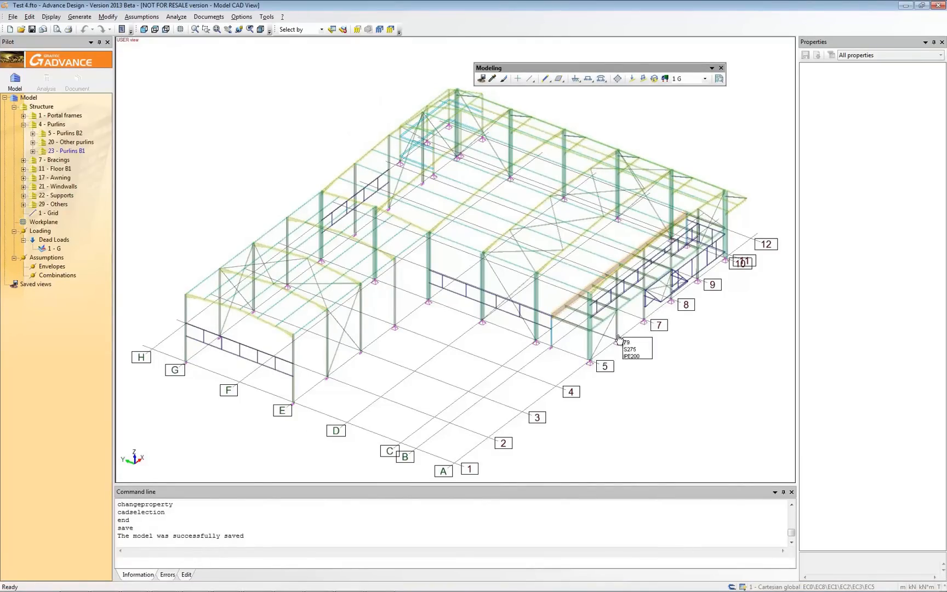
Select a column to display its S275 IPE450 properties.
{"action": "left_click", "coordinate": [481, 278]}
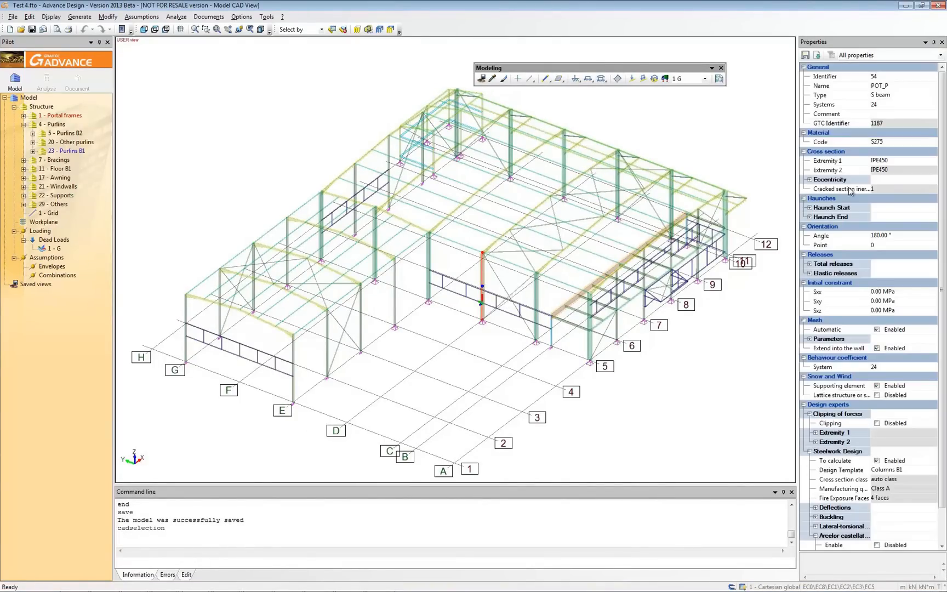
{"action": "mouse_move", "coordinate": [902, 171]}
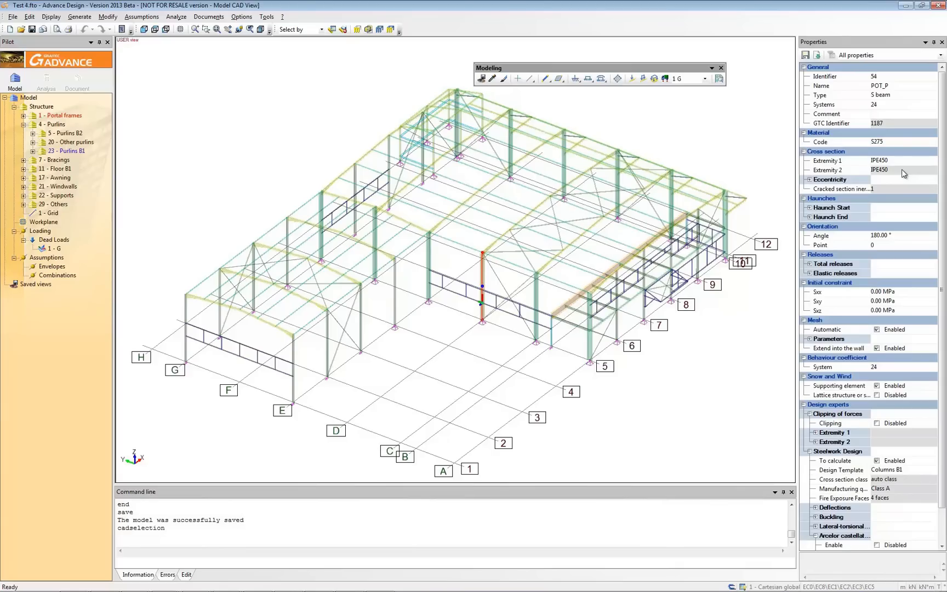
{"action": "mouse_move", "coordinate": [236, 182]}
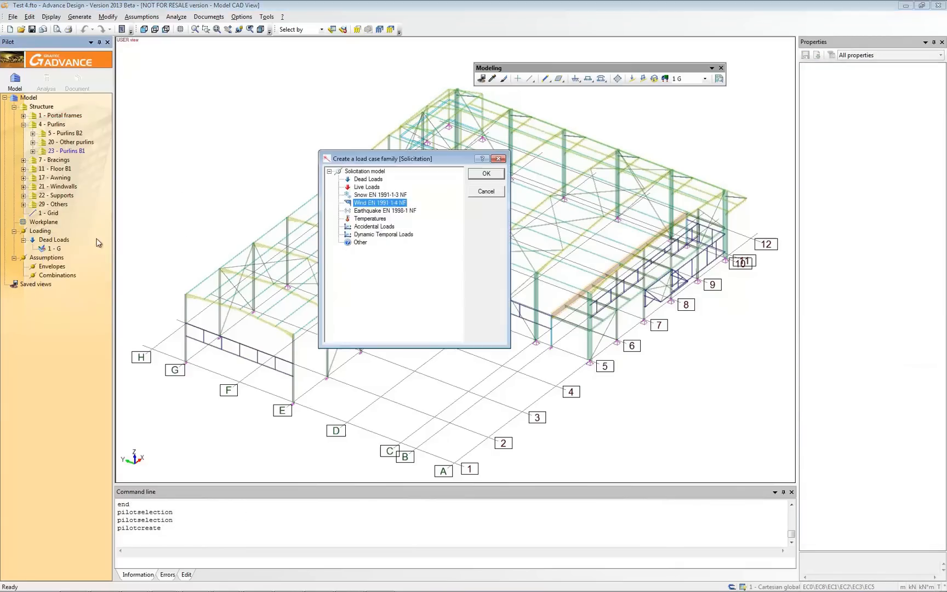
Create a Snow EN 1991-1-3 NF family at altitude 300 m and generate its snow cases.
{"action": "left_click", "coordinate": [485, 173]}
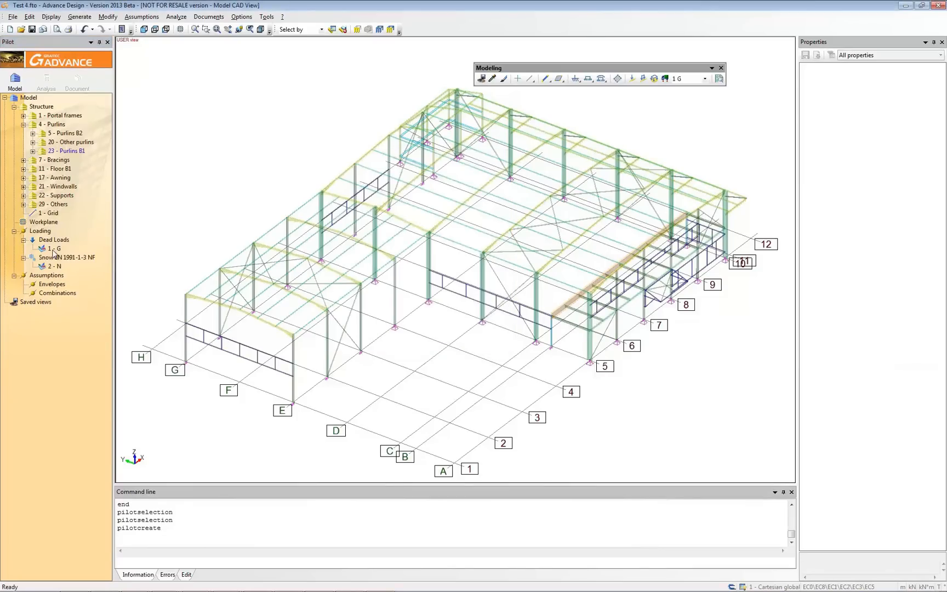
{"action": "left_click", "coordinate": [60, 257]}
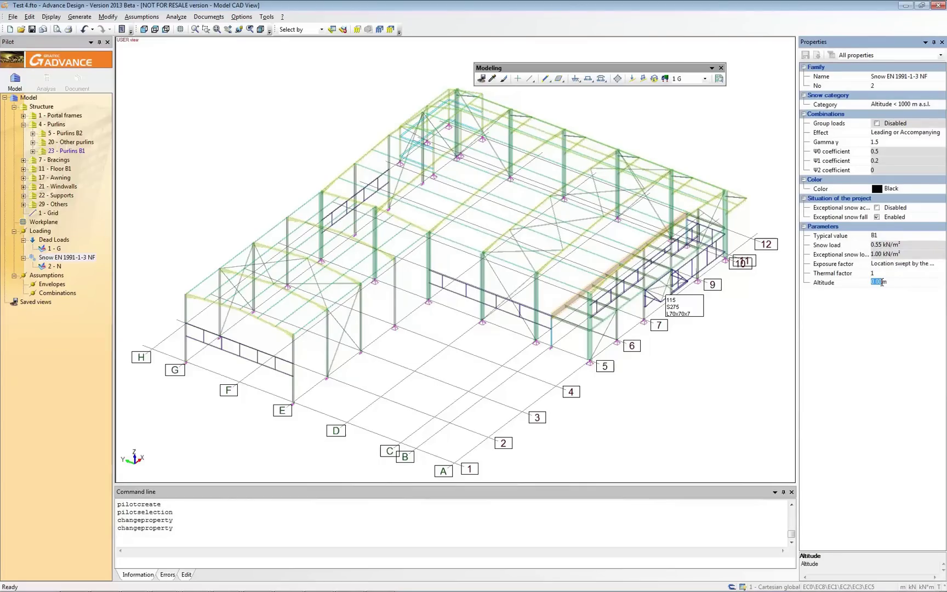
{"action": "type", "text": "300"}
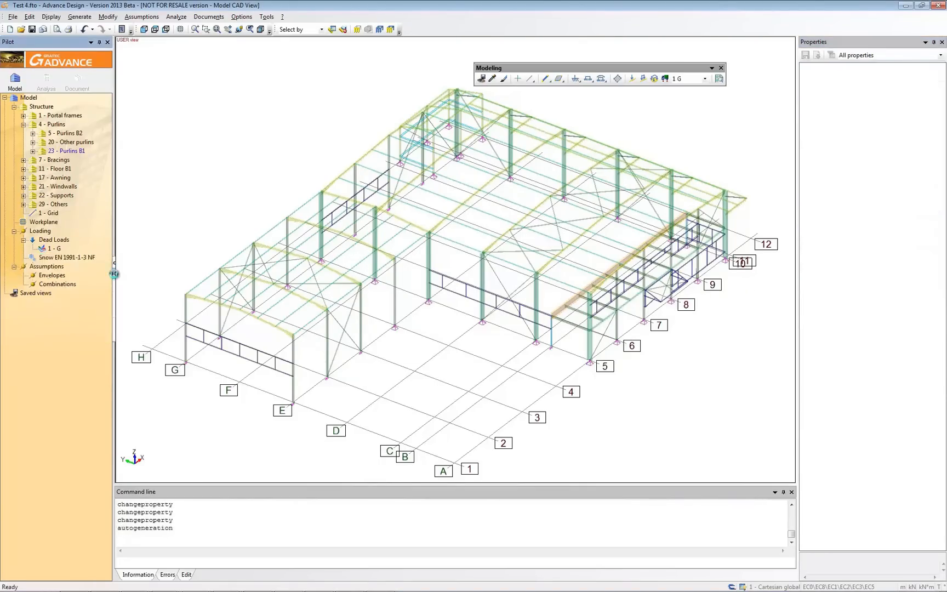
{"action": "left_click", "coordinate": [24, 258]}
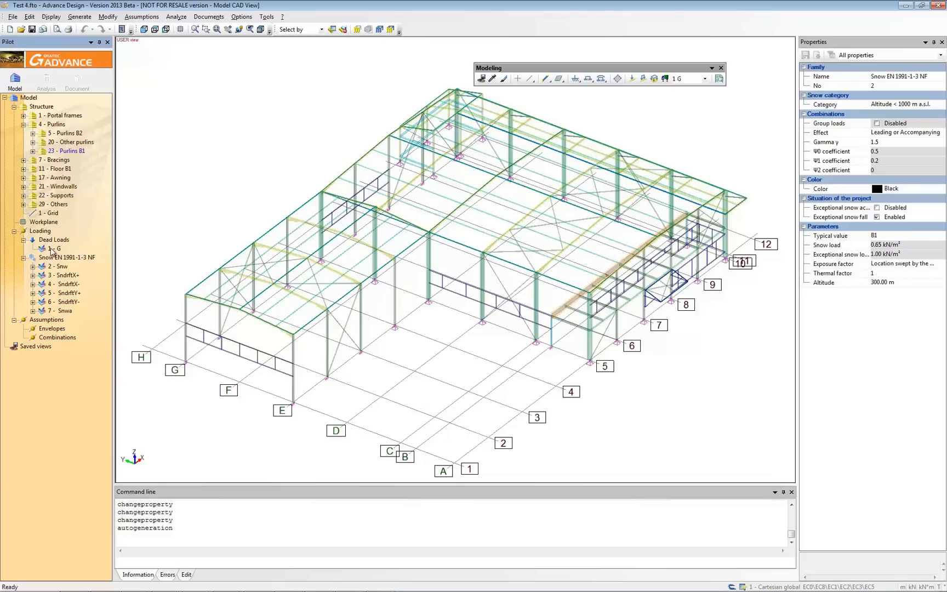
{"action": "left_click", "coordinate": [40, 230]}
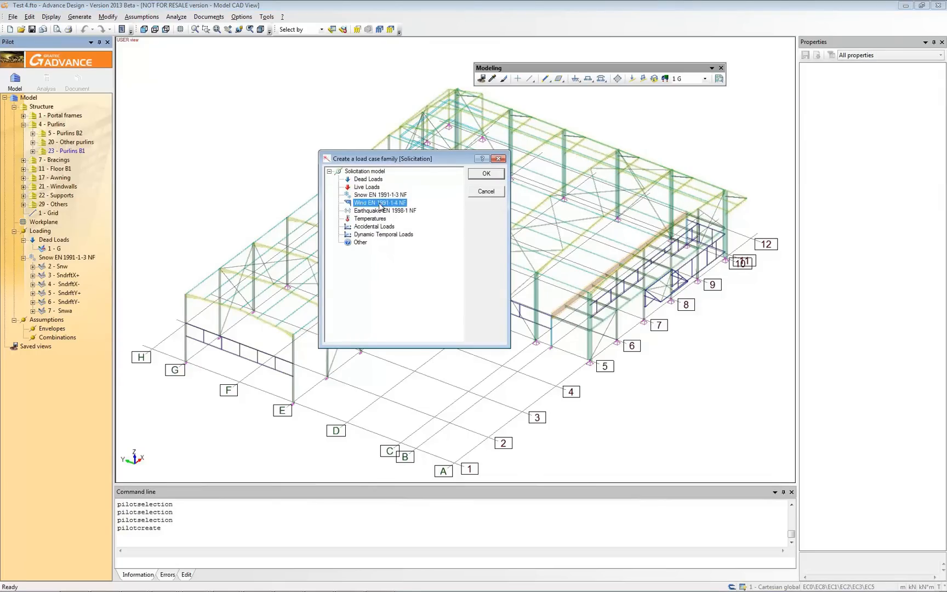
Create a Wind EN 1991-1-4 NF family with wind speed region 2 and terrain category IIIa.
{"action": "left_click", "coordinate": [486, 173]}
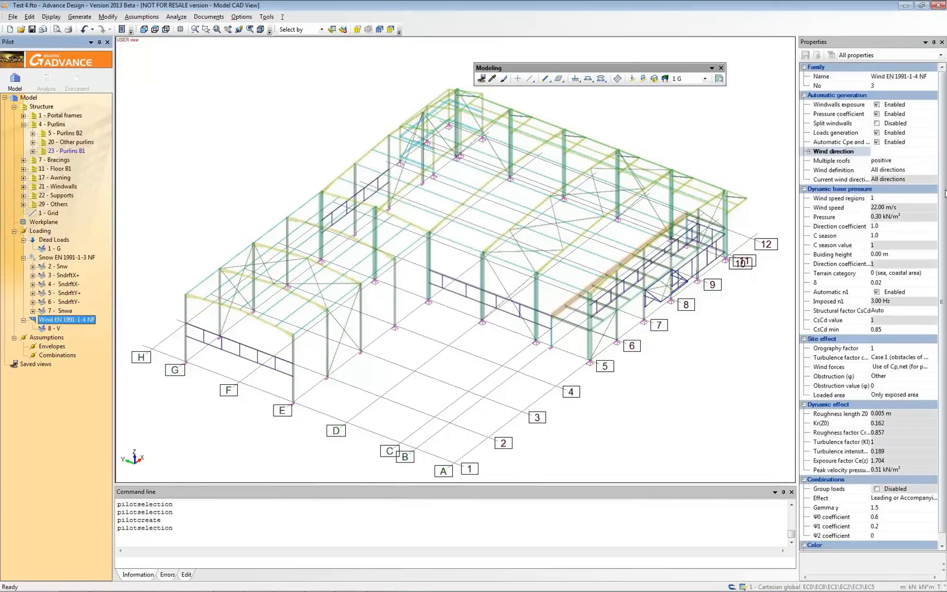
{"action": "left_click", "coordinate": [916, 199]}
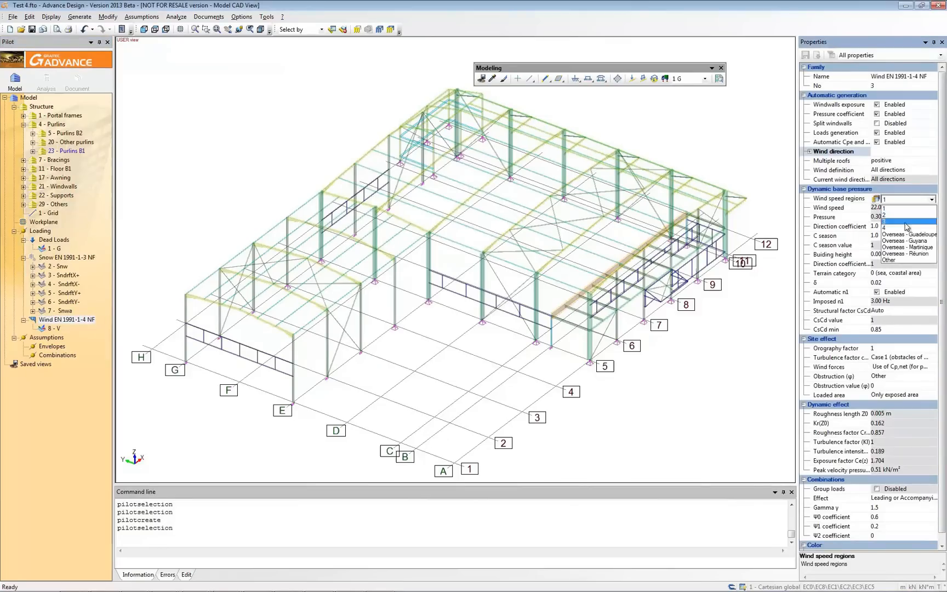
{"action": "left_click", "coordinate": [884, 220]}
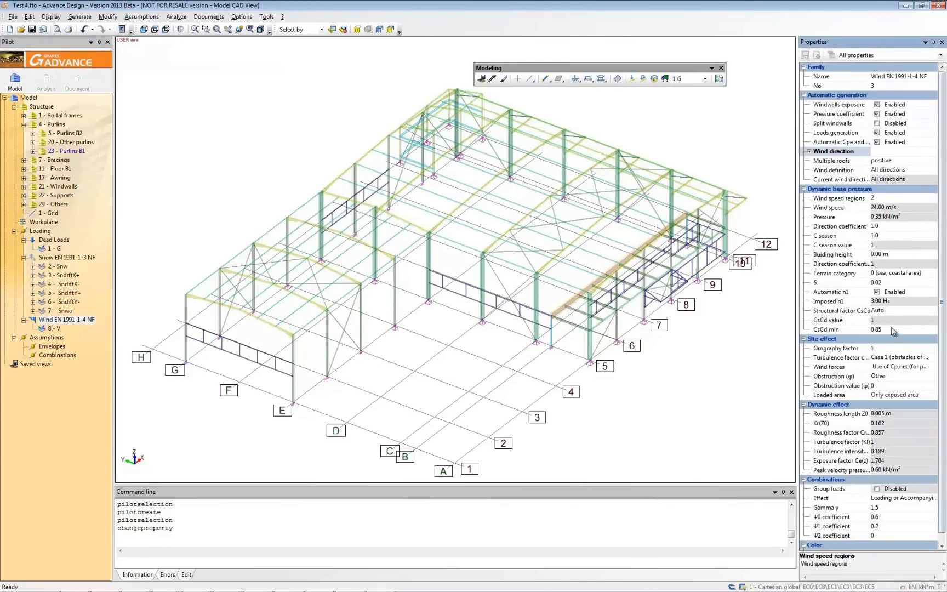
{"action": "left_click", "coordinate": [936, 273]}
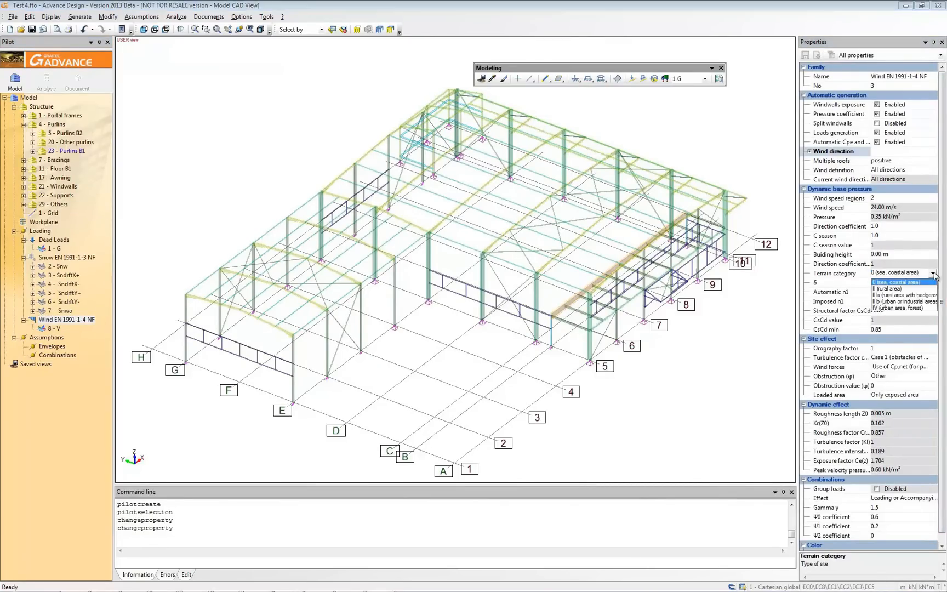
{"action": "left_click", "coordinate": [903, 295]}
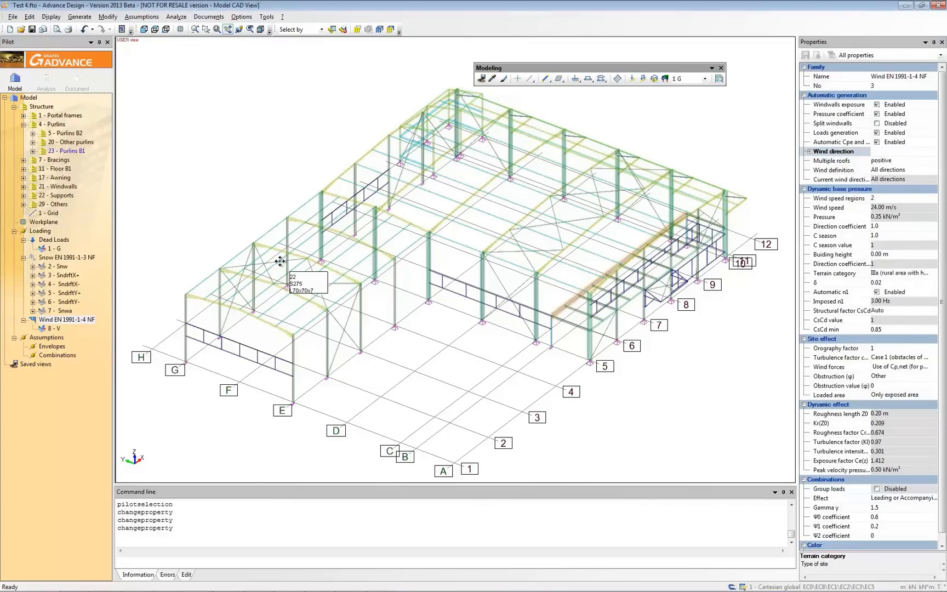
Generate the wind load cases automatically for that family.
{"action": "right_click", "coordinate": [63, 319]}
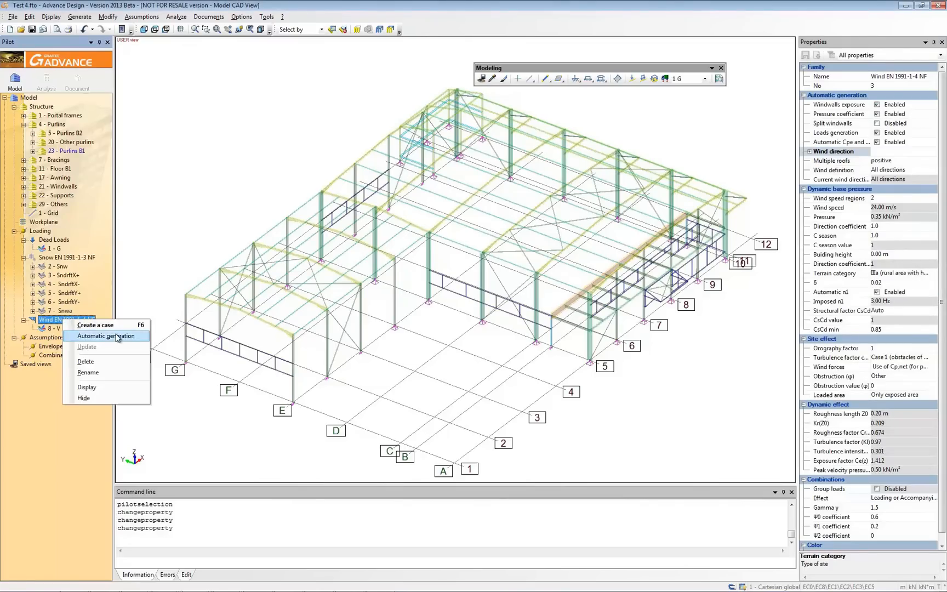
{"action": "left_click", "coordinate": [107, 337]}
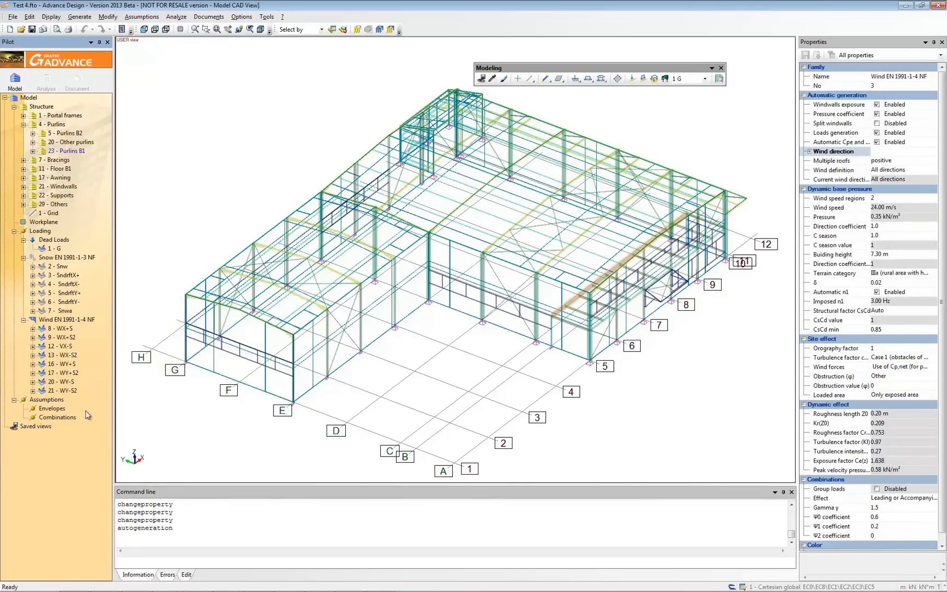
{"action": "mouse_move", "coordinate": [64, 426]}
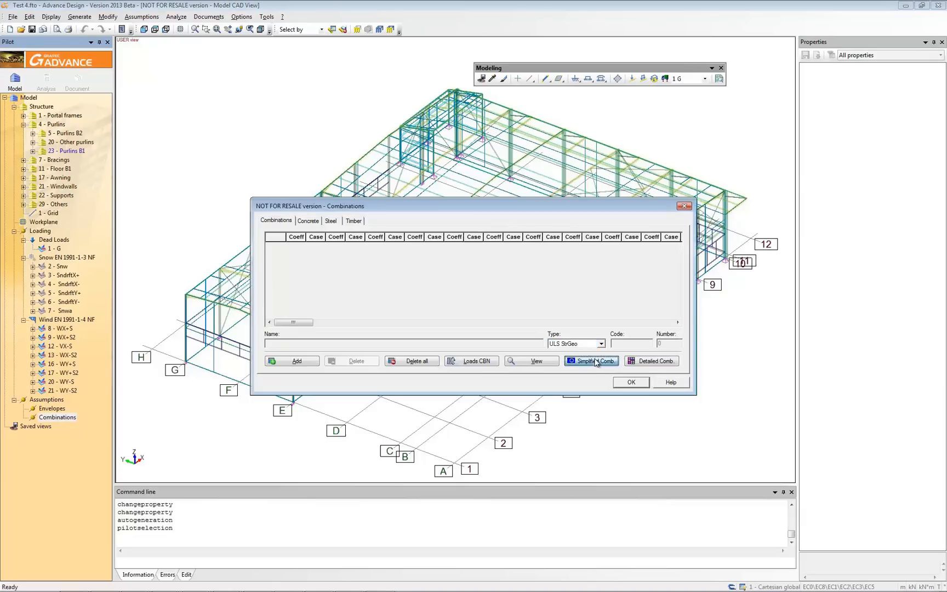
Generate simplified load combinations with the default options.
{"action": "left_click", "coordinate": [592, 361]}
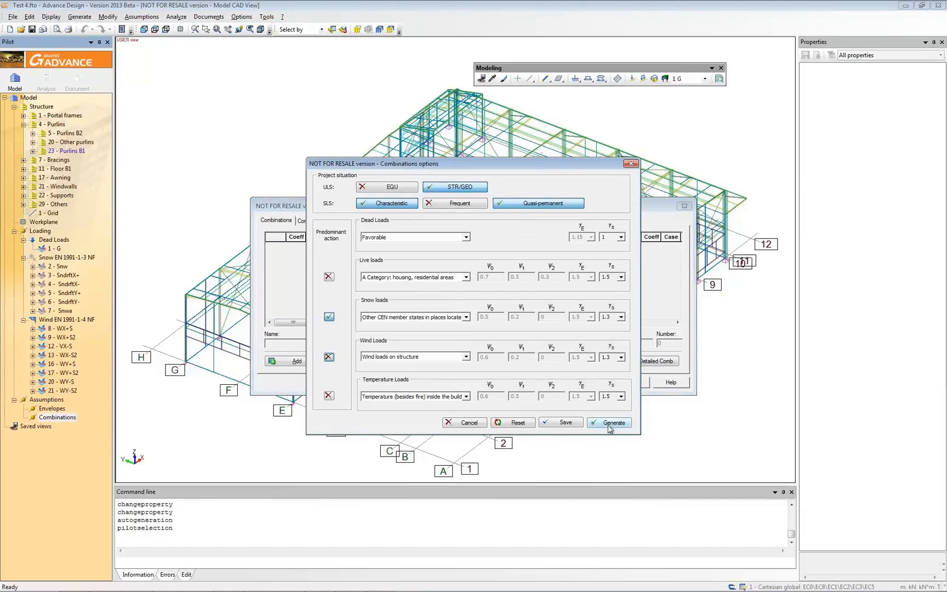
{"action": "left_click", "coordinate": [609, 422]}
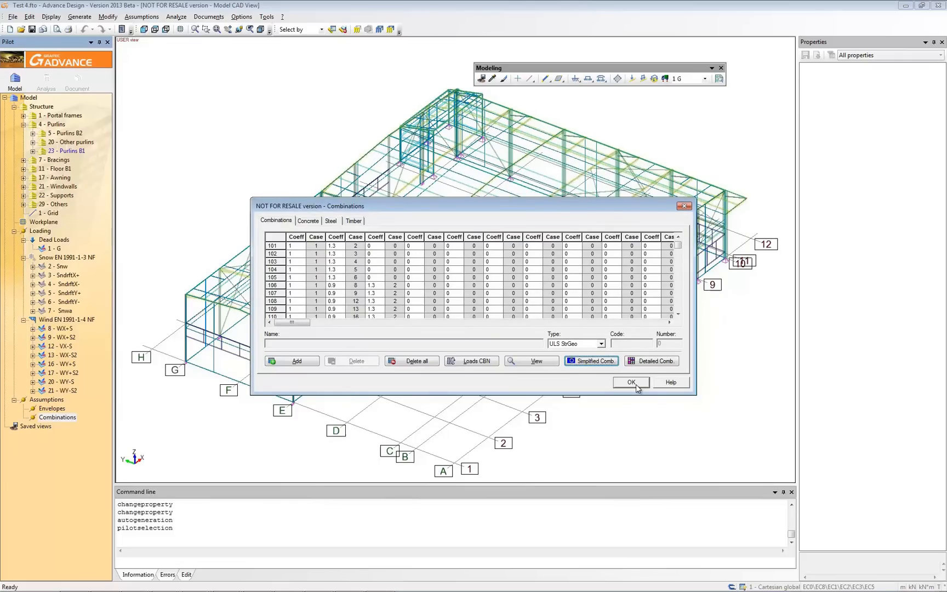
Accept the 91 generated combinations and zoom in on the wall bracing area.
{"action": "left_click", "coordinate": [631, 383]}
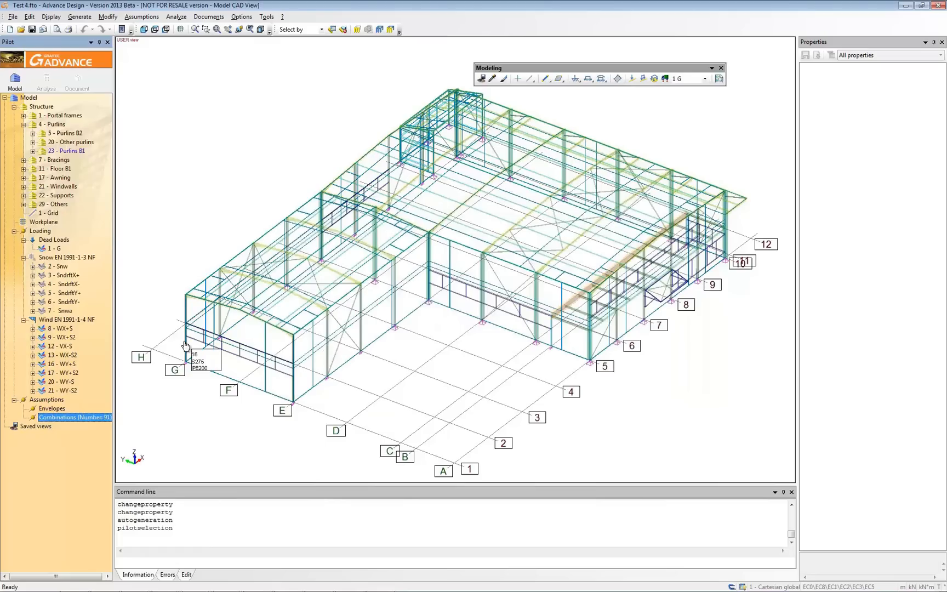
{"action": "mouse_move", "coordinate": [399, 288]}
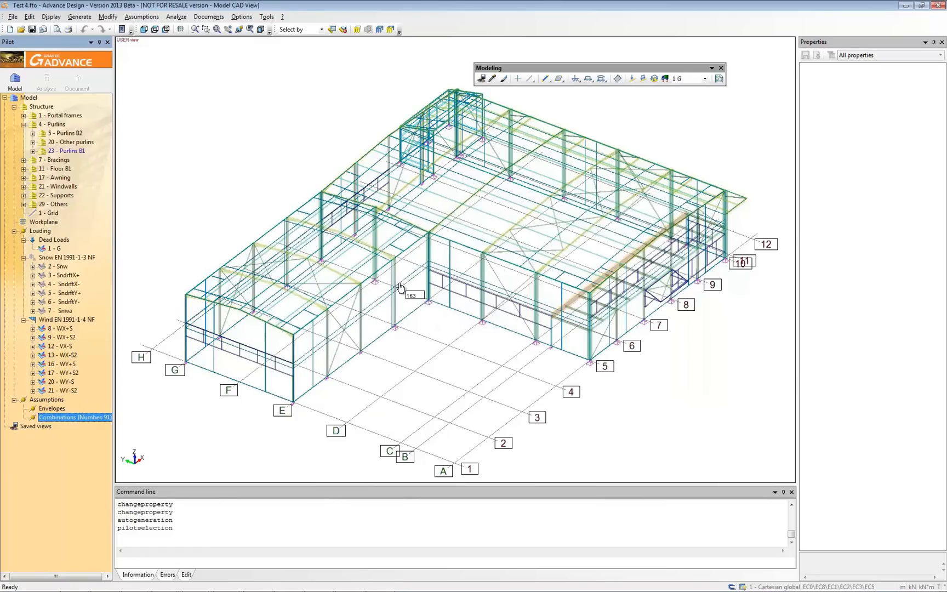
{"action": "mouse_move", "coordinate": [434, 317]}
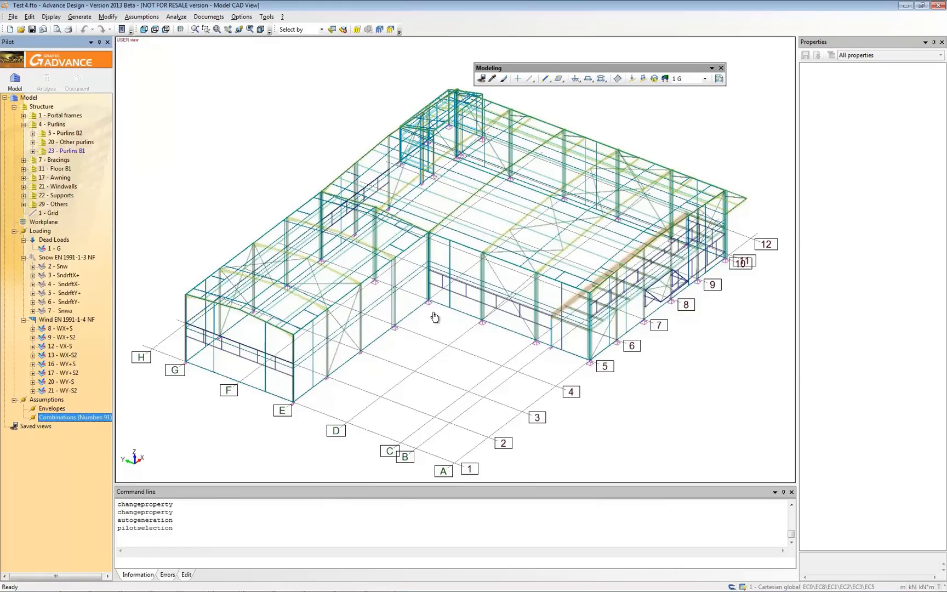
{"action": "left_click", "coordinate": [60, 320]}
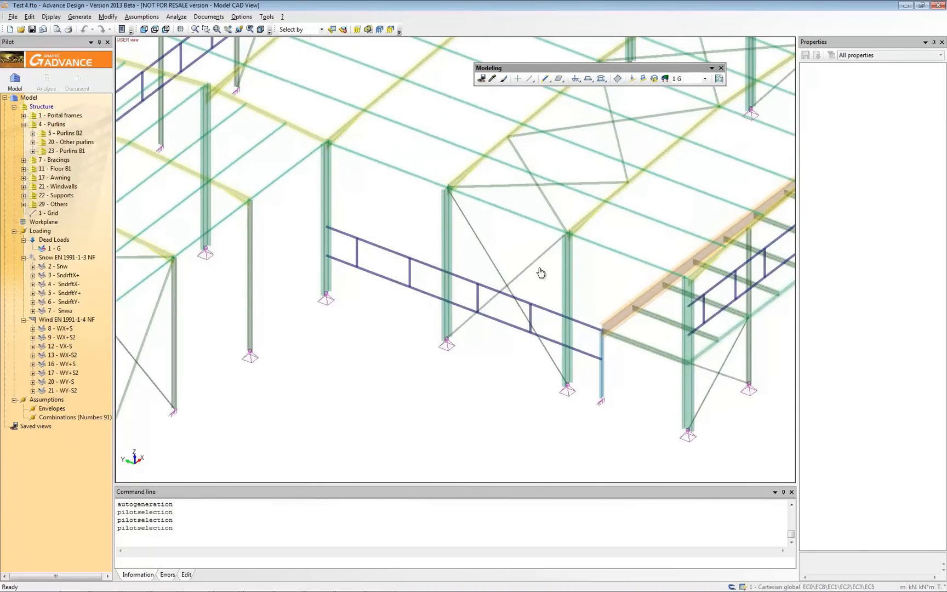
Delete the old bracing and draw two new L70x70x7 diagonal ties meeting under the beam.
{"action": "left_click", "coordinate": [524, 273]}
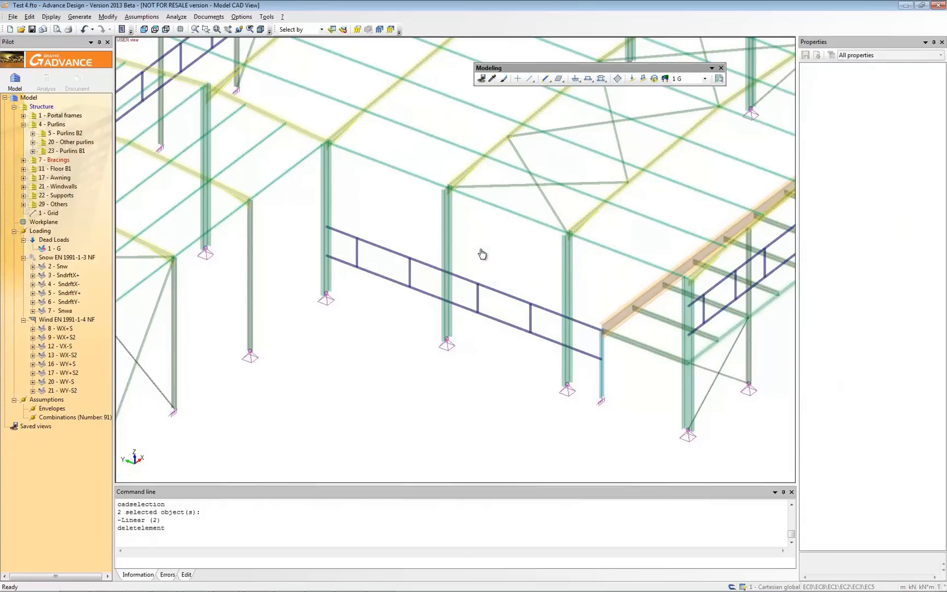
{"action": "mouse_move", "coordinate": [546, 80]}
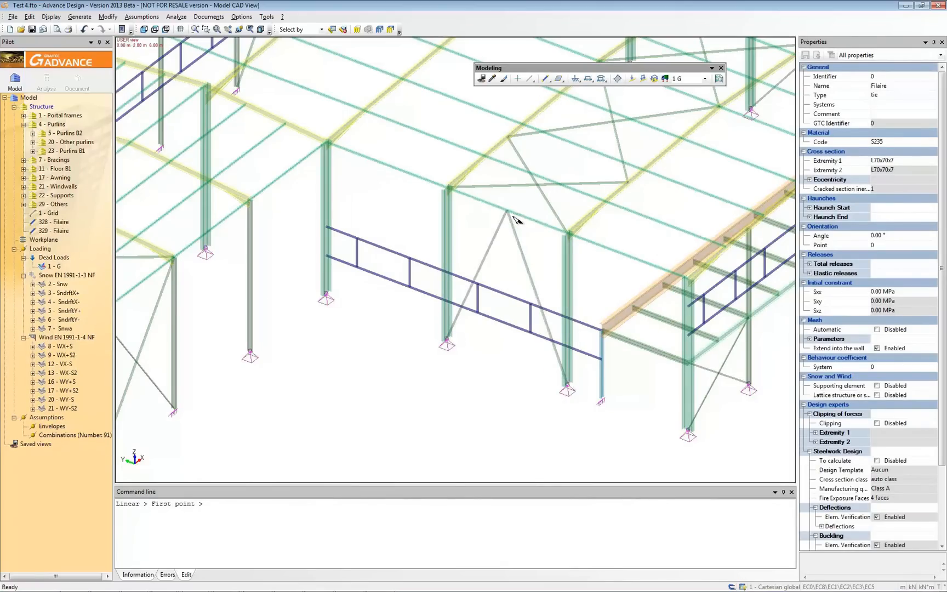
{"action": "left_click", "coordinate": [507, 226]}
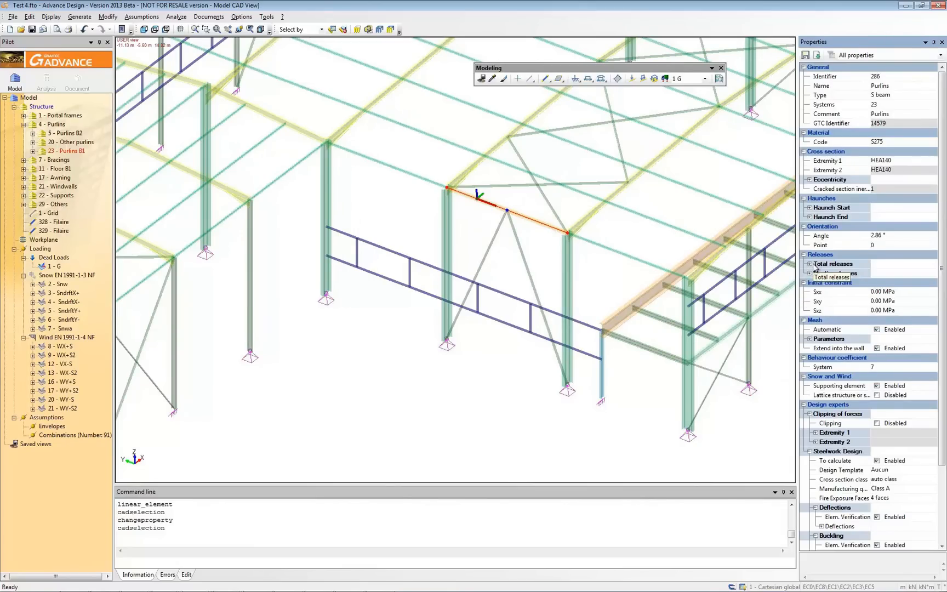
Review the total releases at both extremities of purlin 286 (HEA140, S275).
{"action": "left_click", "coordinate": [809, 264]}
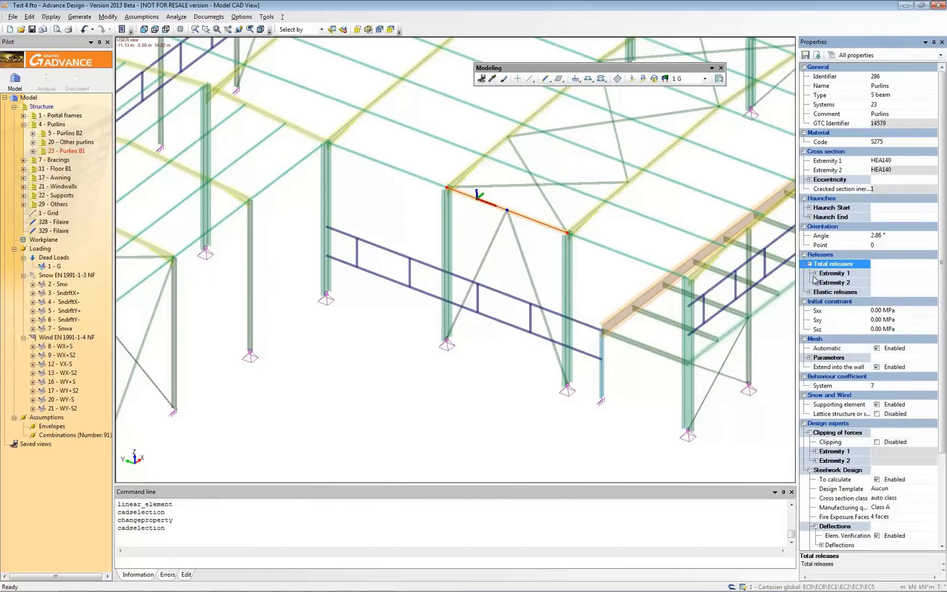
{"action": "left_click", "coordinate": [814, 273]}
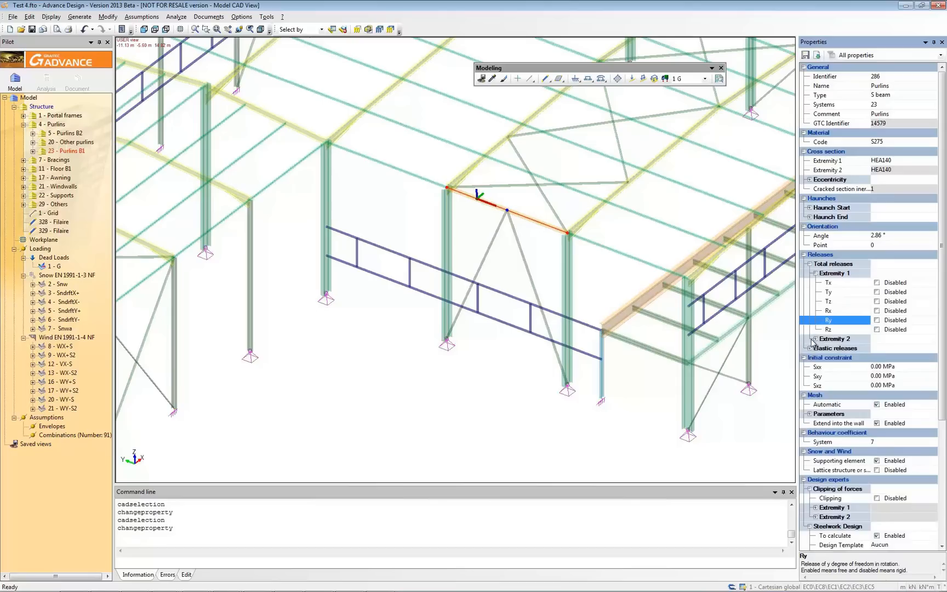
{"action": "left_click", "coordinate": [810, 339]}
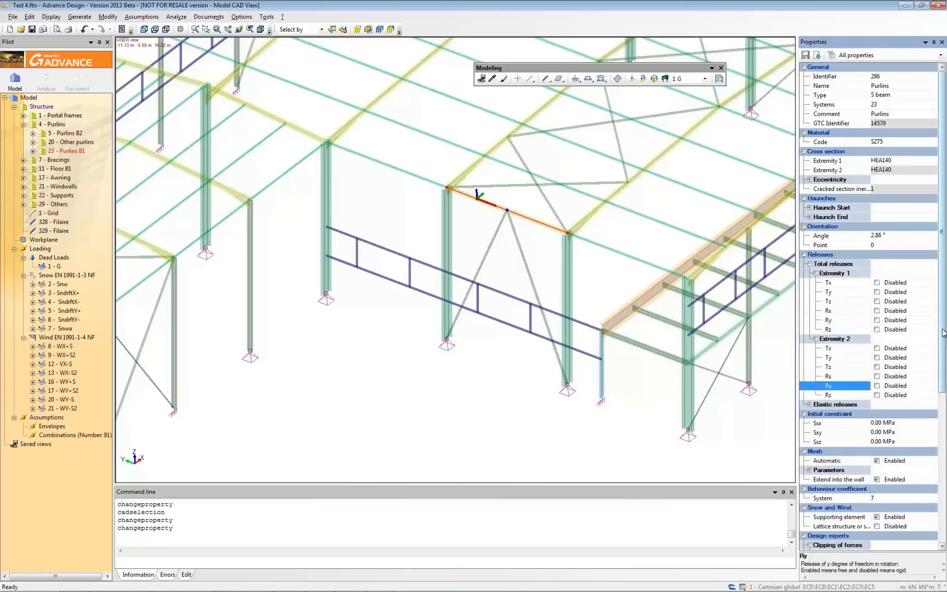
{"action": "scroll", "scroll_direction": "down", "scroll_amount": 3}
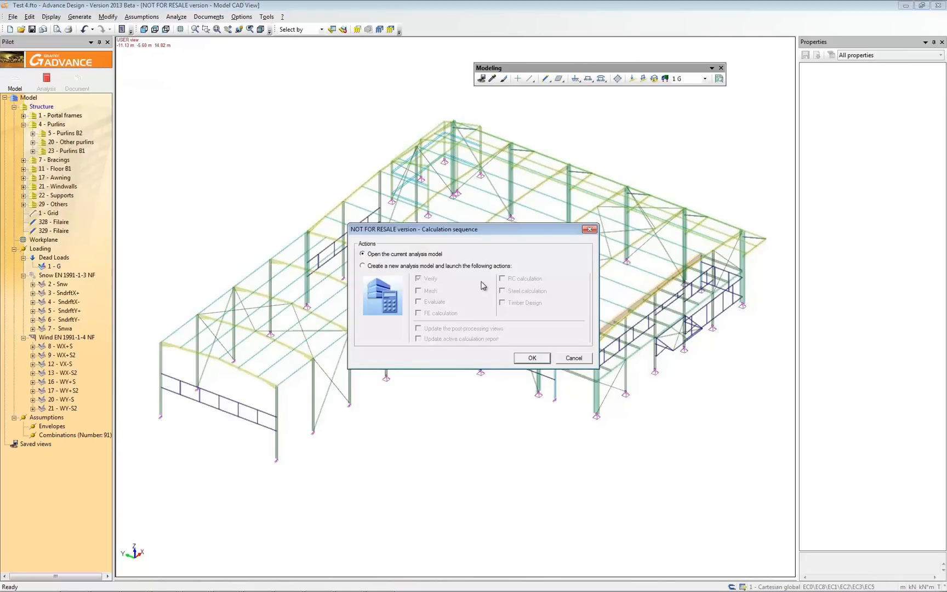
Build a new analysis model with FE and steel calculation and start the run.
{"action": "left_click", "coordinate": [362, 265]}
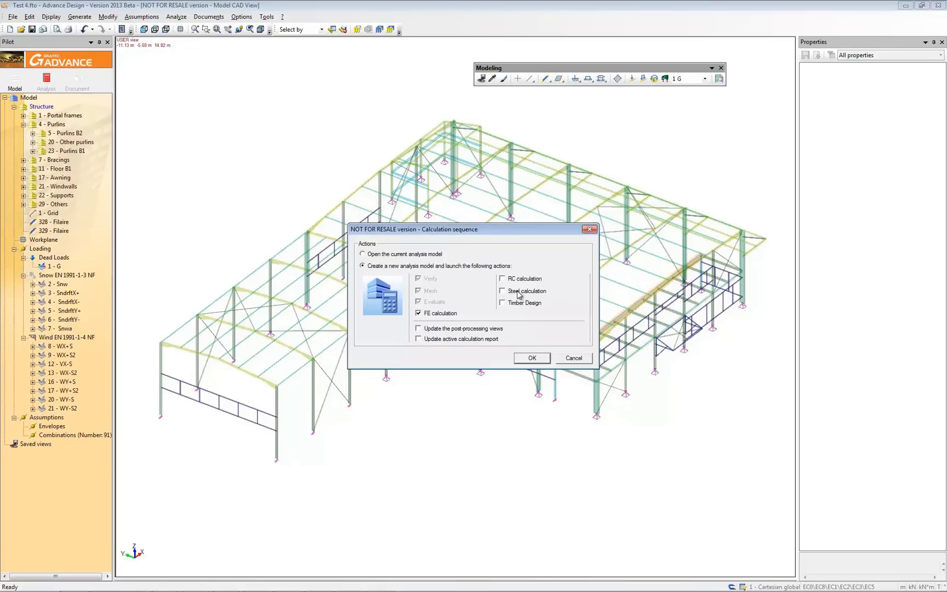
{"action": "left_click", "coordinate": [500, 292]}
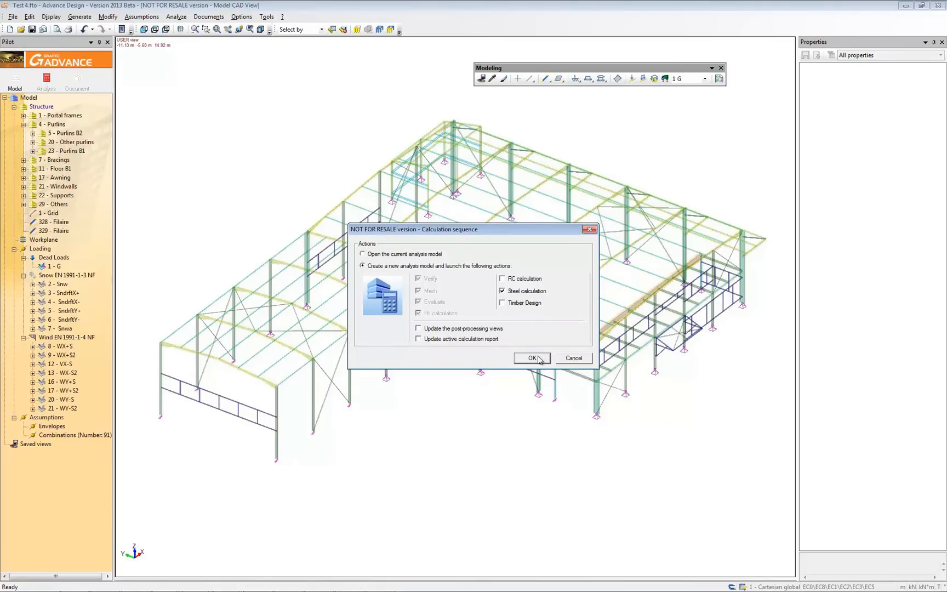
{"action": "left_click", "coordinate": [532, 358]}
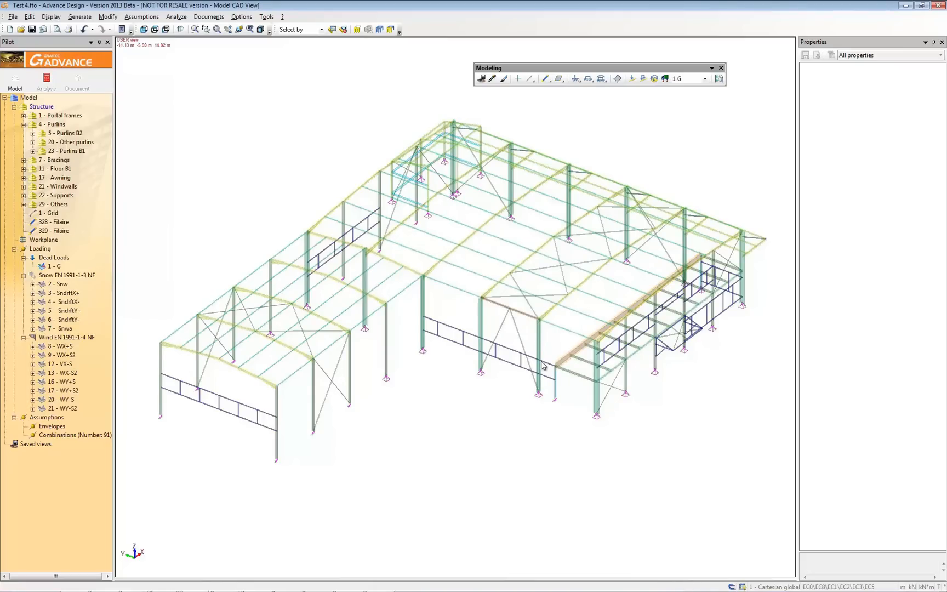
{"action": "left_click", "coordinate": [46, 85]}
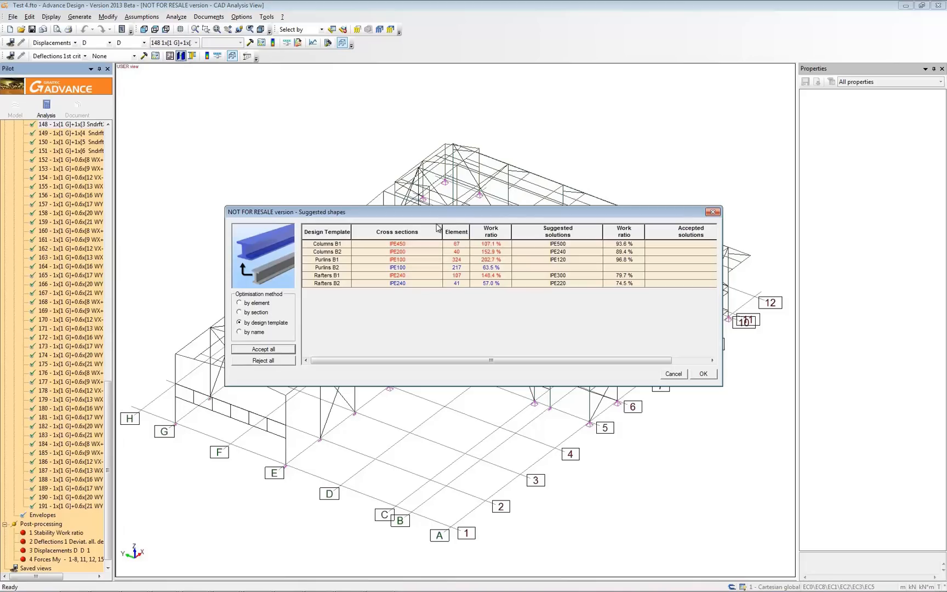
{"action": "mouse_move", "coordinate": [313, 254]}
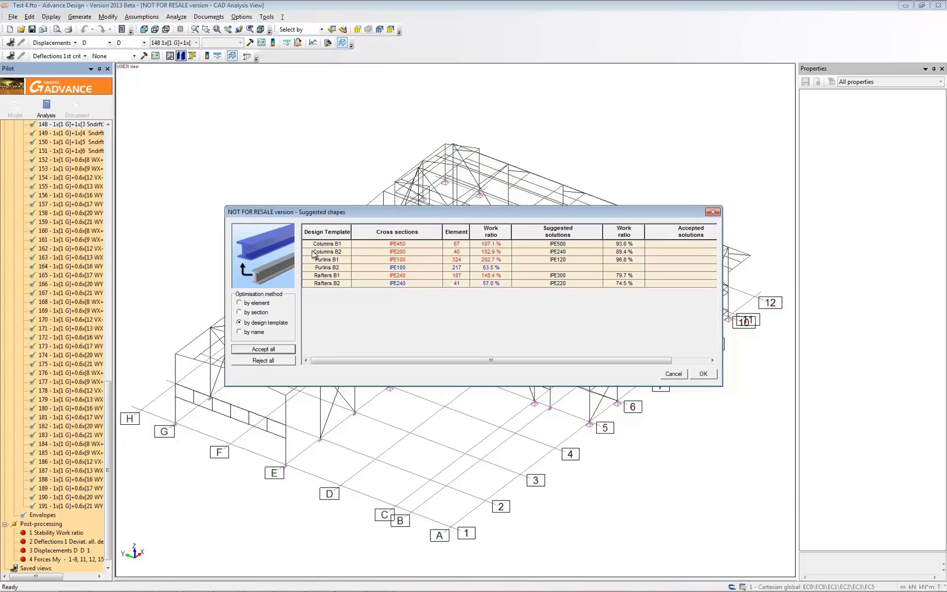
{"action": "mouse_move", "coordinate": [463, 267]}
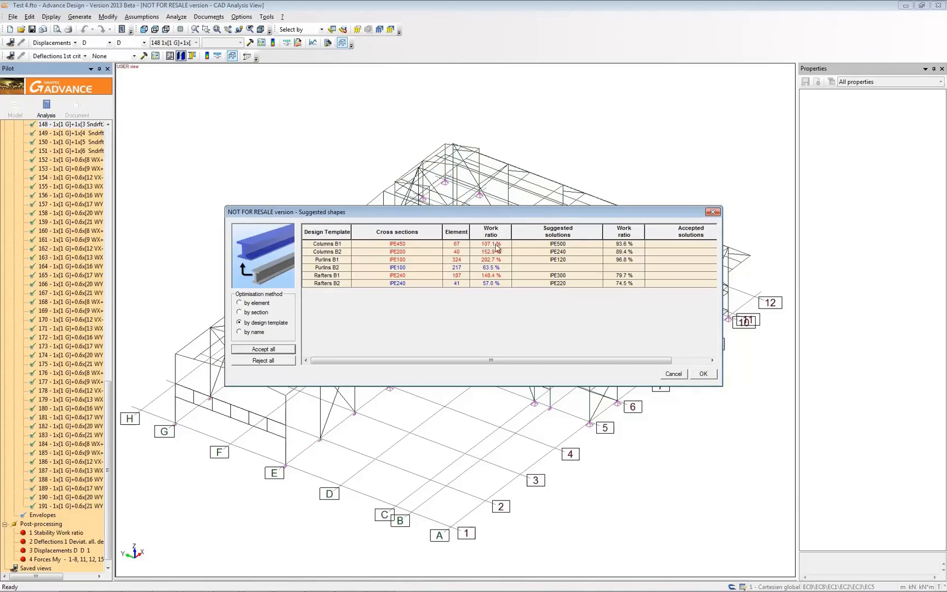
{"action": "mouse_move", "coordinate": [556, 252]}
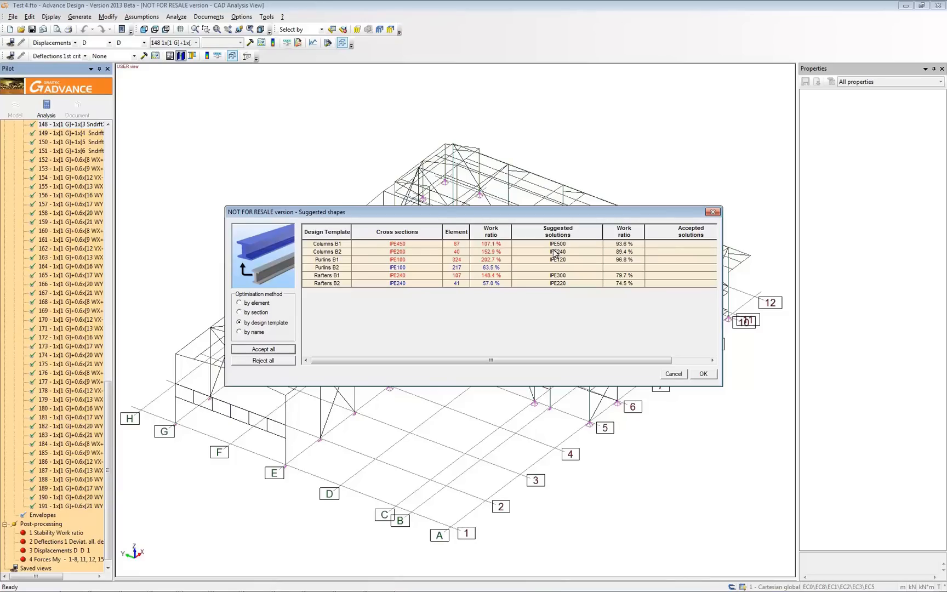
{"action": "mouse_move", "coordinate": [585, 240]}
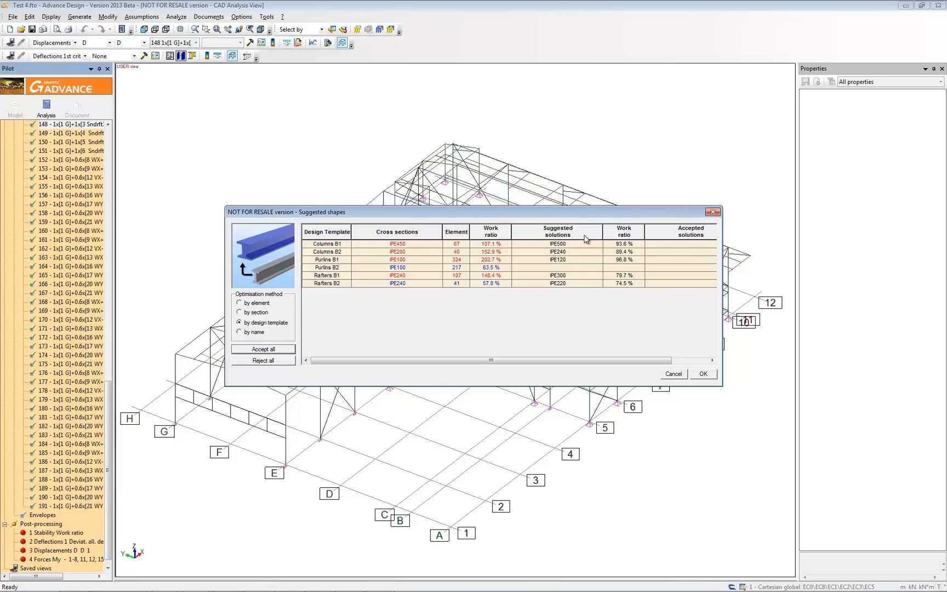
{"action": "mouse_move", "coordinate": [401, 260]}
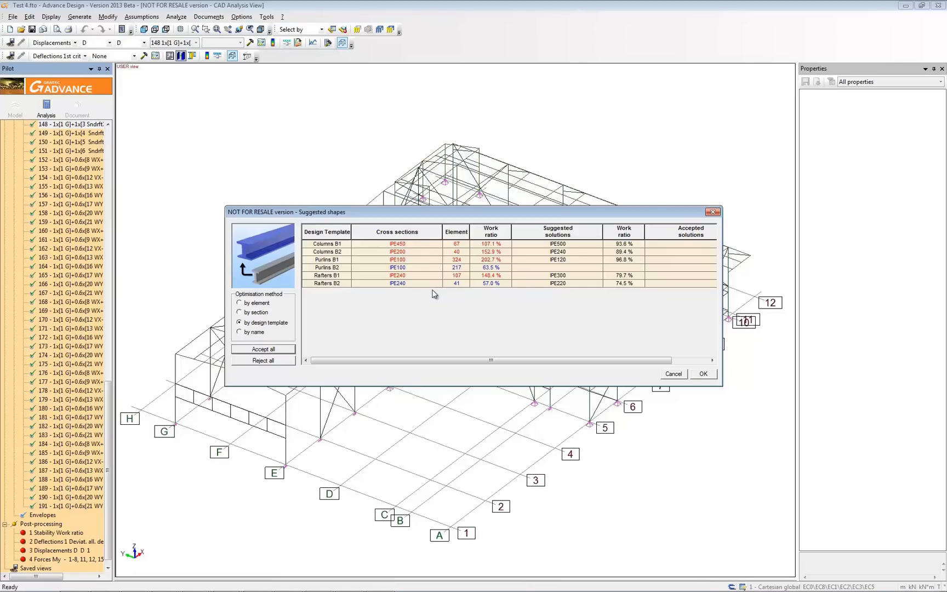
{"action": "mouse_move", "coordinate": [553, 293]}
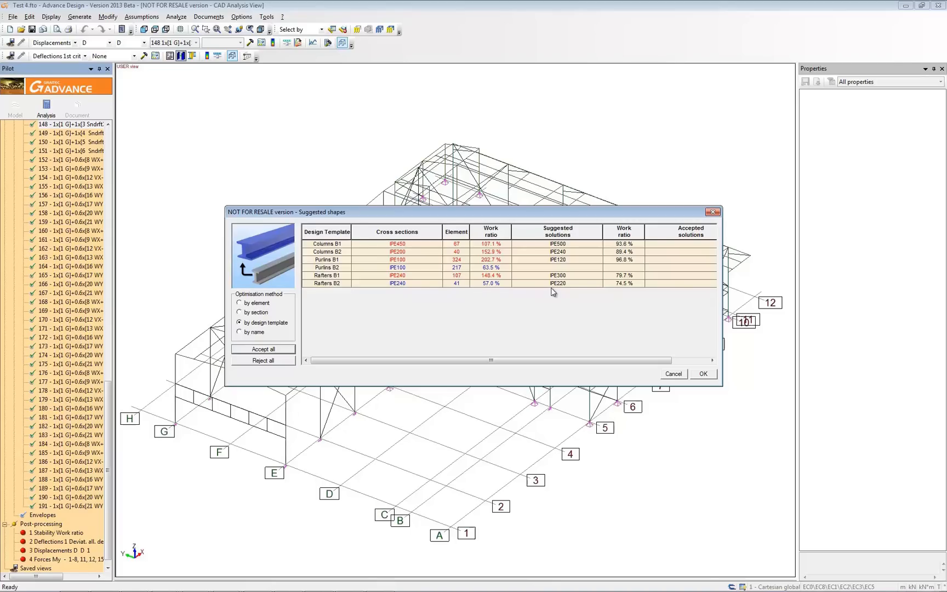
{"action": "mouse_move", "coordinate": [371, 340]}
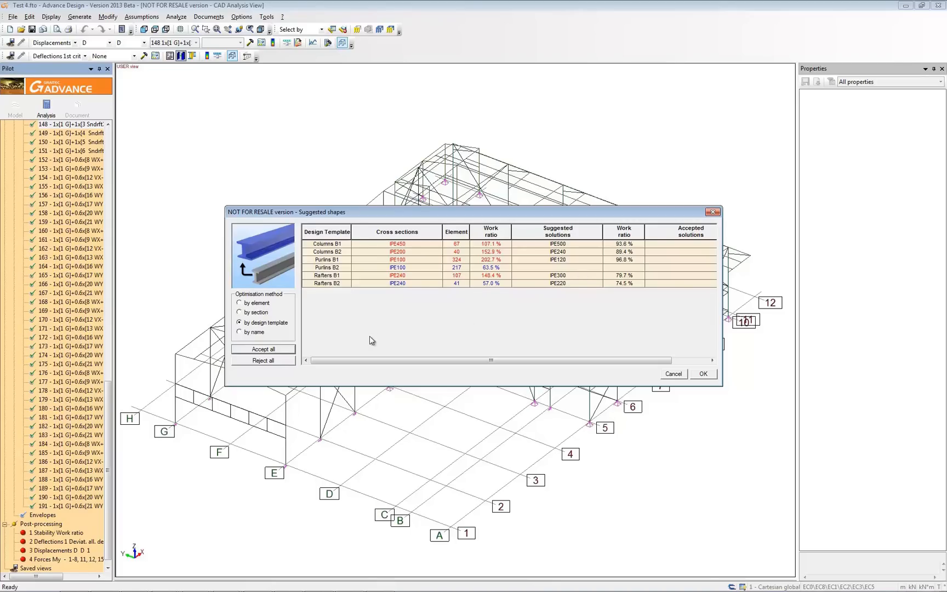
Accept all suggested sections, setting Rafters B2 to IPE180 and keeping Columns B1 at IPE450, and apply.
{"action": "left_click", "coordinate": [263, 349]}
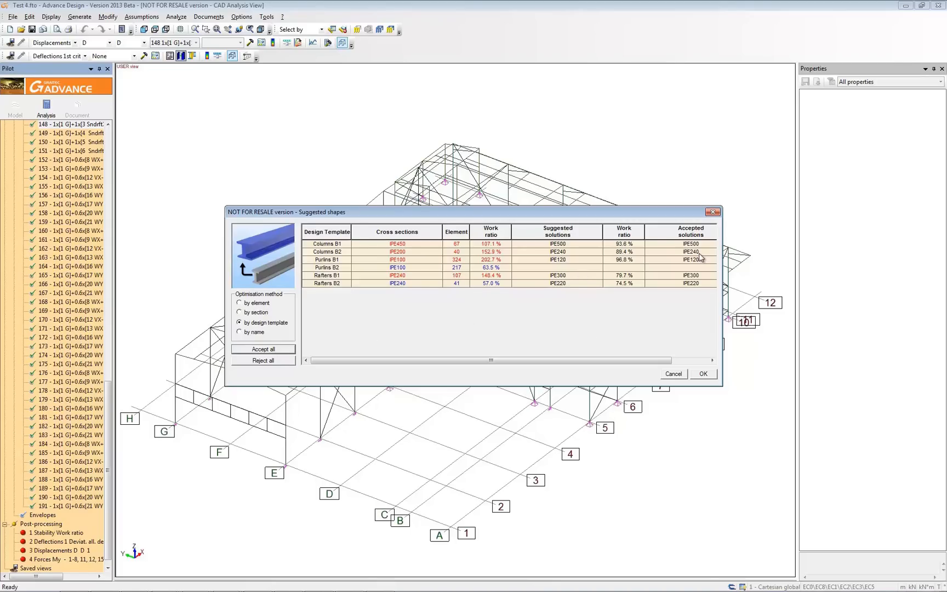
{"action": "mouse_move", "coordinate": [713, 238]}
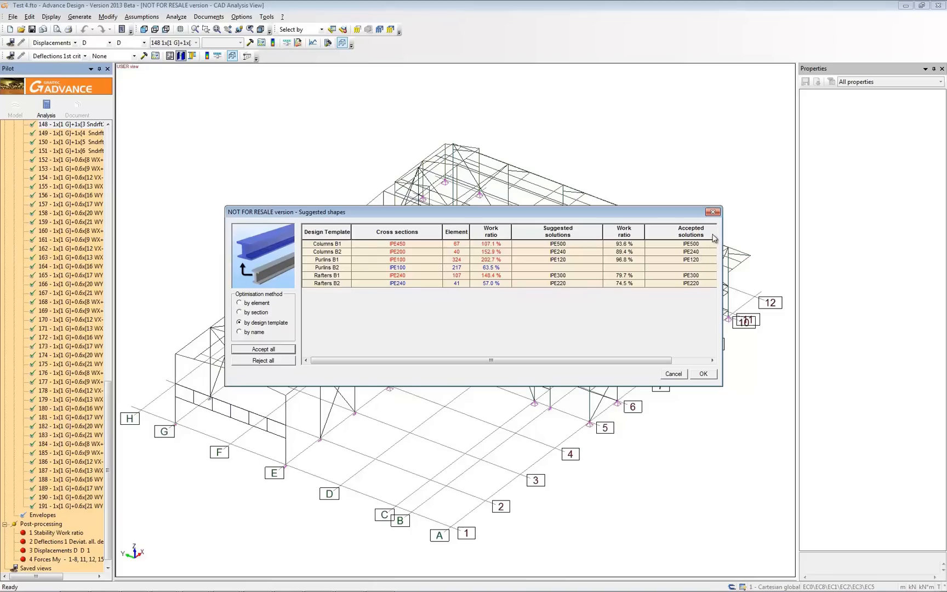
{"action": "left_click", "coordinate": [688, 283]}
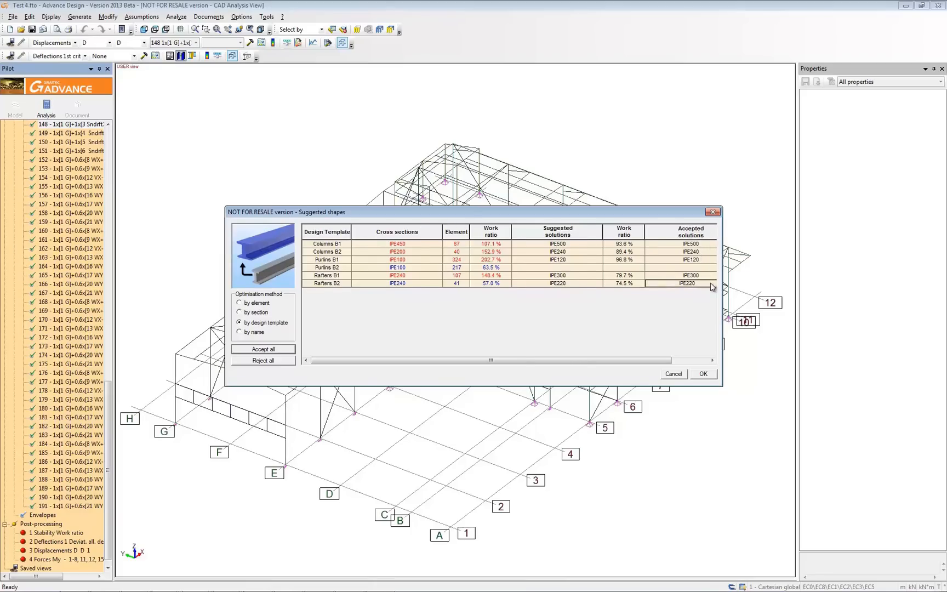
{"action": "left_click", "coordinate": [677, 283]}
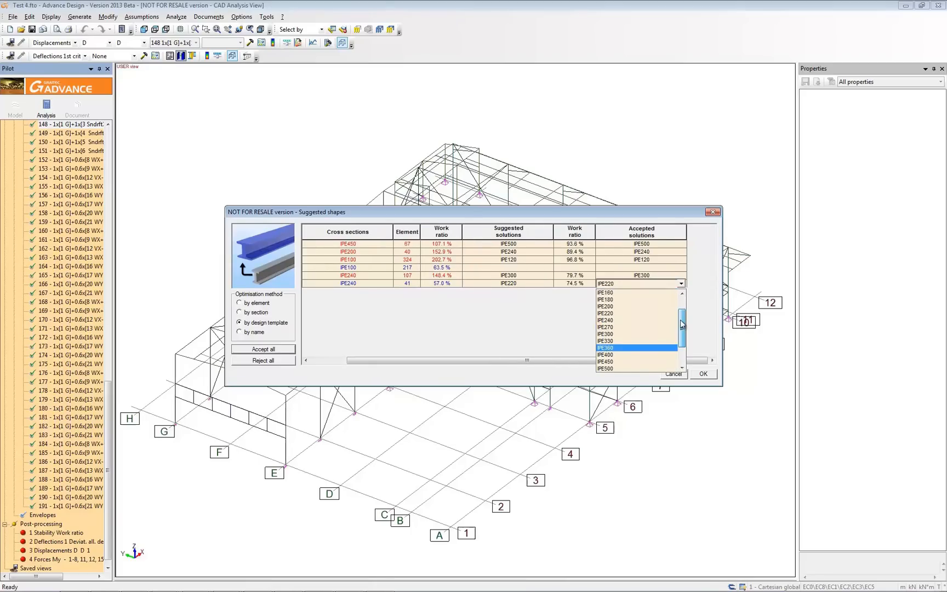
{"action": "left_click", "coordinate": [603, 301]}
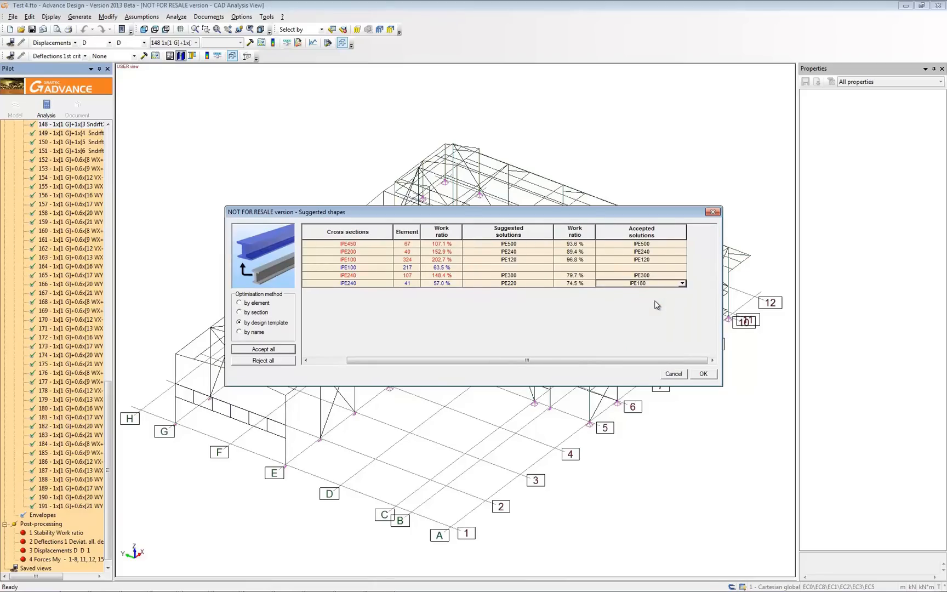
{"action": "left_click", "coordinate": [682, 283]}
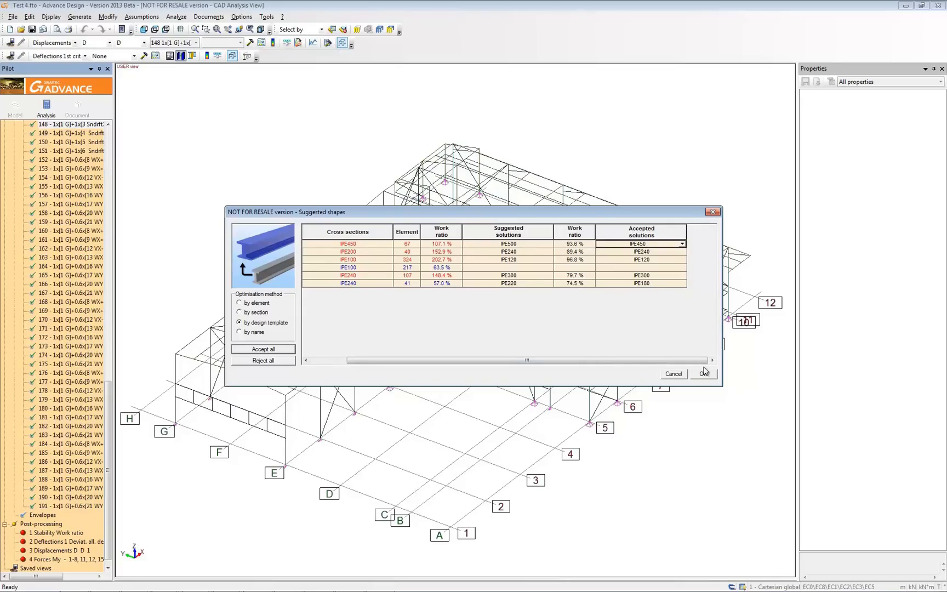
{"action": "left_click", "coordinate": [704, 373]}
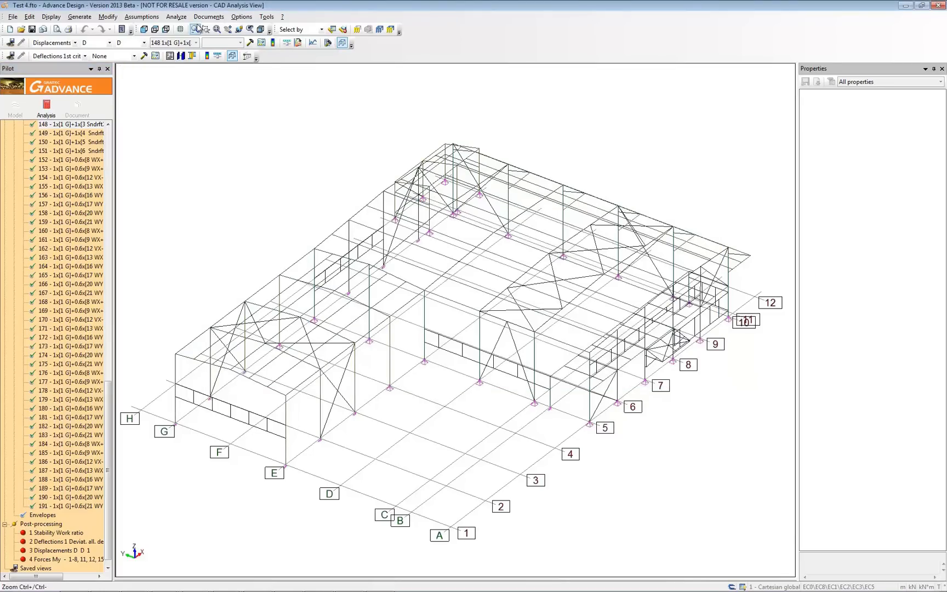
Launch a calculation sequence with finite elements and steel member design on the revised sections.
{"action": "left_click", "coordinate": [192, 29]}
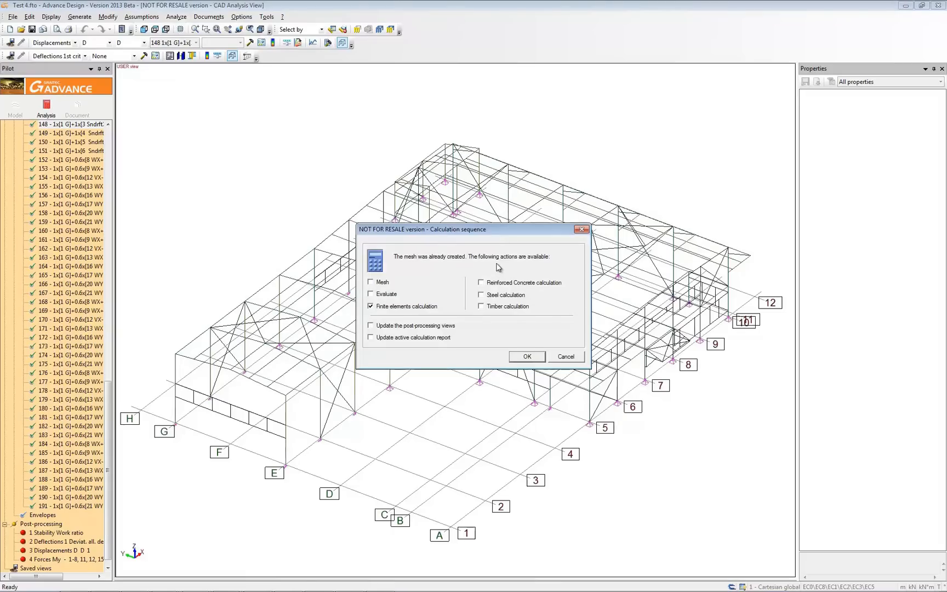
{"action": "mouse_move", "coordinate": [466, 262]}
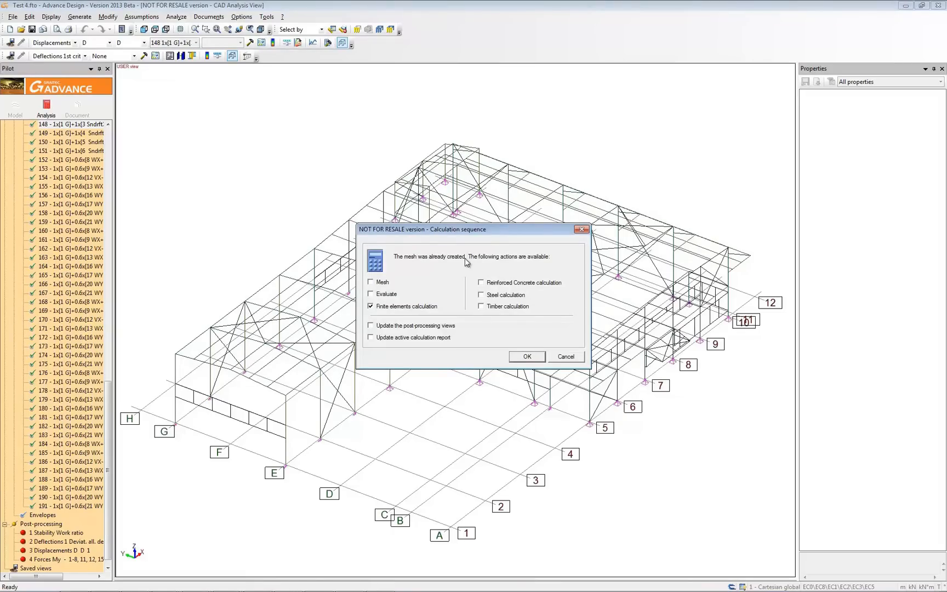
{"action": "left_click", "coordinate": [481, 295]}
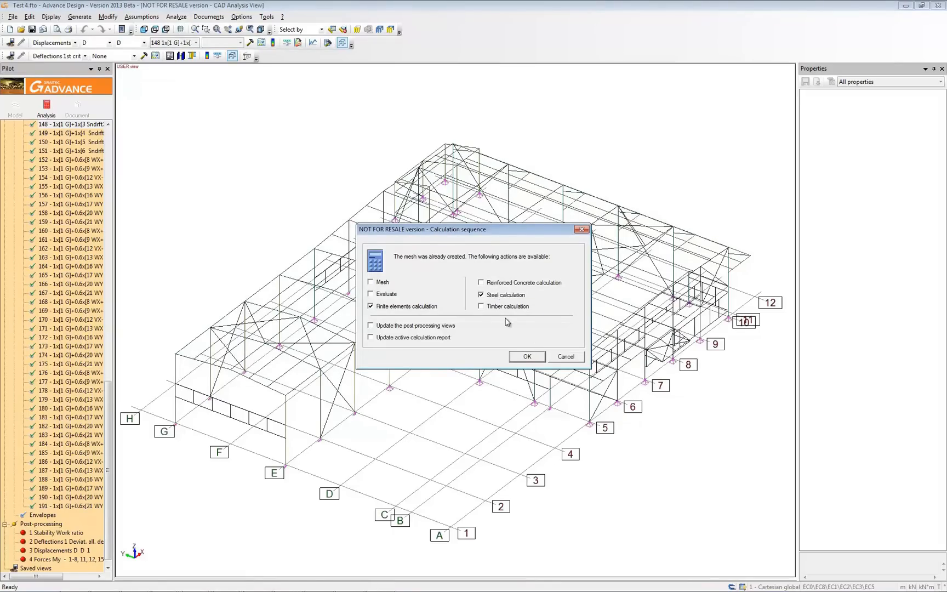
{"action": "mouse_move", "coordinate": [536, 360]}
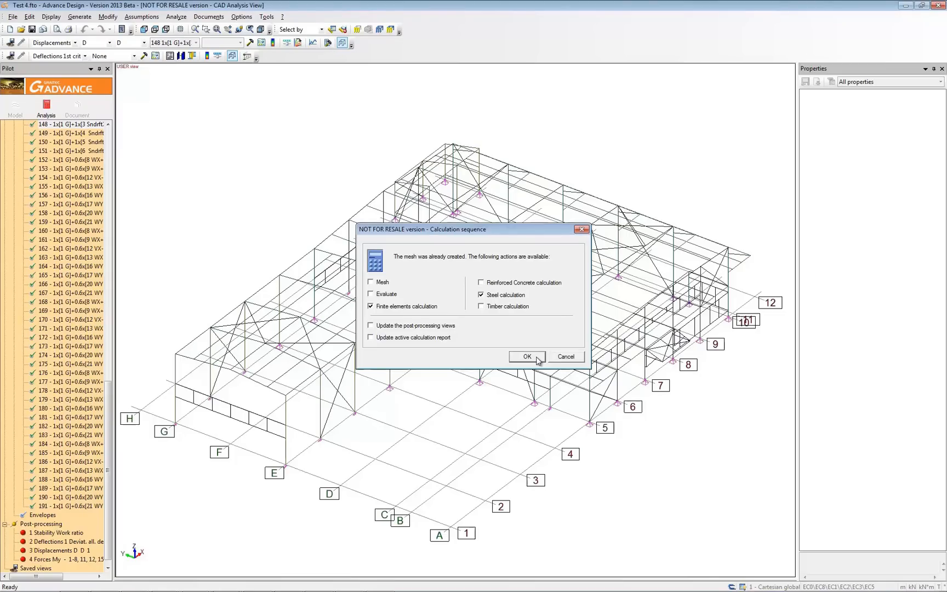
{"action": "left_click", "coordinate": [526, 356]}
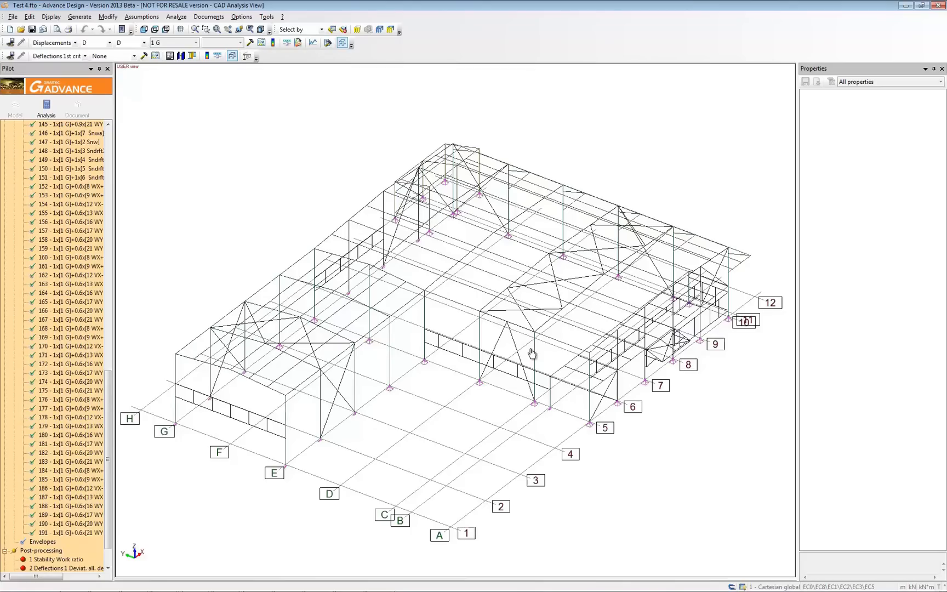
{"action": "mouse_move", "coordinate": [173, 133]}
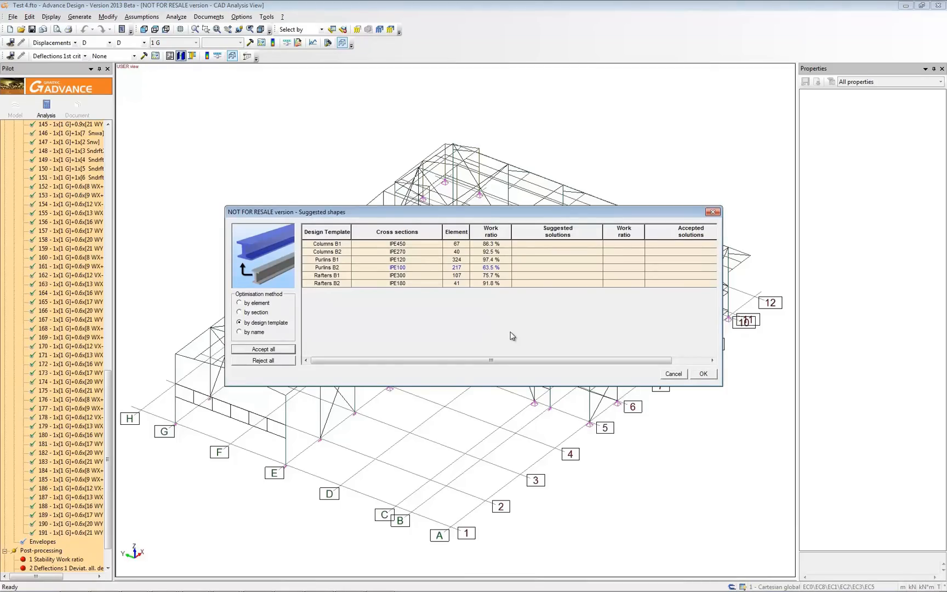
{"action": "mouse_move", "coordinate": [508, 321]}
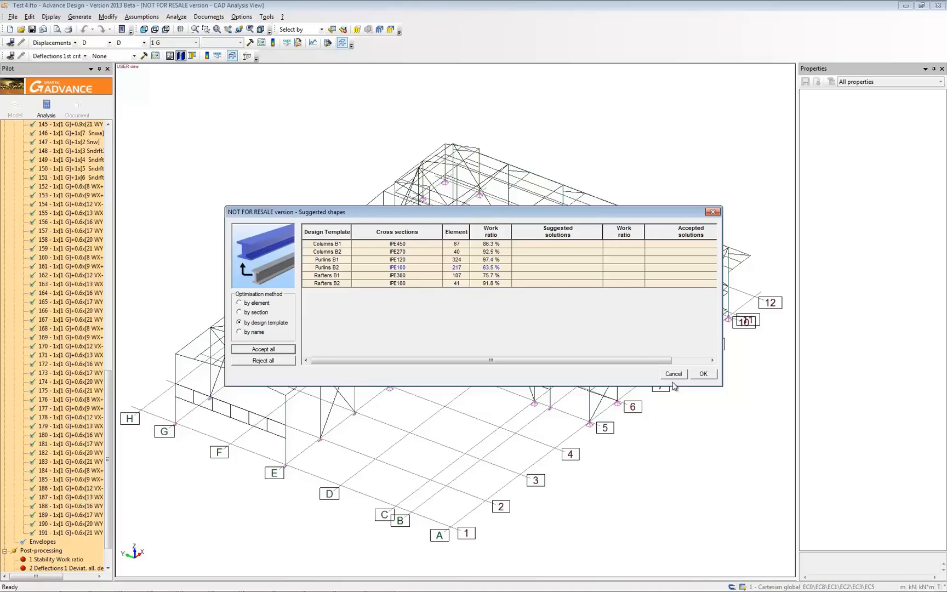
Cancel the suggested shapes dialog, keeping the sections whose work ratios are all under 100%.
{"action": "left_click", "coordinate": [674, 374]}
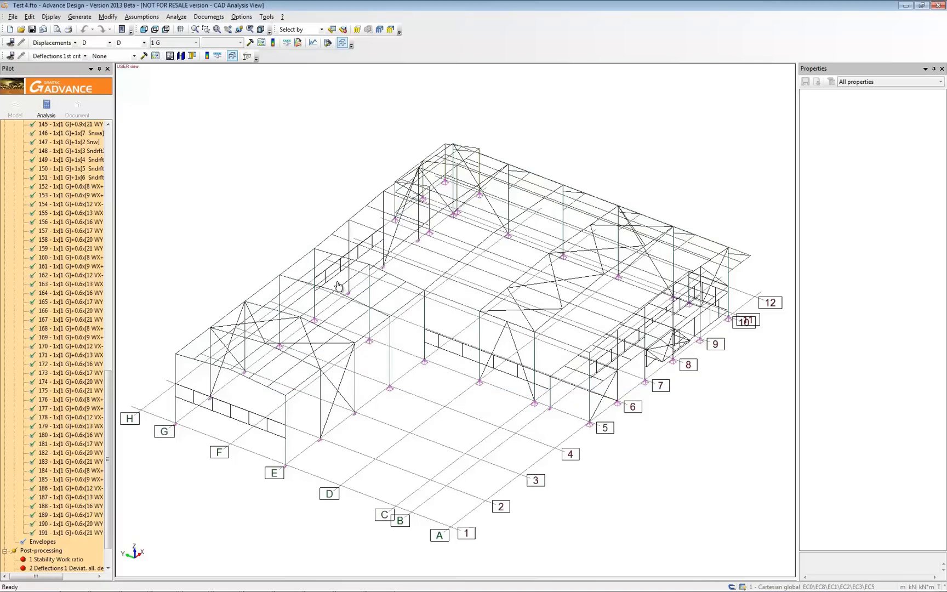
Export the model over the existing Steel building.gtcx exchange file, confirming the overwrite.
{"action": "left_click", "coordinate": [12, 14]}
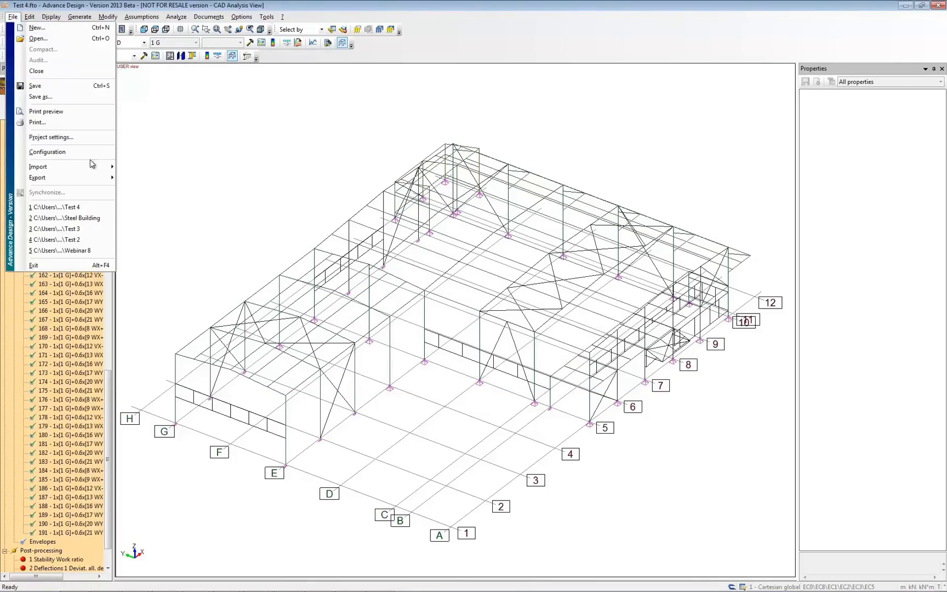
{"action": "left_click", "coordinate": [38, 178]}
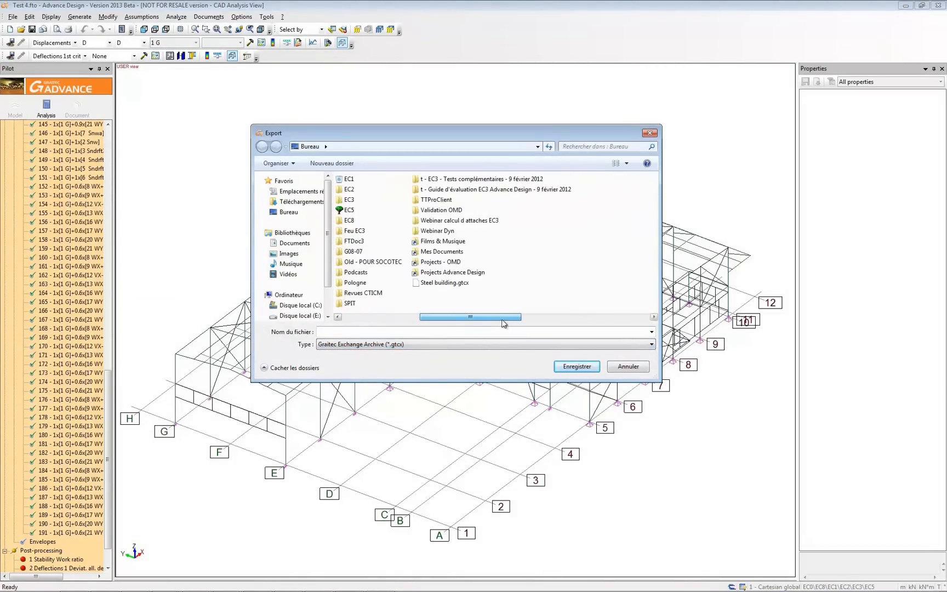
{"action": "left_click", "coordinate": [576, 367]}
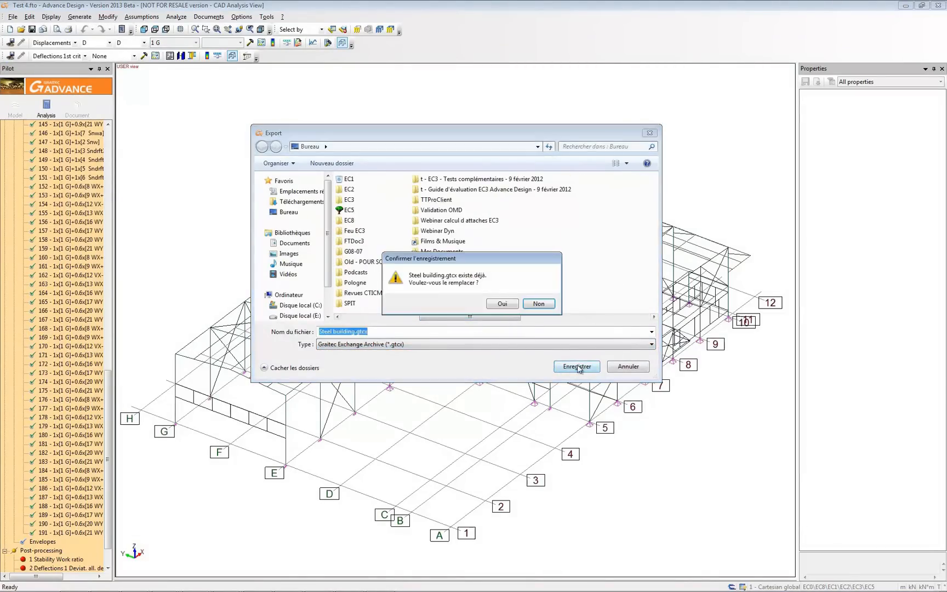
{"action": "left_click", "coordinate": [502, 304]}
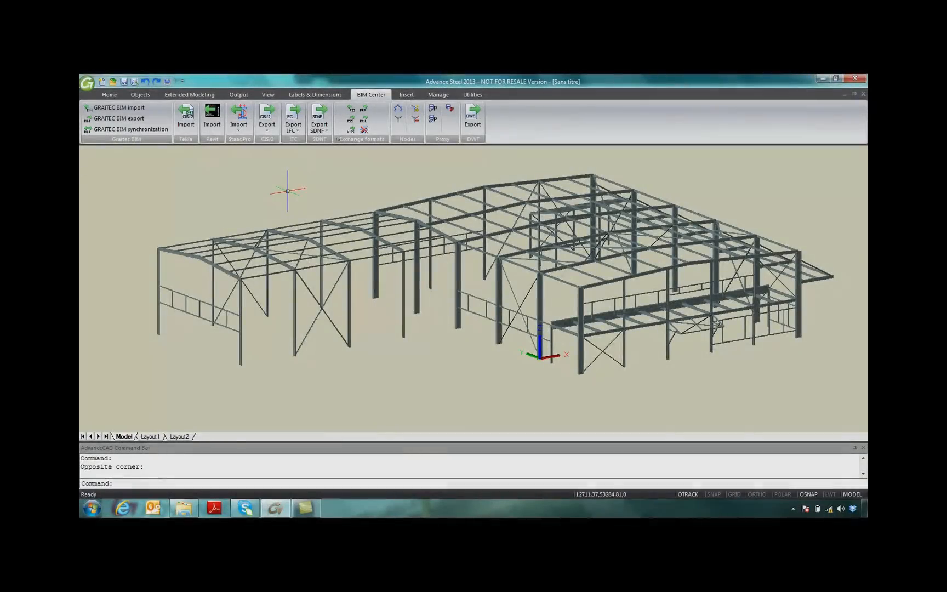
{"action": "mouse_move", "coordinate": [141, 133]}
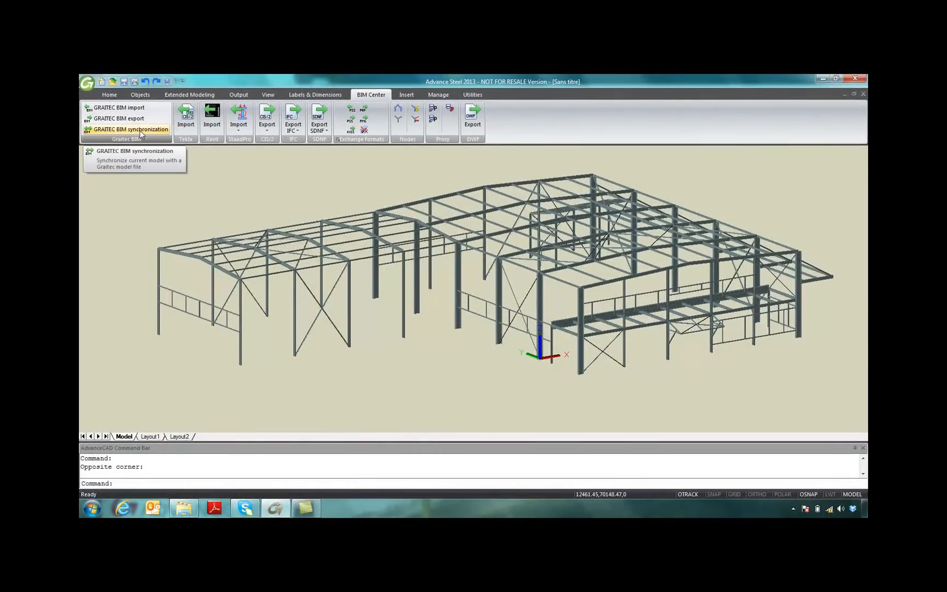
Start GRAITEC BIM synchronization and load Steel building.gtc from the Steel building folder.
{"action": "left_click", "coordinate": [132, 129]}
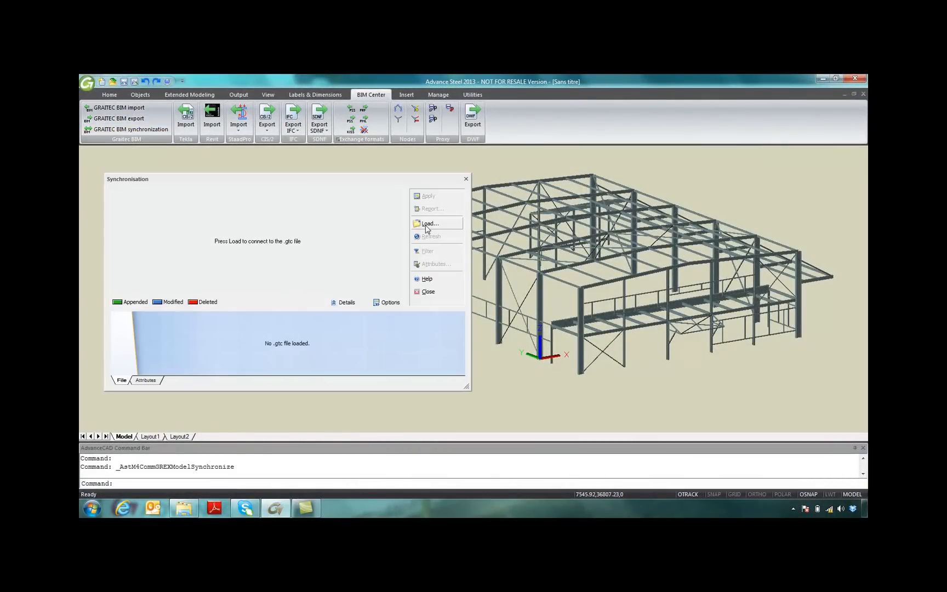
{"action": "left_click", "coordinate": [428, 224]}
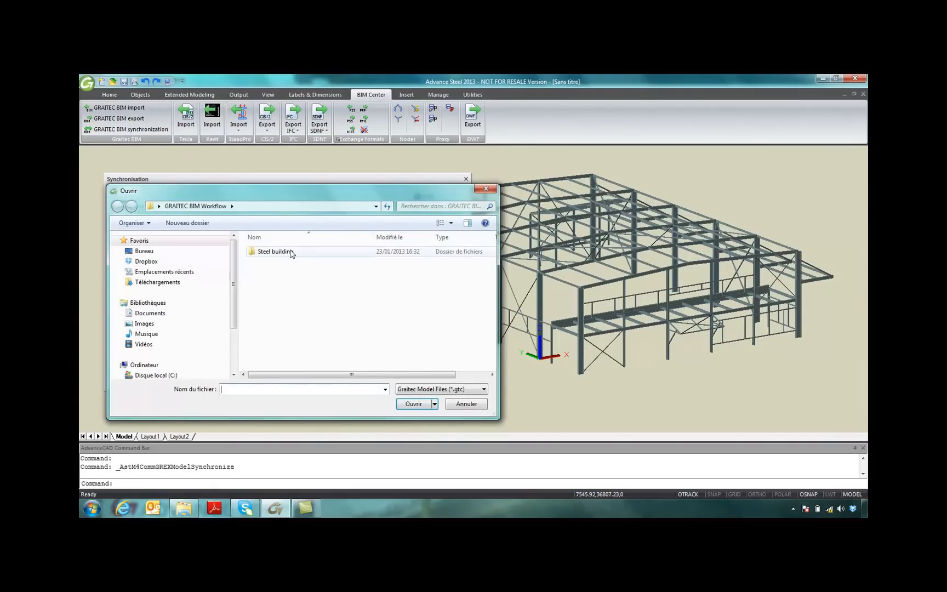
{"action": "double_click", "coordinate": [274, 251]}
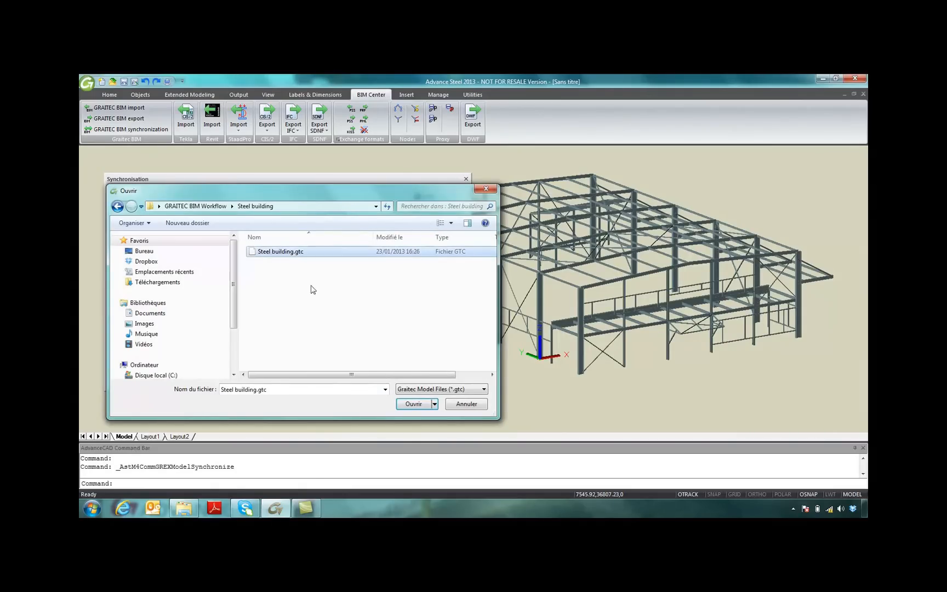
{"action": "left_click", "coordinate": [413, 405]}
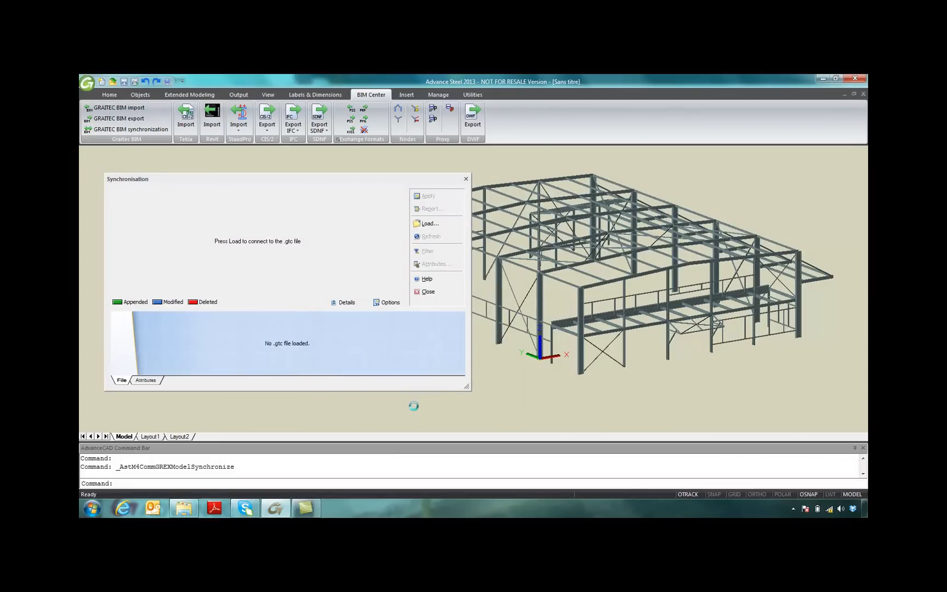
{"action": "left_click", "coordinate": [430, 224]}
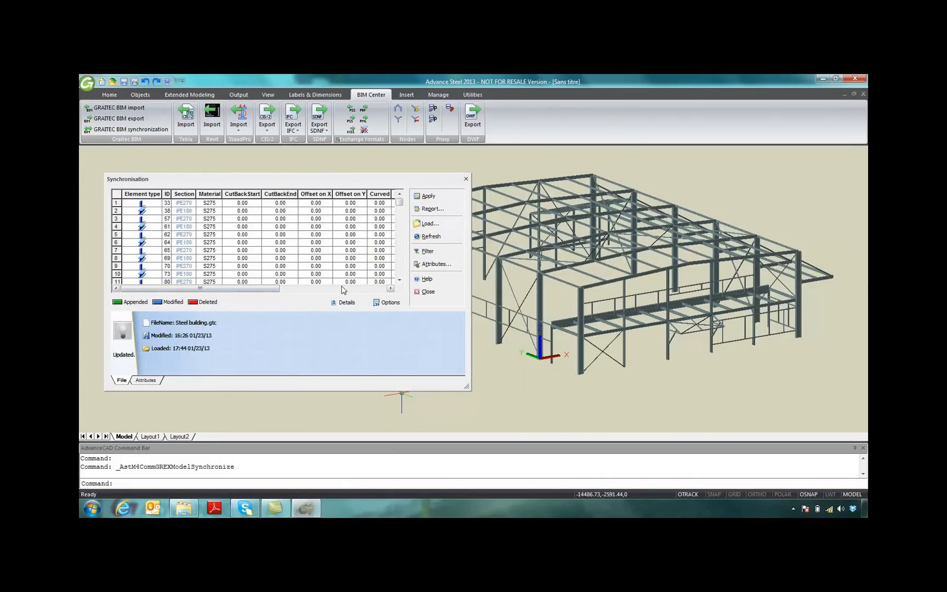
Accept the suppressions and member changes, apply them, and decline the synchronization report.
{"action": "left_click", "coordinate": [399, 281]}
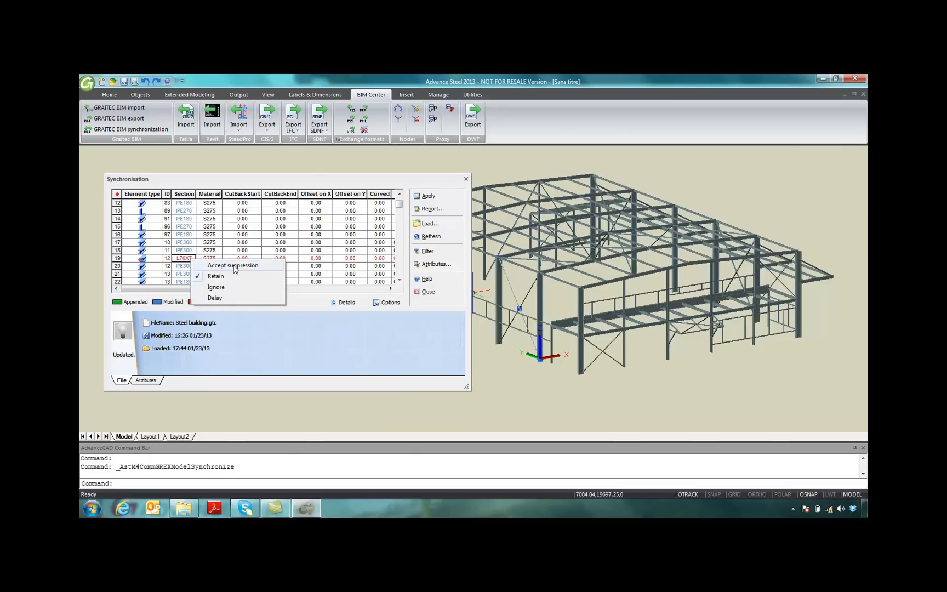
{"action": "left_click", "coordinate": [233, 266]}
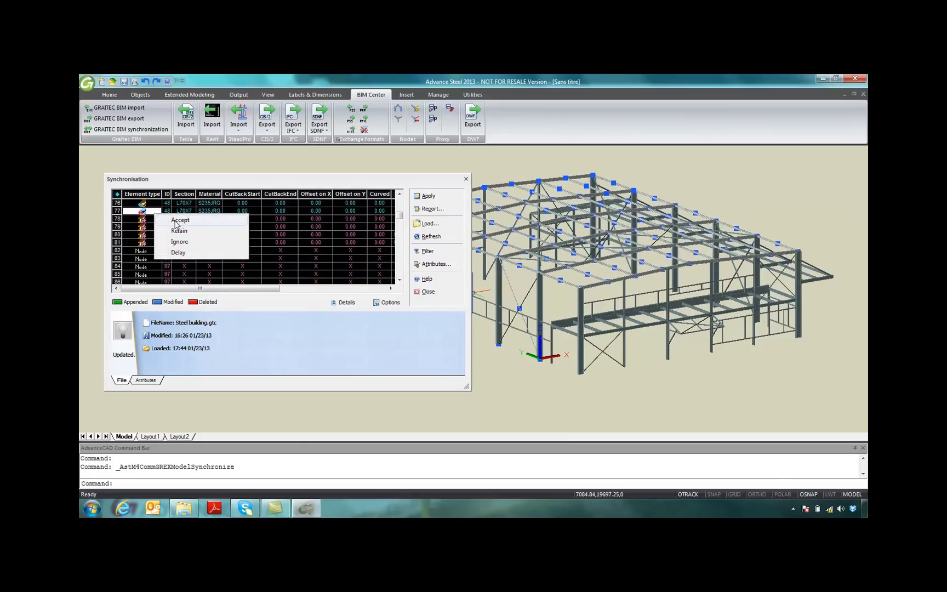
{"action": "left_click", "coordinate": [181, 220]}
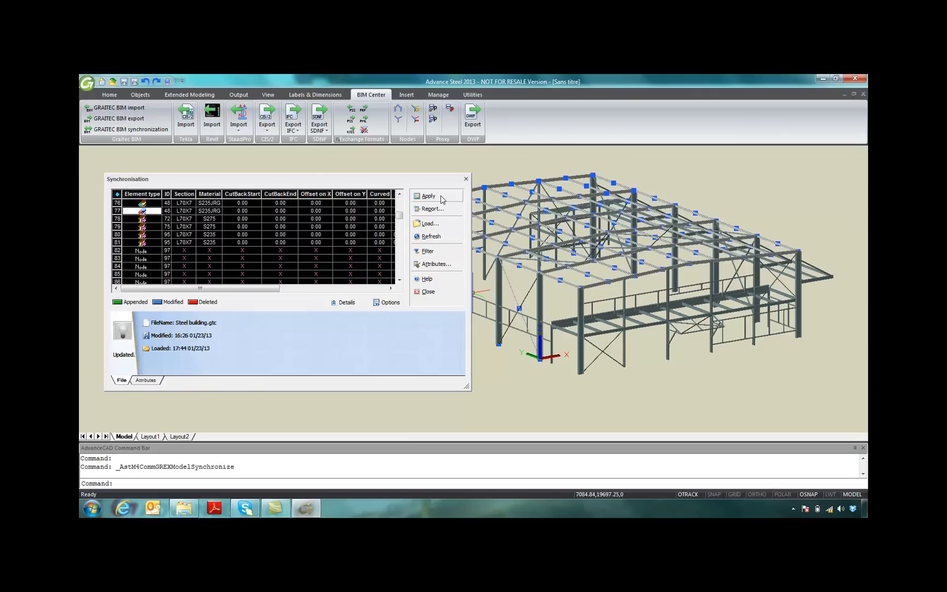
{"action": "left_click", "coordinate": [427, 195]}
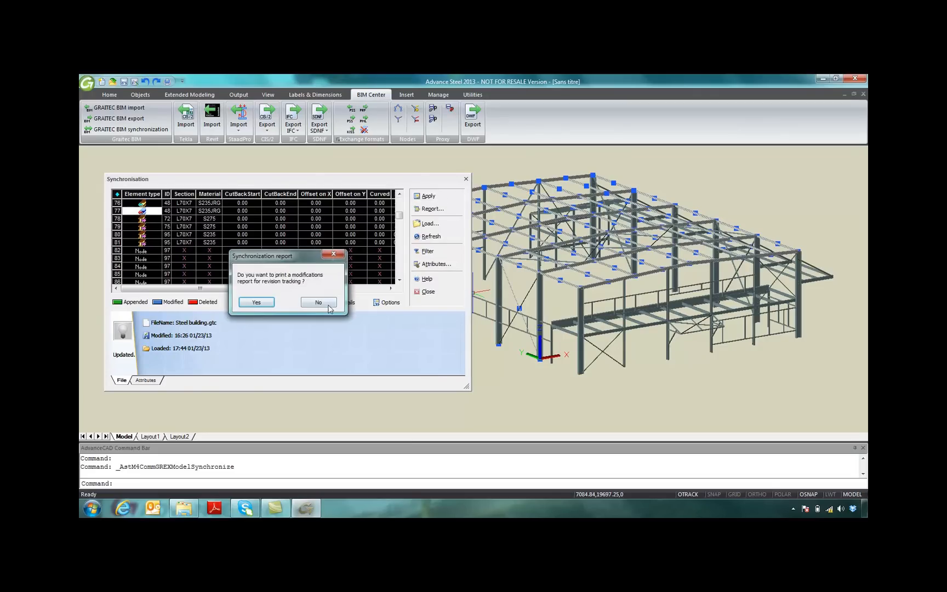
{"action": "left_click", "coordinate": [318, 302]}
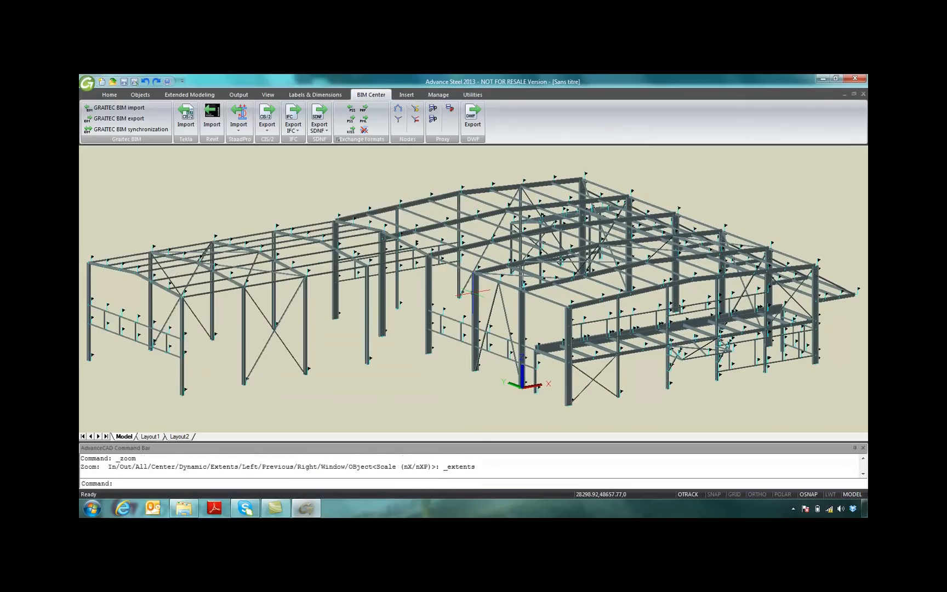
Mark all beams with the predefined remark Rafter using the Selection palette search filter.
{"action": "left_click", "coordinate": [267, 94]}
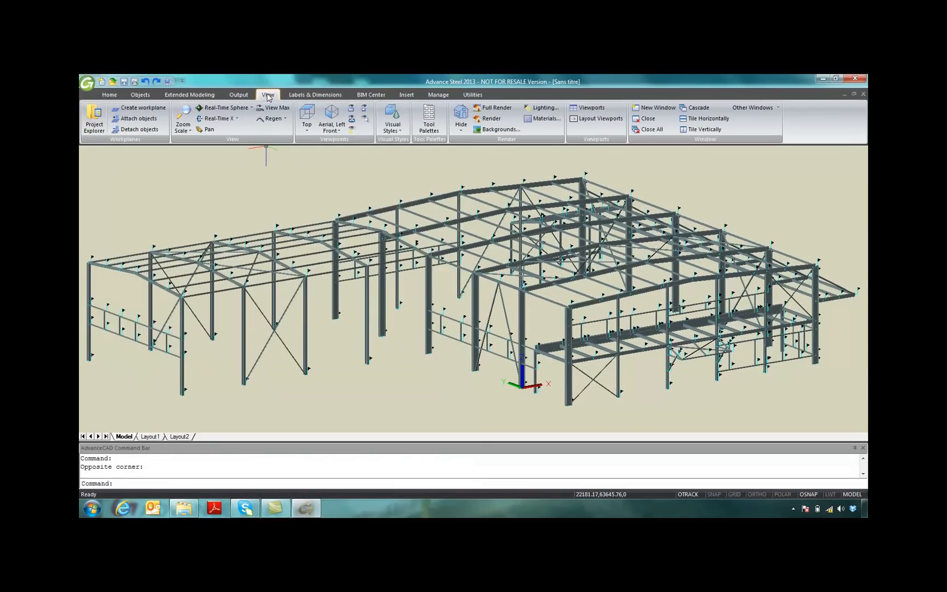
{"action": "left_click", "coordinate": [430, 115]}
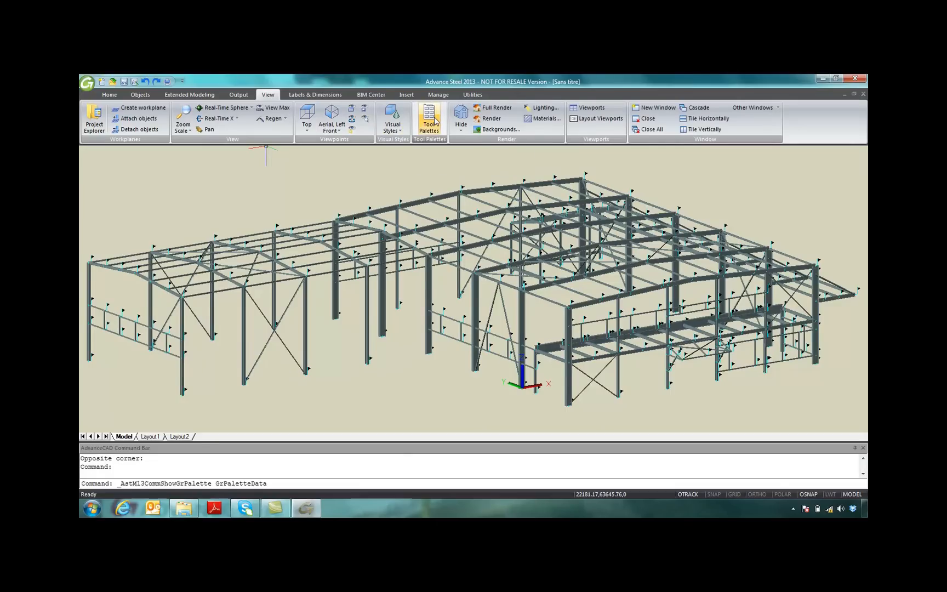
{"action": "left_click", "coordinate": [429, 117]}
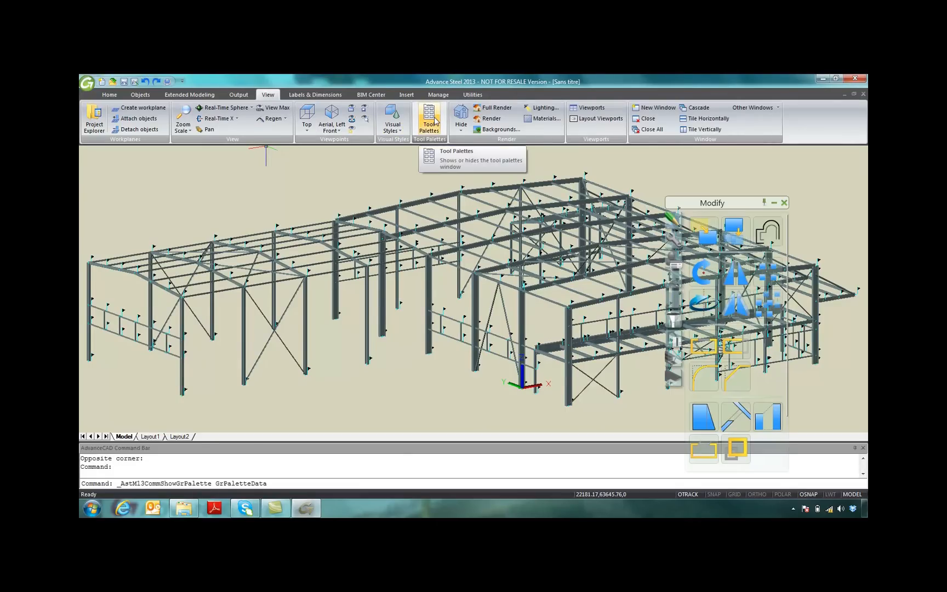
{"action": "mouse_move", "coordinate": [674, 309]}
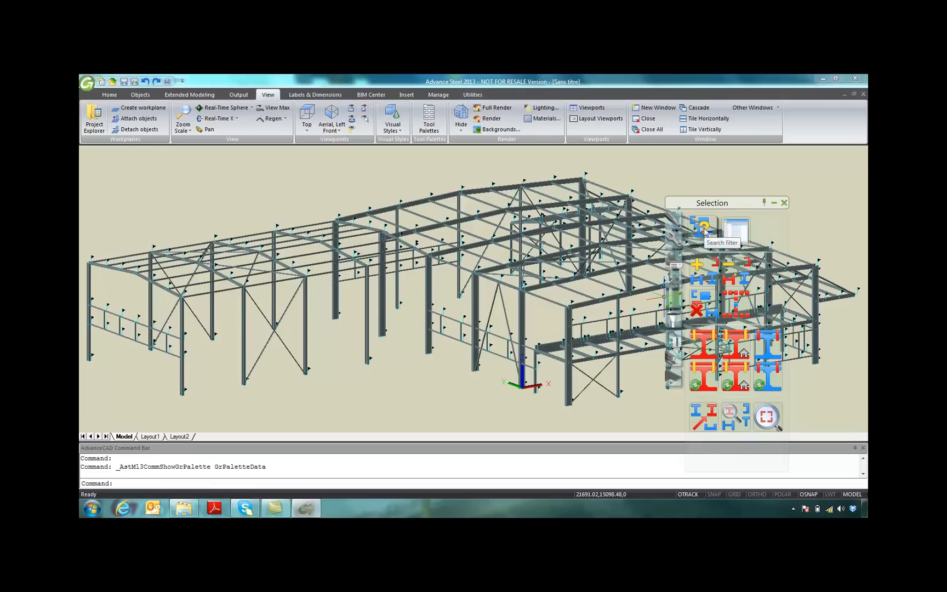
{"action": "left_click", "coordinate": [701, 228]}
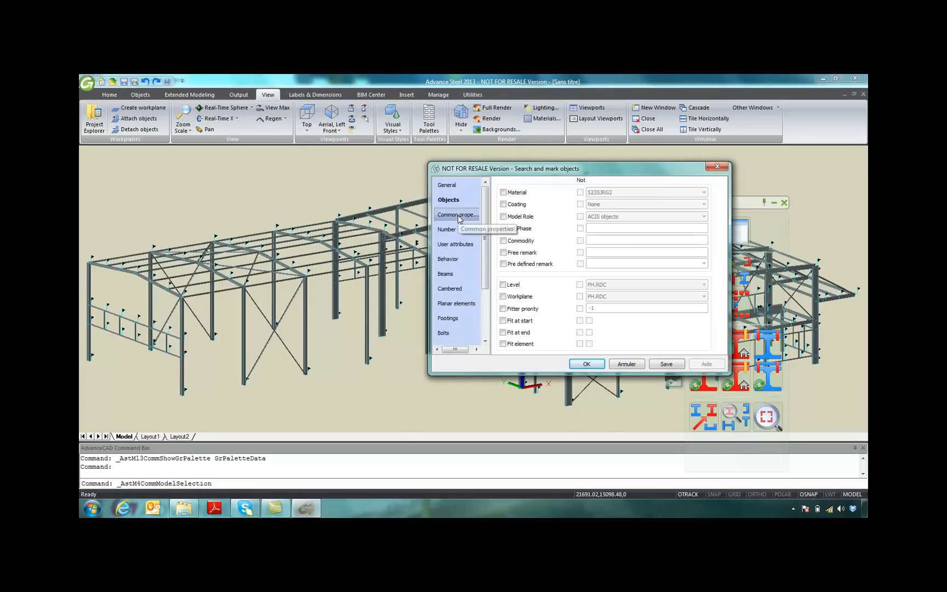
{"action": "left_click", "coordinate": [503, 265]}
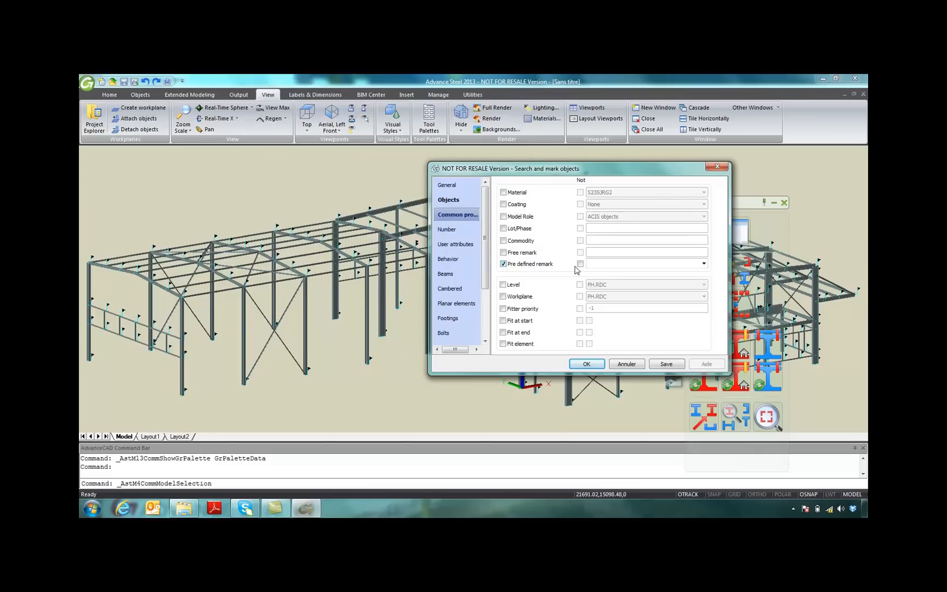
{"action": "type", "text": "Rafter"}
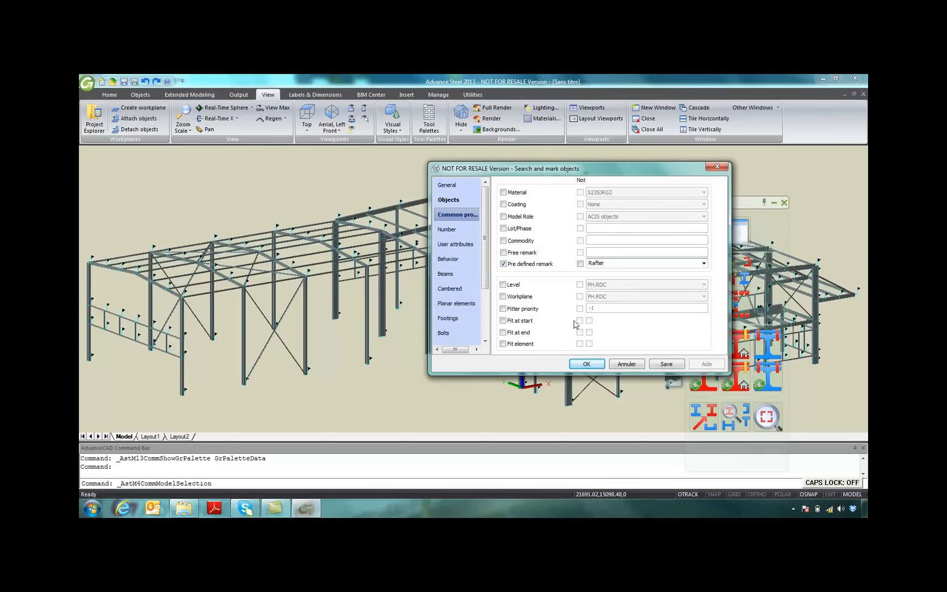
{"action": "left_click", "coordinate": [586, 364]}
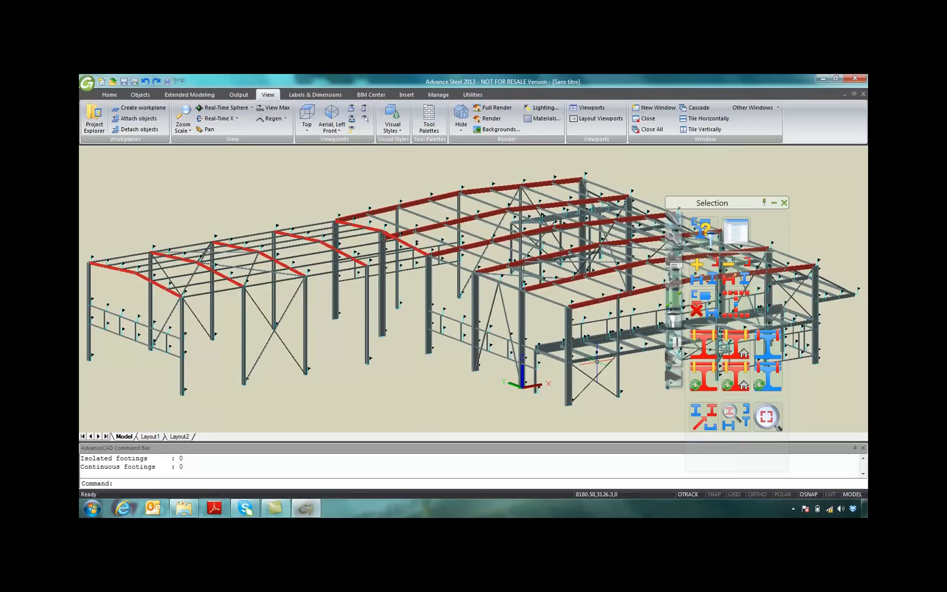
Select the marked rafters and review their S275 section and positioning properties.
{"action": "left_click", "coordinate": [734, 303]}
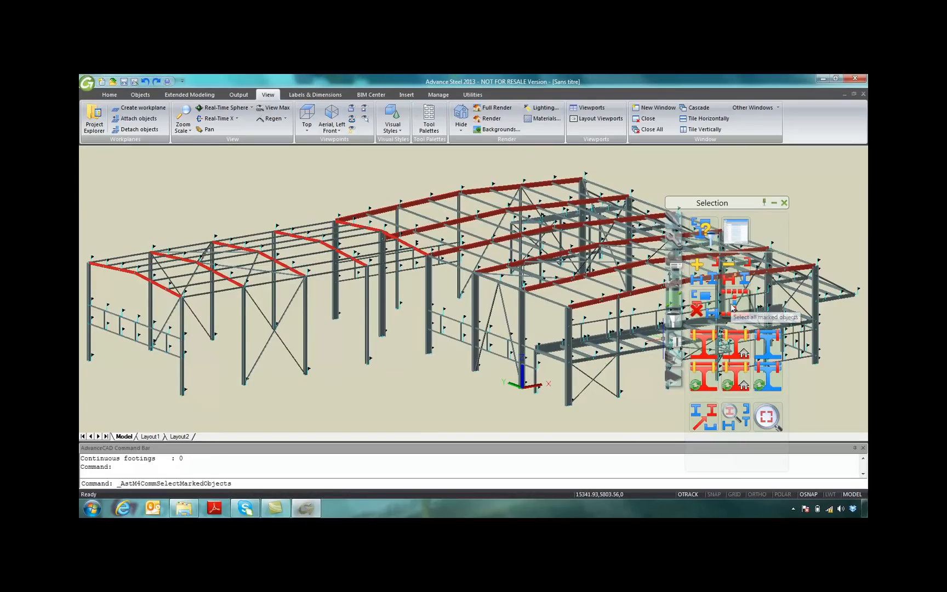
{"action": "right_click", "coordinate": [391, 352]}
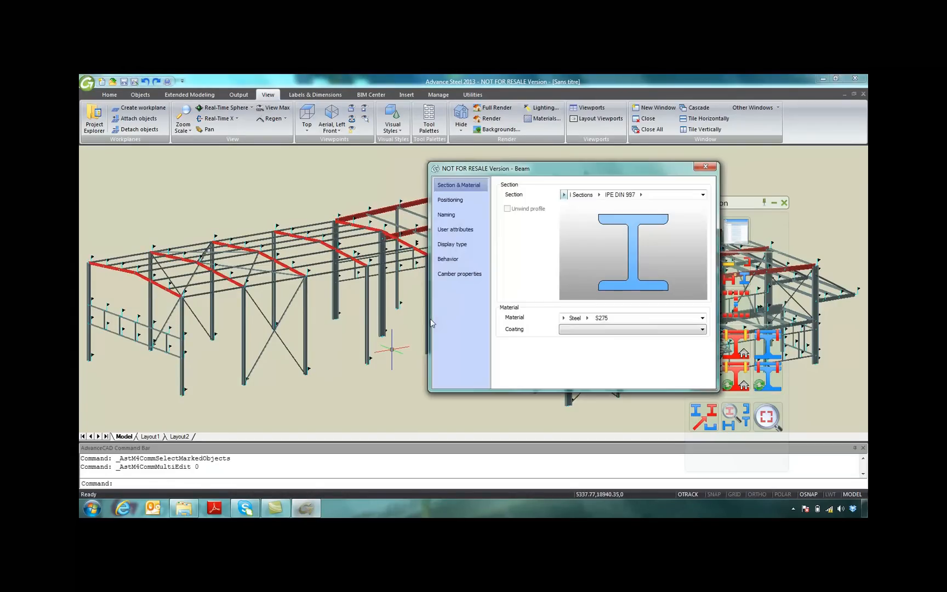
{"action": "left_click", "coordinate": [450, 199]}
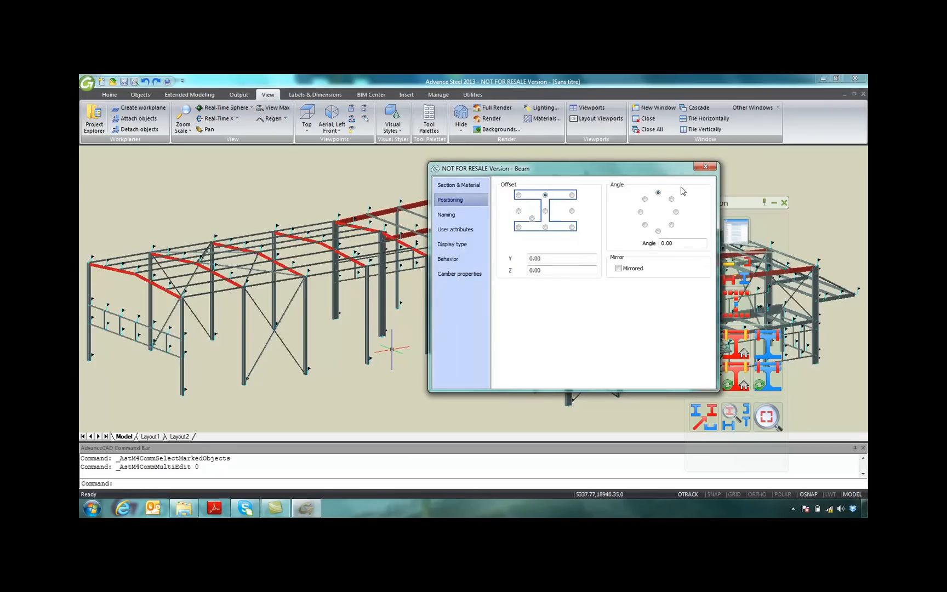
{"action": "left_click", "coordinate": [706, 167]}
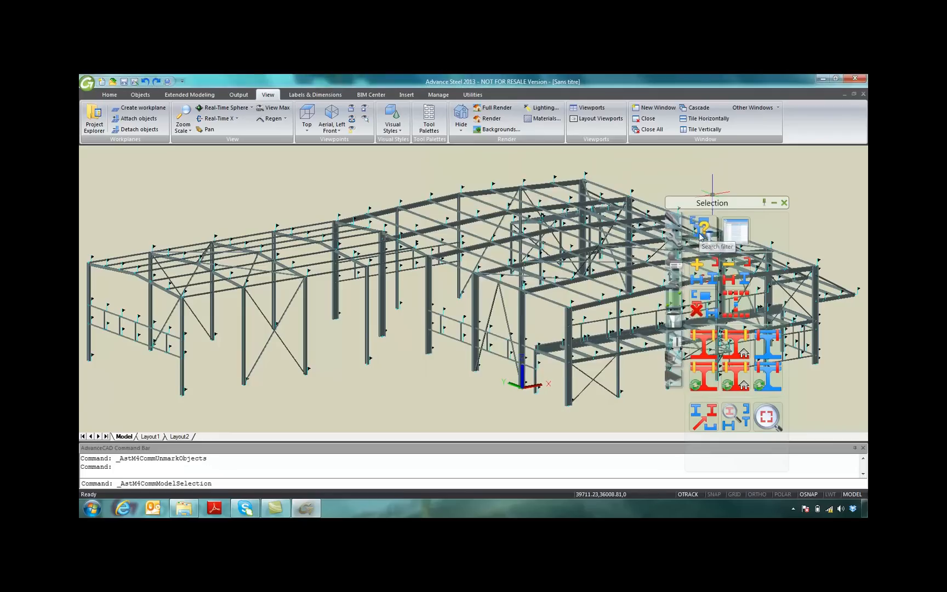
Mark beams remarked Purlins and set their positioning offset to the profile's bottom centre.
{"action": "left_click", "coordinate": [703, 228]}
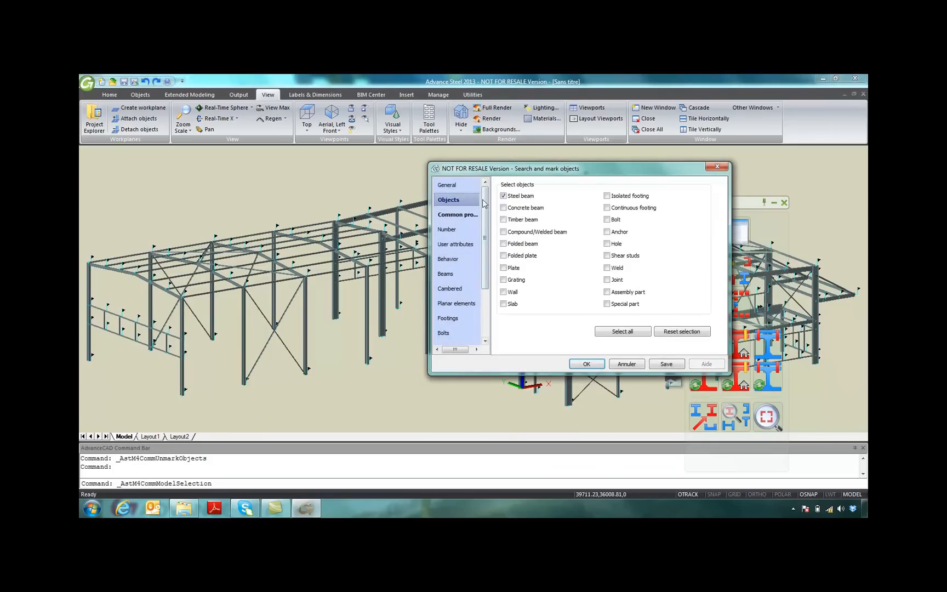
{"action": "left_click", "coordinate": [458, 215]}
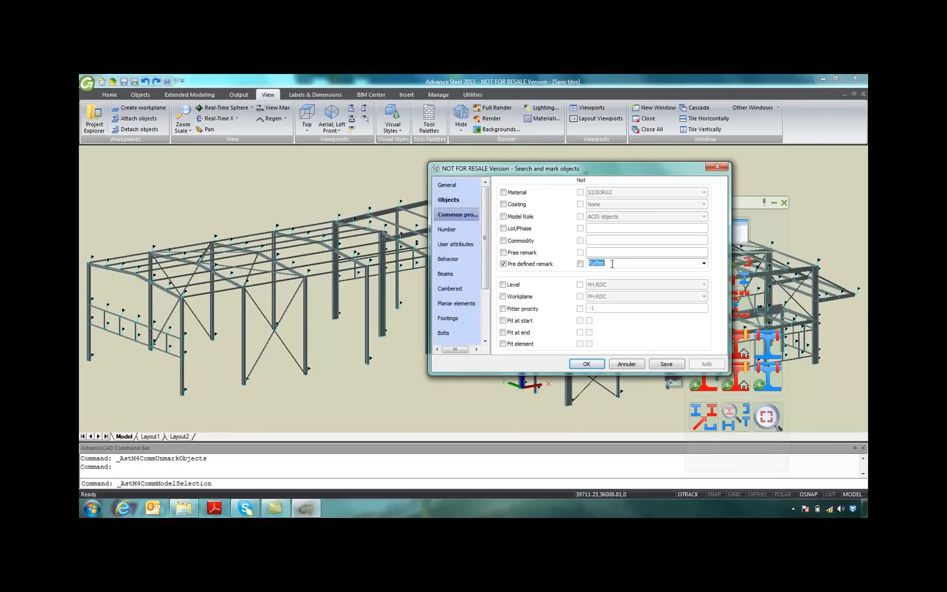
{"action": "type", "text": "Purlins"}
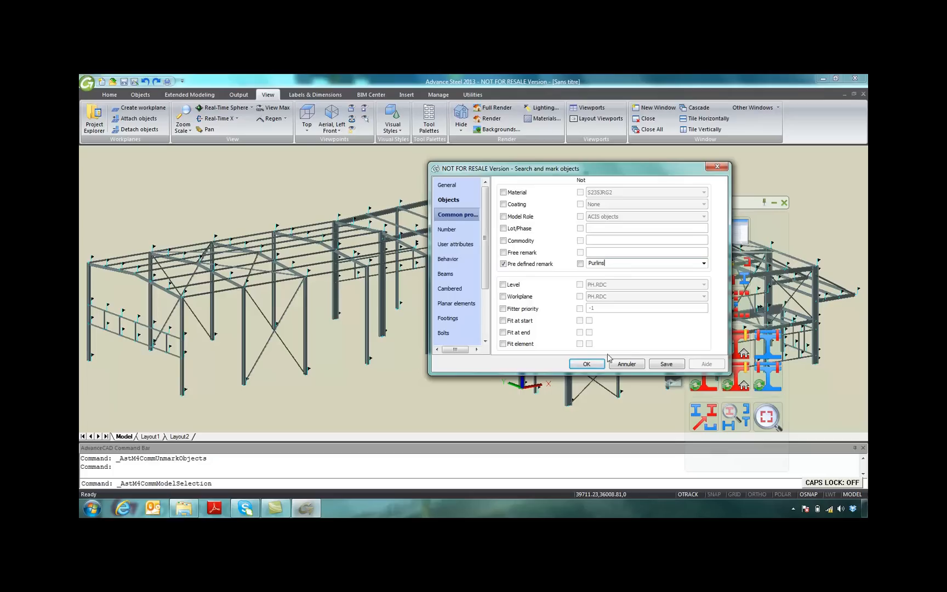
{"action": "left_click", "coordinate": [586, 364]}
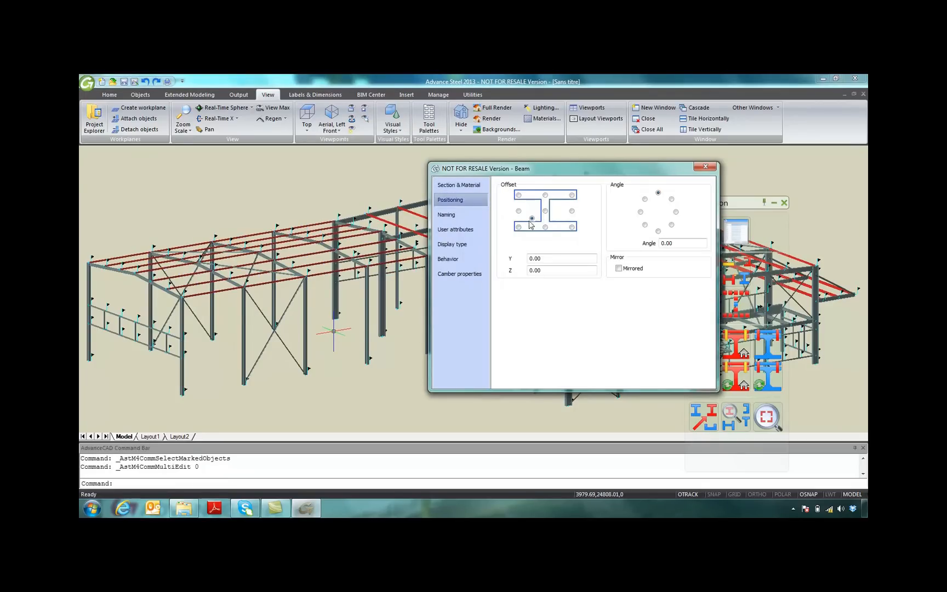
{"action": "left_click", "coordinate": [545, 226]}
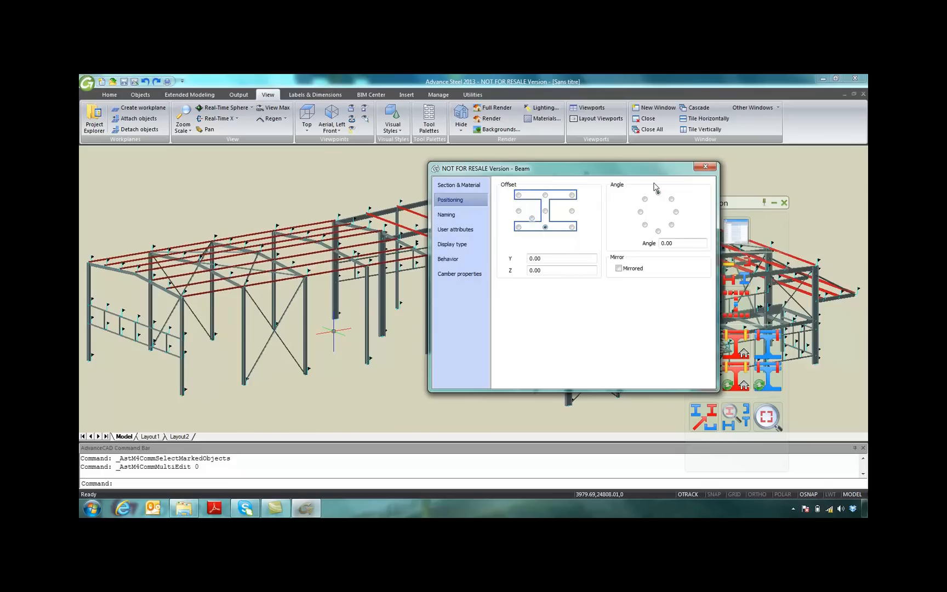
{"action": "left_click", "coordinate": [706, 167]}
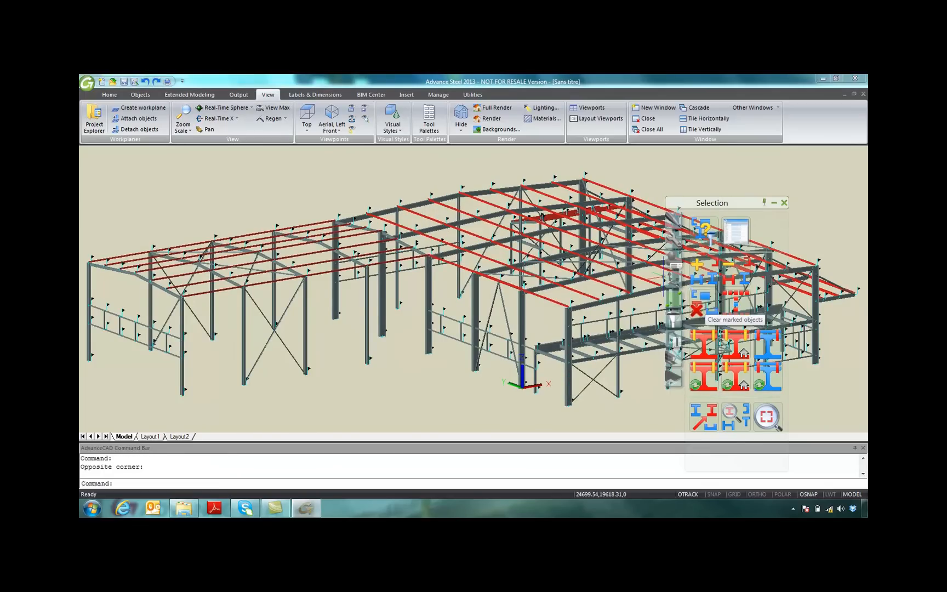
Clear the purlin marks, view the knee analysis node's forces, and return to the Home commands.
{"action": "left_click", "coordinate": [697, 309]}
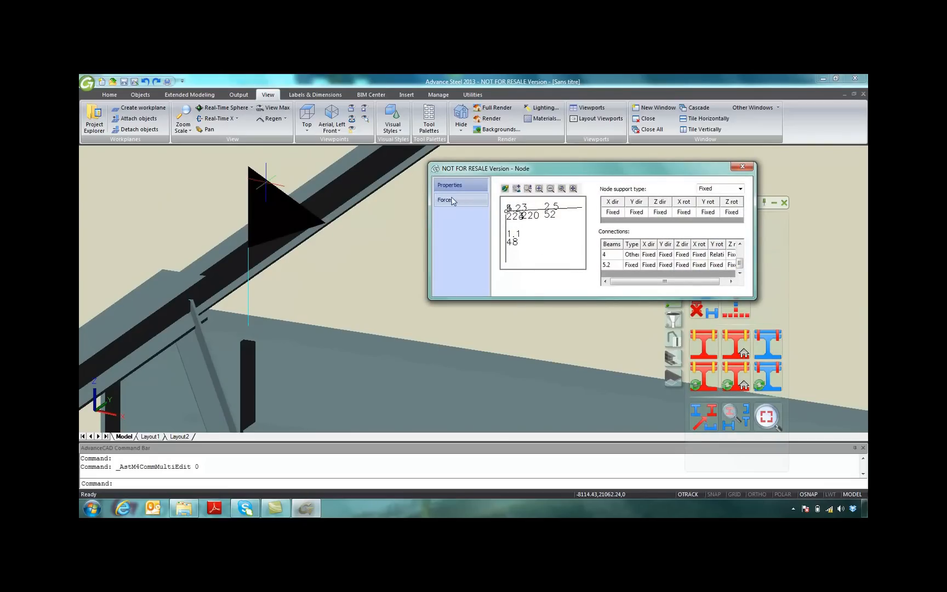
{"action": "left_click", "coordinate": [445, 199]}
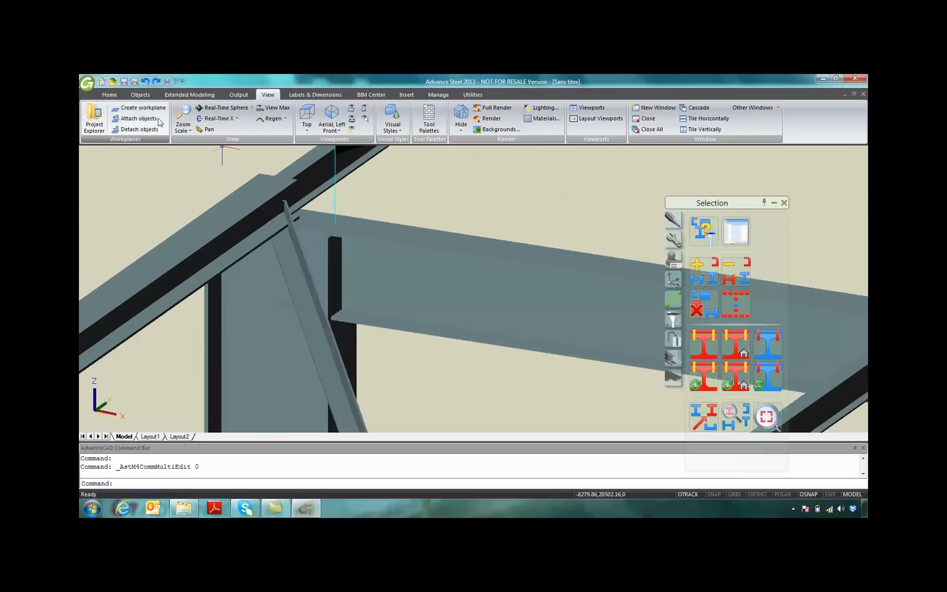
{"action": "left_click", "coordinate": [110, 94]}
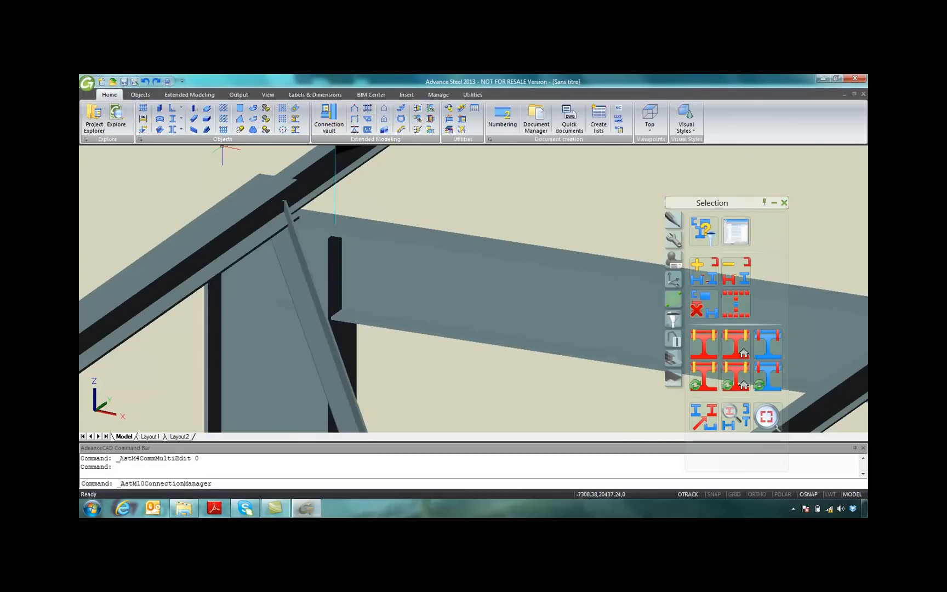
Insert the 'Knee of frame bolted, with haunch' Beam-to-Column connection from the Connection vault.
{"action": "left_click", "coordinate": [329, 119]}
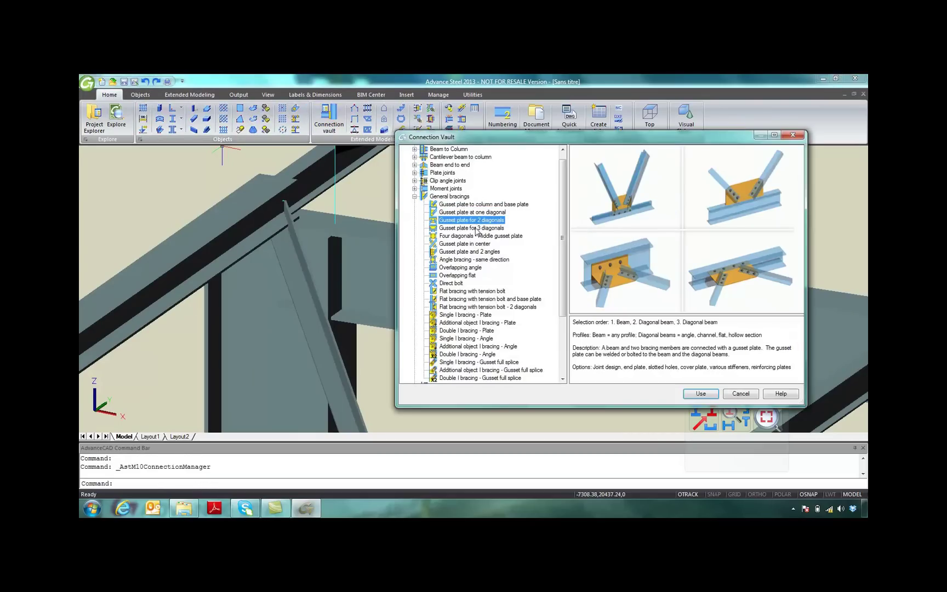
{"action": "left_click", "coordinate": [471, 236]}
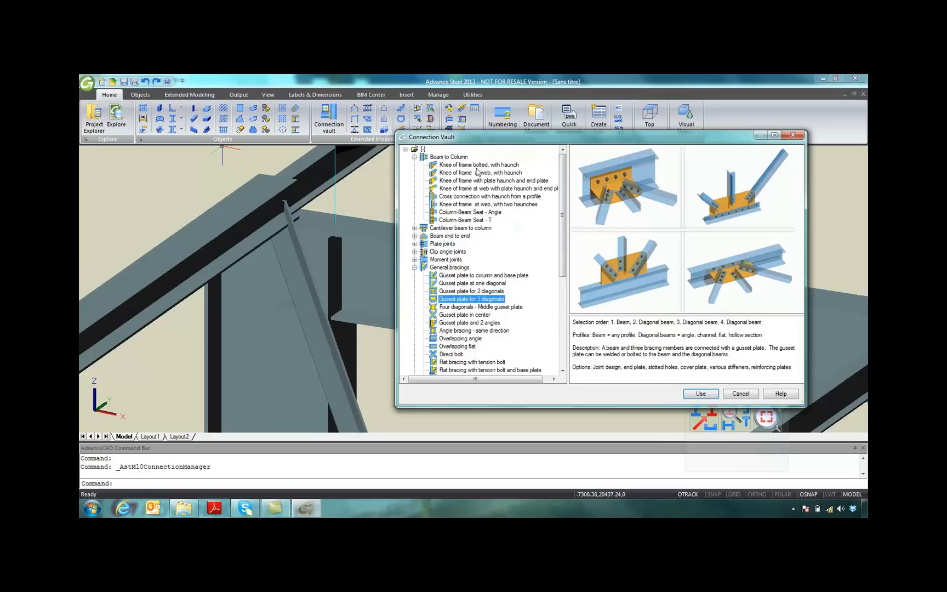
{"action": "left_click", "coordinate": [479, 166]}
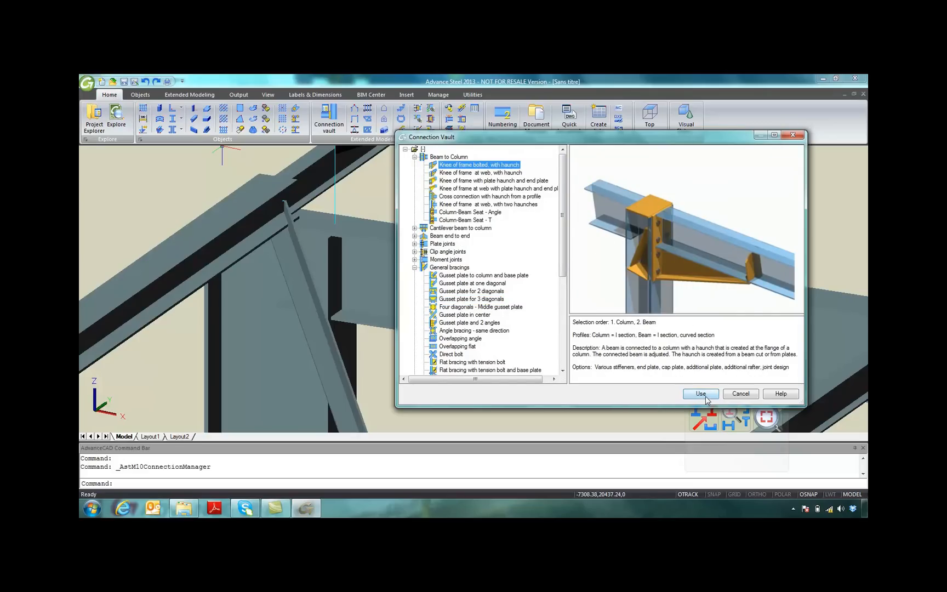
{"action": "left_click", "coordinate": [700, 394]}
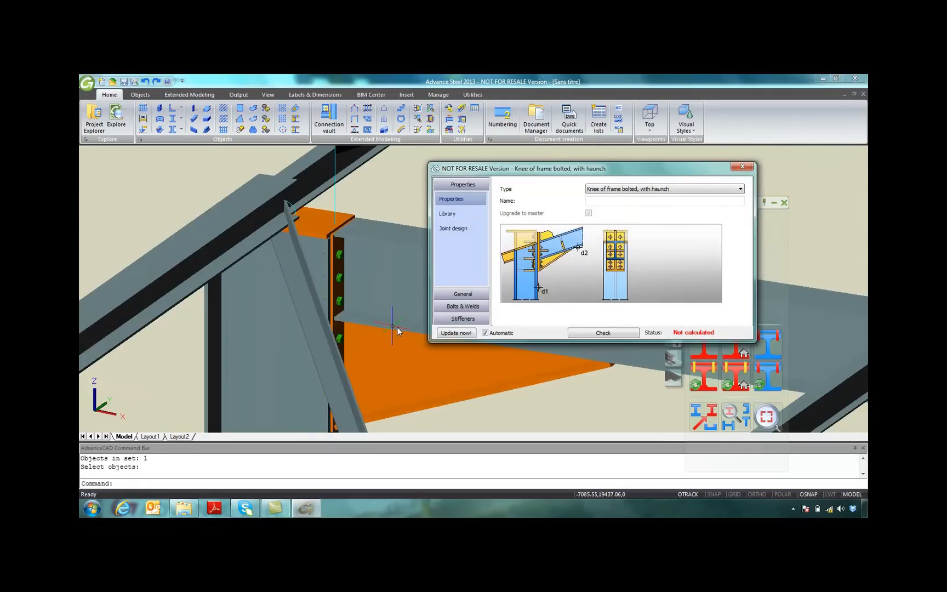
Set Stiffener 3 to full, Stiffener 4 to half, and the stiffening type to Sloped stiffener.
{"action": "left_click", "coordinate": [463, 197]}
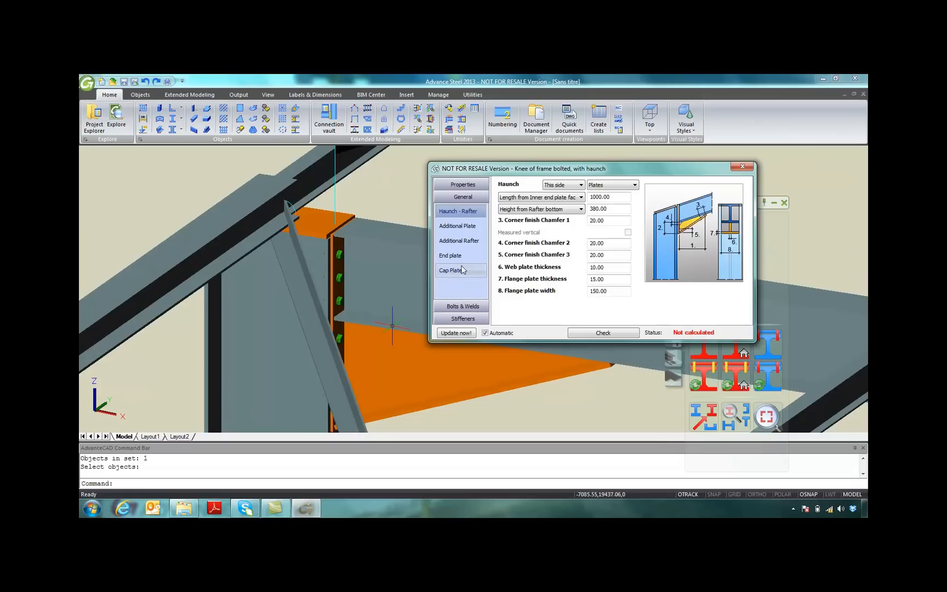
{"action": "left_click", "coordinate": [450, 255]}
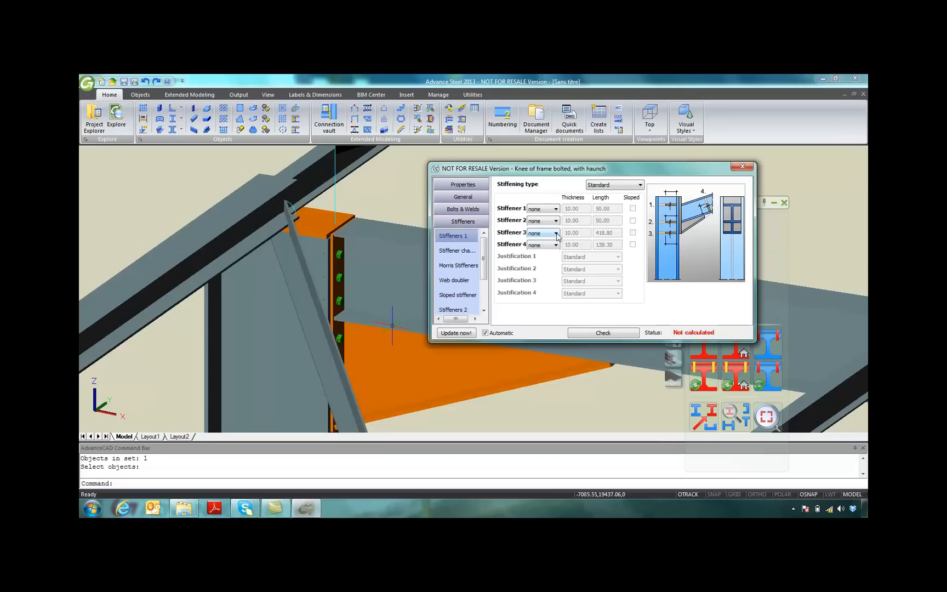
{"action": "left_click", "coordinate": [557, 233]}
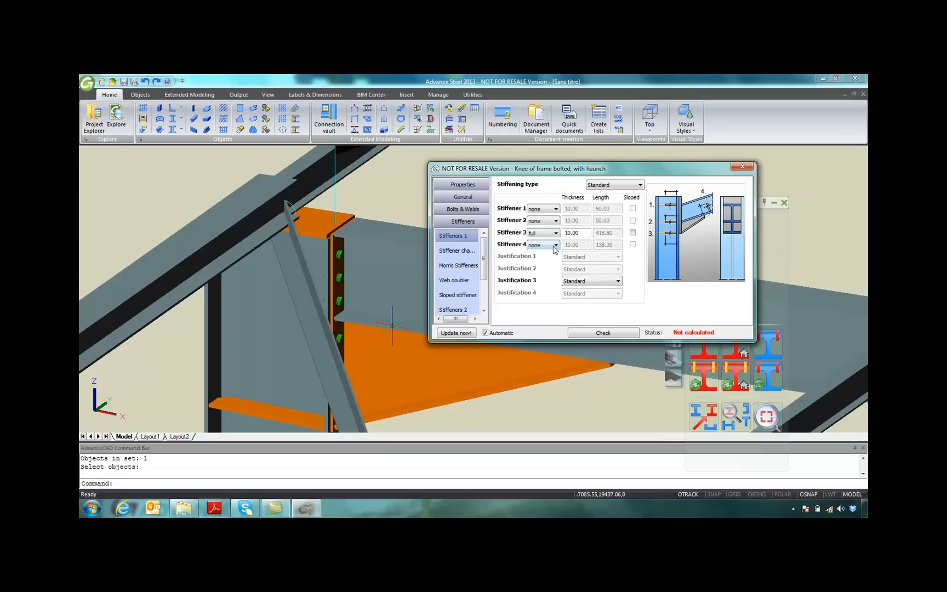
{"action": "left_click", "coordinate": [556, 244]}
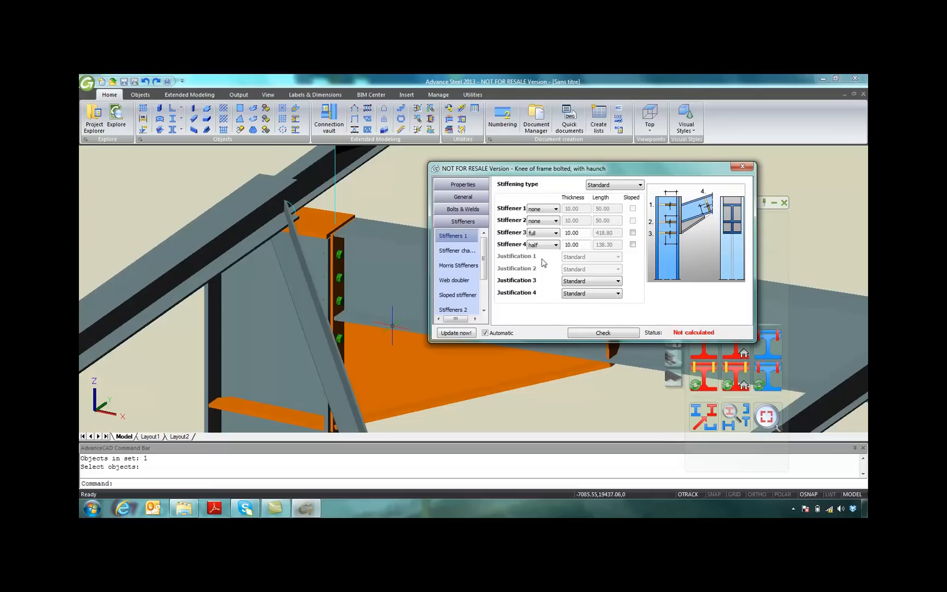
{"action": "left_click", "coordinate": [638, 185]}
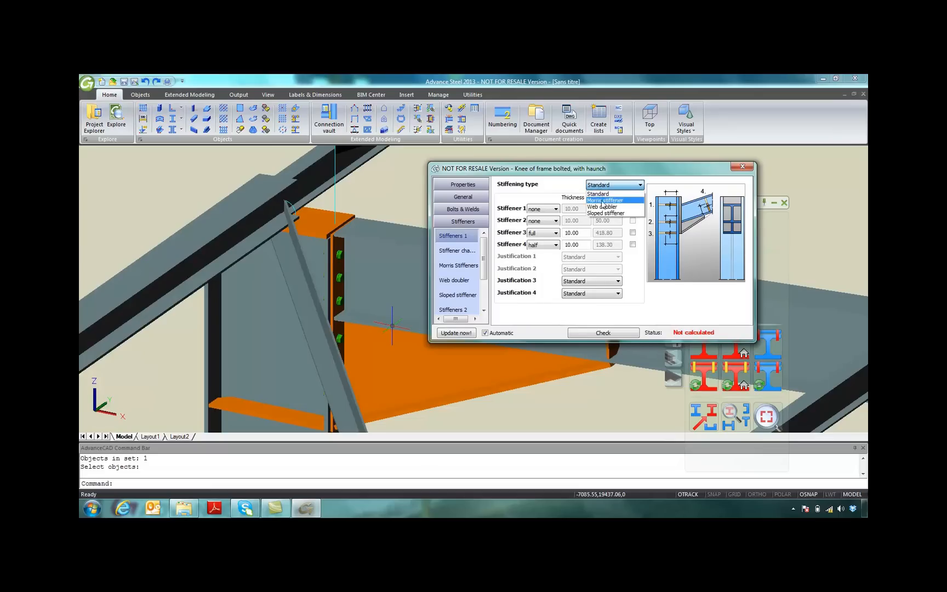
{"action": "left_click", "coordinate": [603, 212]}
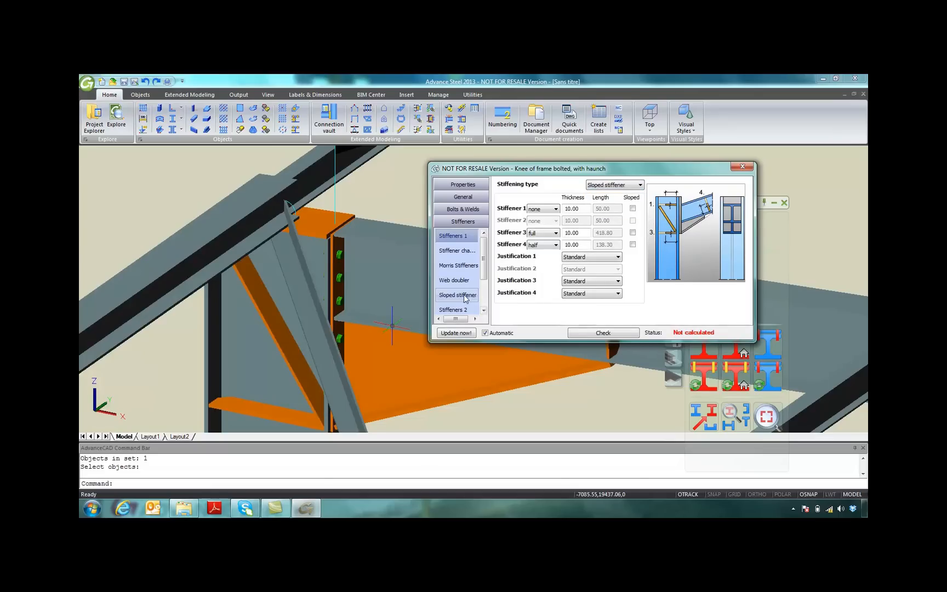
{"action": "left_click", "coordinate": [457, 295]}
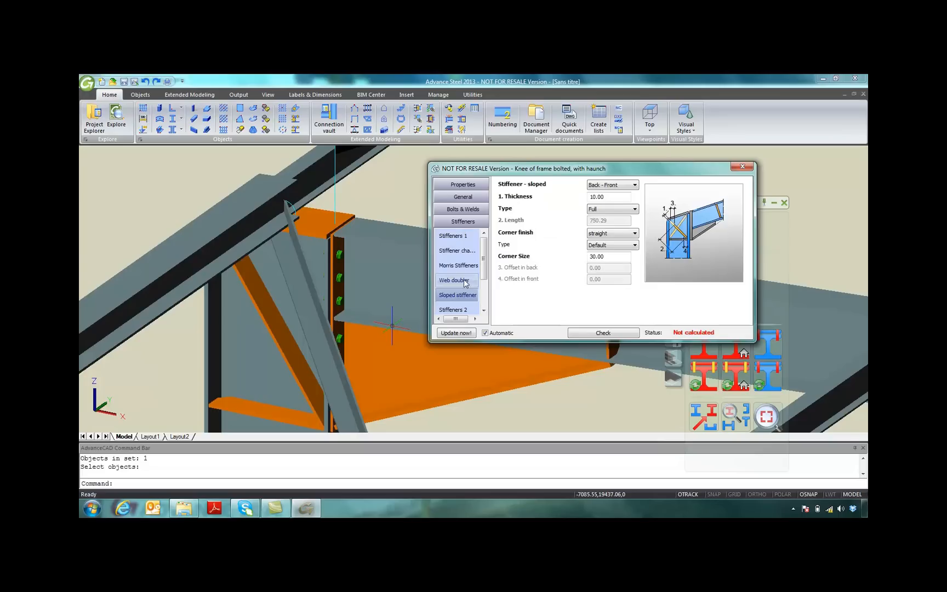
{"action": "left_click", "coordinate": [461, 184]}
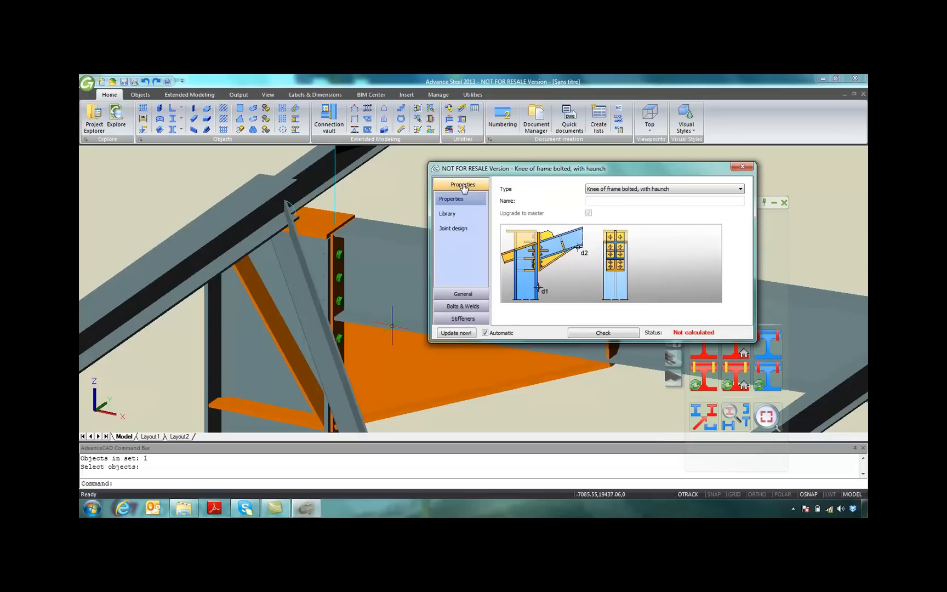
Review the node's support properties and forces (M 198.4, N -30.6, V -52.9) in Joint design.
{"action": "left_click", "coordinate": [454, 228]}
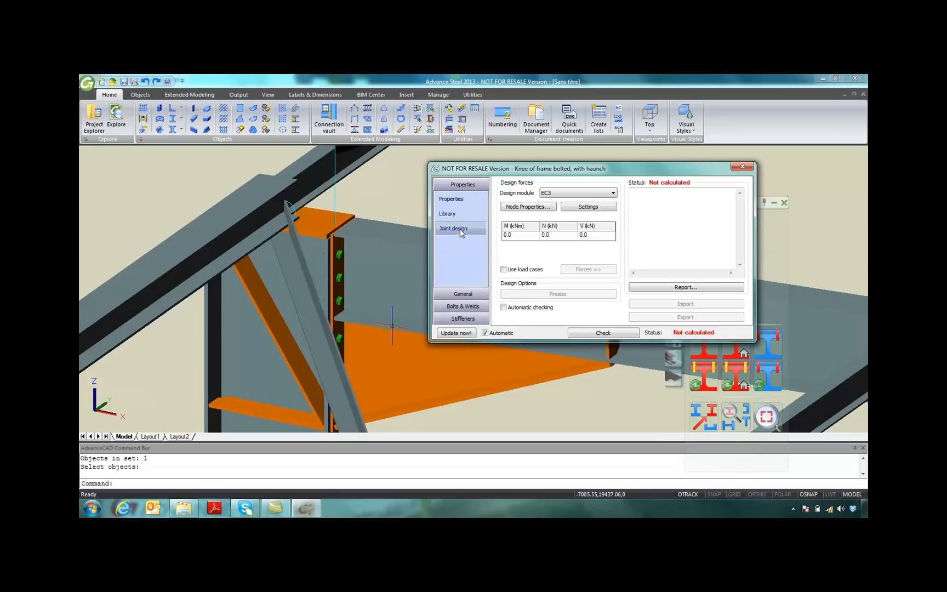
{"action": "mouse_move", "coordinate": [638, 315]}
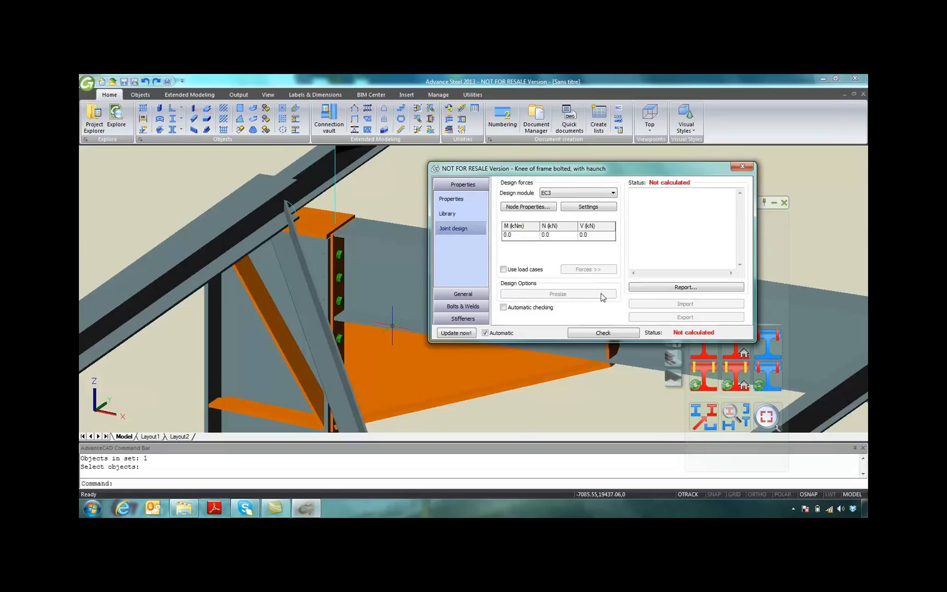
{"action": "left_click", "coordinate": [527, 206]}
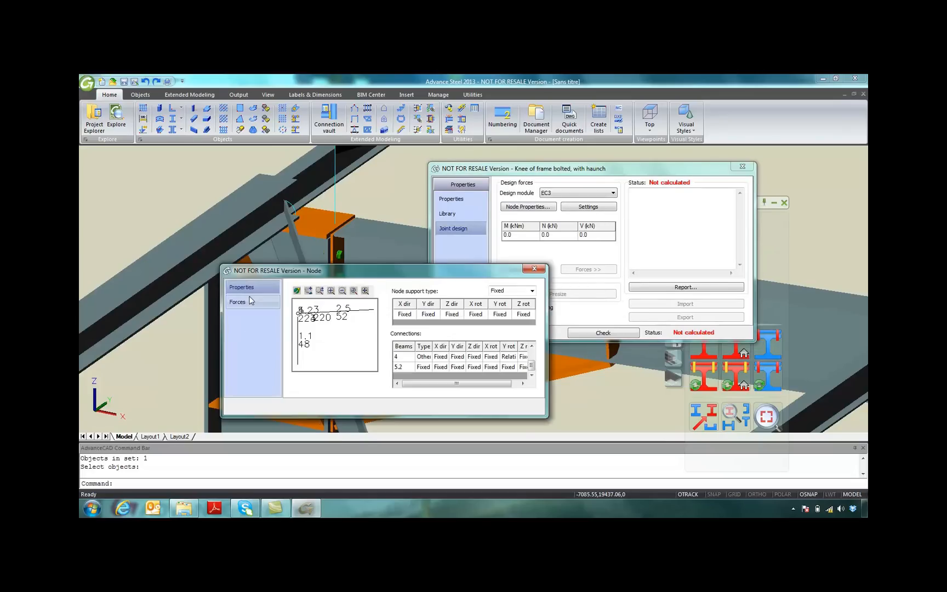
{"action": "left_click", "coordinate": [237, 302]}
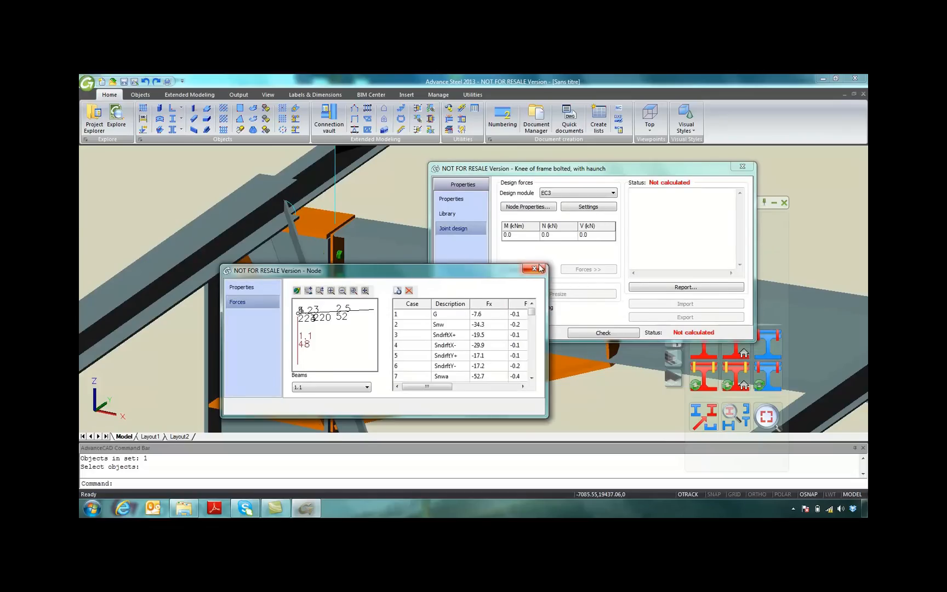
{"action": "left_click", "coordinate": [535, 269]}
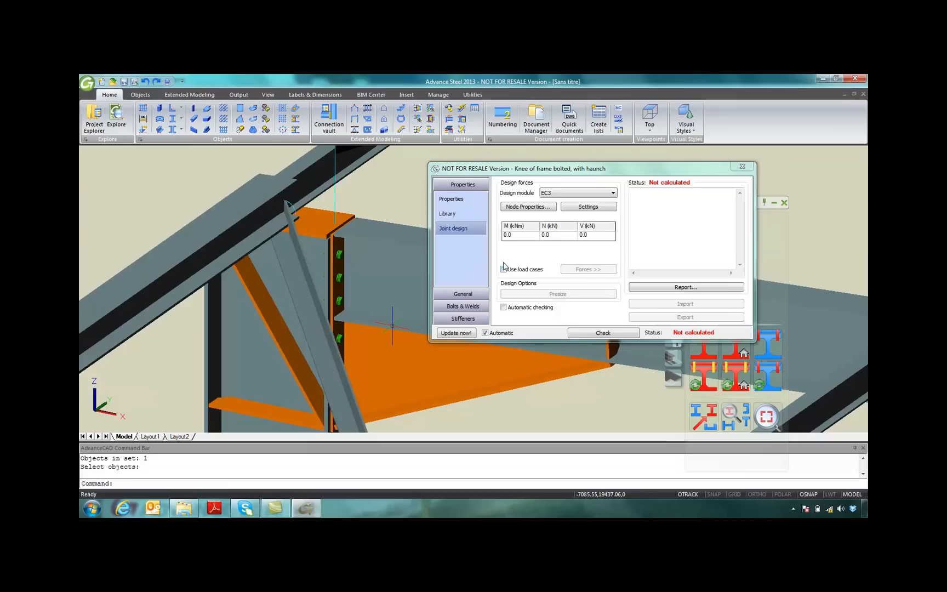
Toggle Use load cases on and off, then run the connection design check, which fails.
{"action": "left_click", "coordinate": [503, 270]}
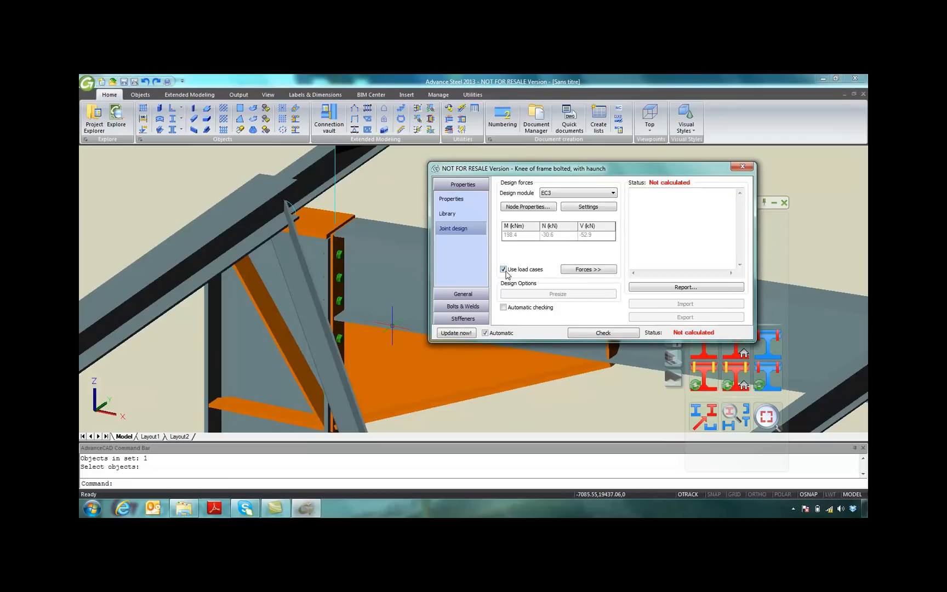
{"action": "left_click", "coordinate": [503, 270]}
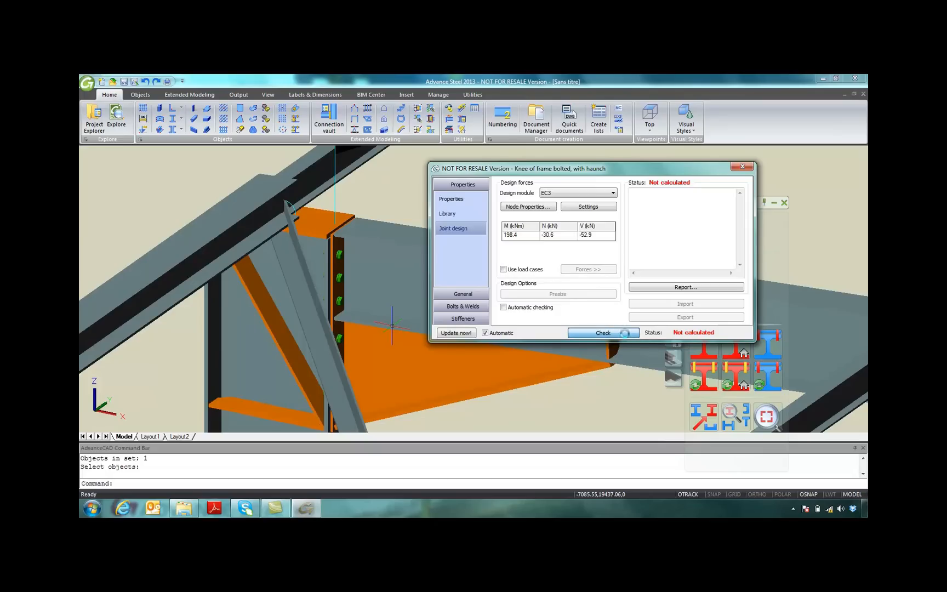
{"action": "left_click", "coordinate": [603, 333]}
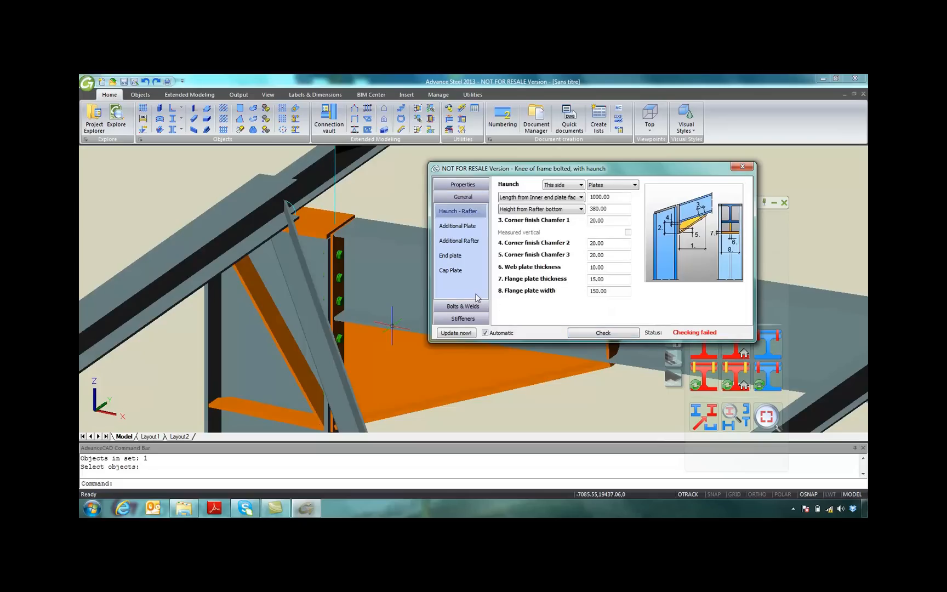
Set the end plate thickness to 15 and rerun the check so the joint design passes.
{"action": "left_click", "coordinate": [449, 255]}
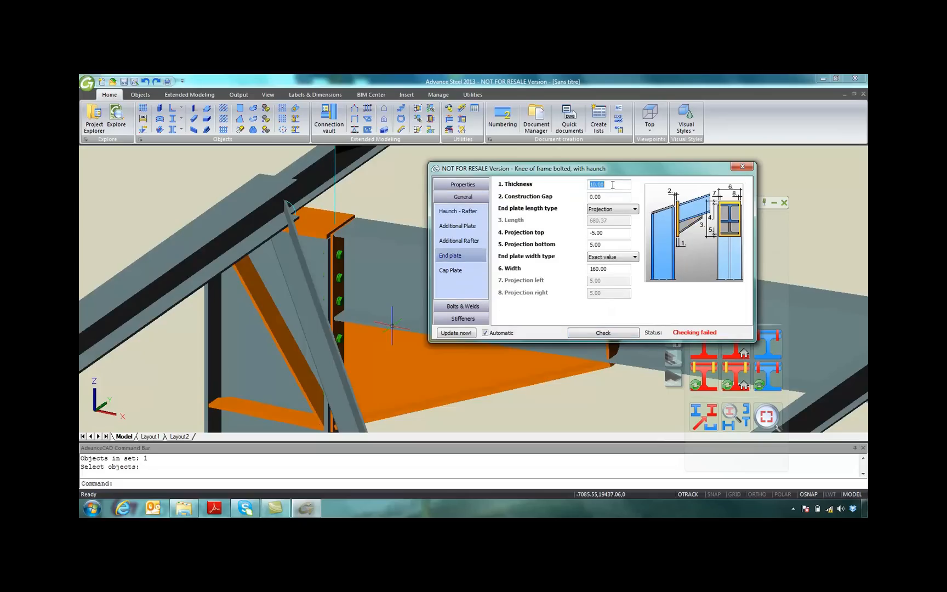
{"action": "type", "text": "15"}
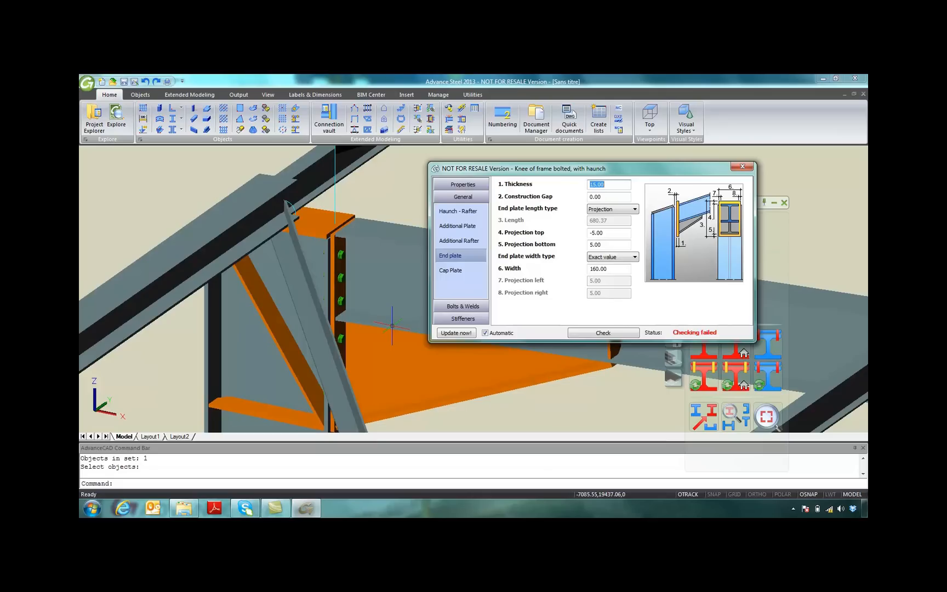
{"action": "mouse_move", "coordinate": [648, 324]}
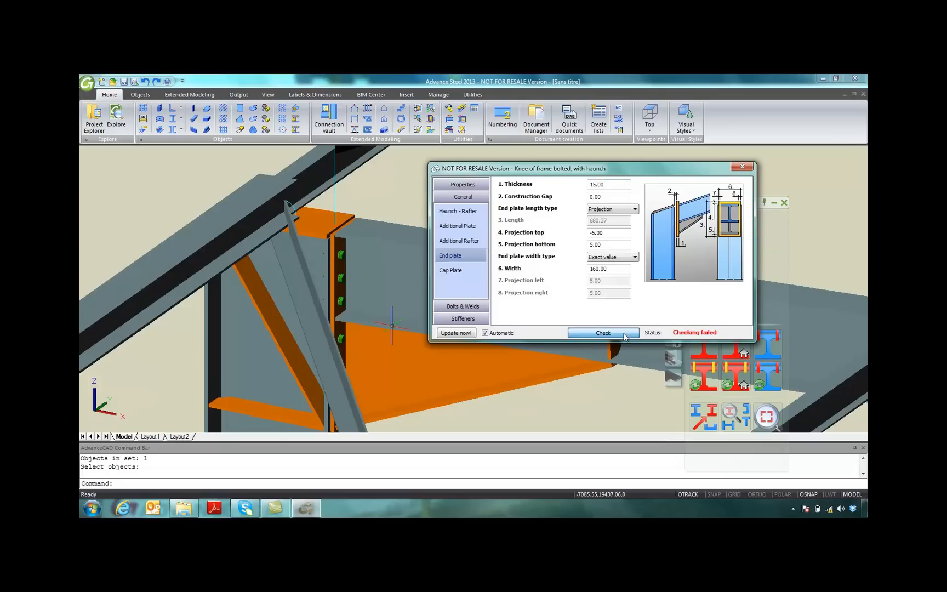
{"action": "left_click", "coordinate": [603, 334]}
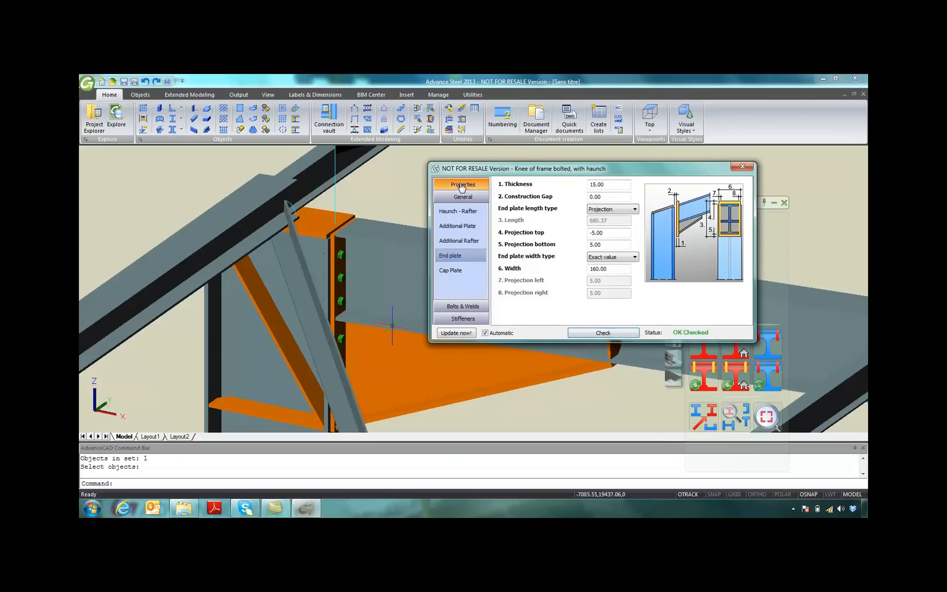
{"action": "left_click", "coordinate": [454, 228]}
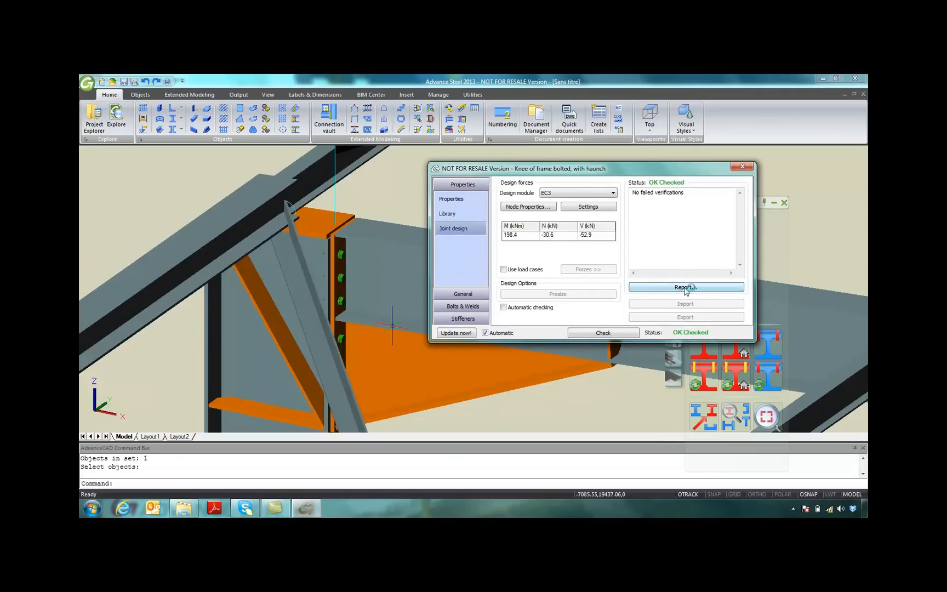
Read the Flange Haunch EC3 report in Internet Explorer down to its conclusion.
{"action": "left_click", "coordinate": [685, 288]}
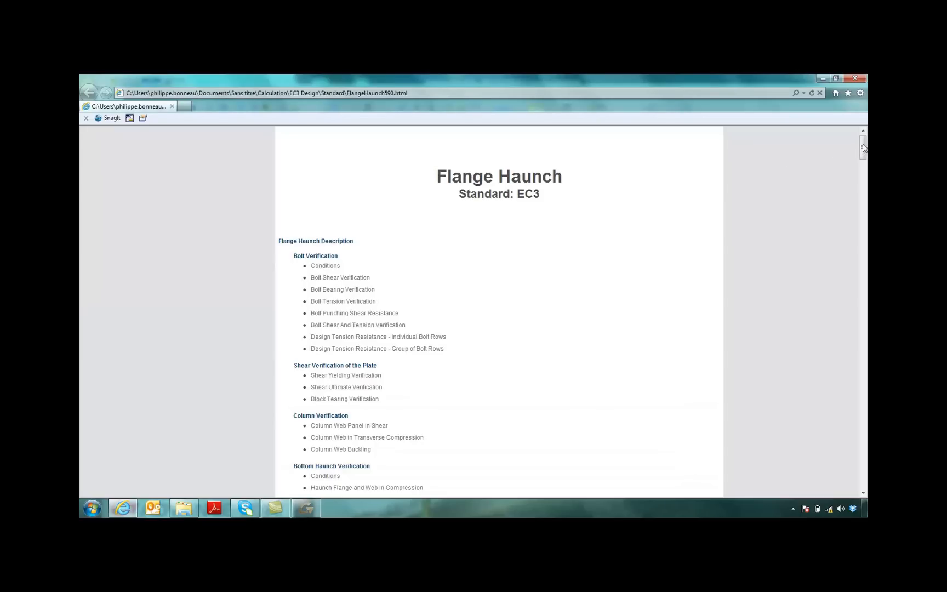
{"action": "scroll", "scroll_direction": "down", "scroll_amount": 3}
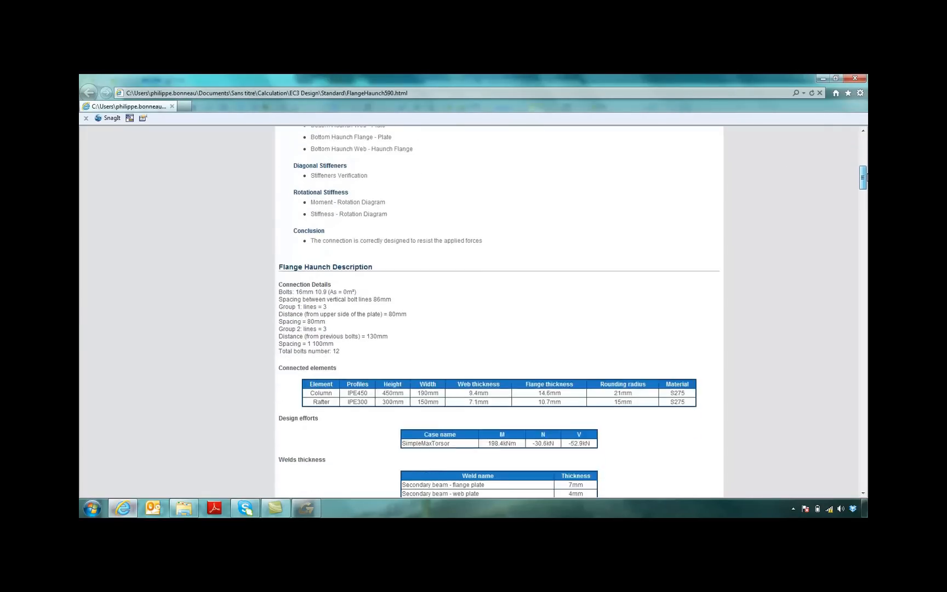
{"action": "scroll", "scroll_direction": "down", "scroll_amount": 3}
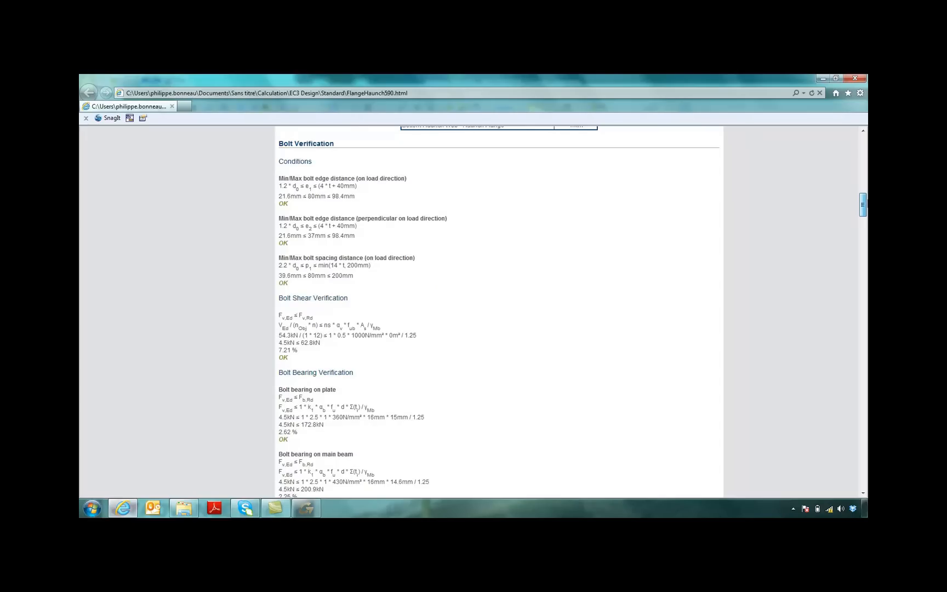
{"action": "scroll", "scroll_direction": "down", "scroll_amount": 3}
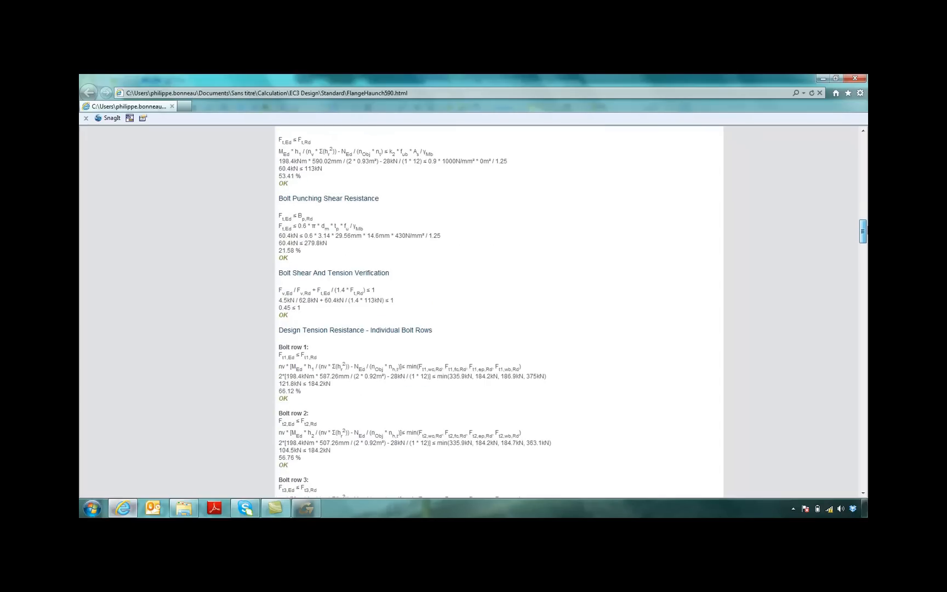
{"action": "scroll", "scroll_direction": "down", "scroll_amount": 3}
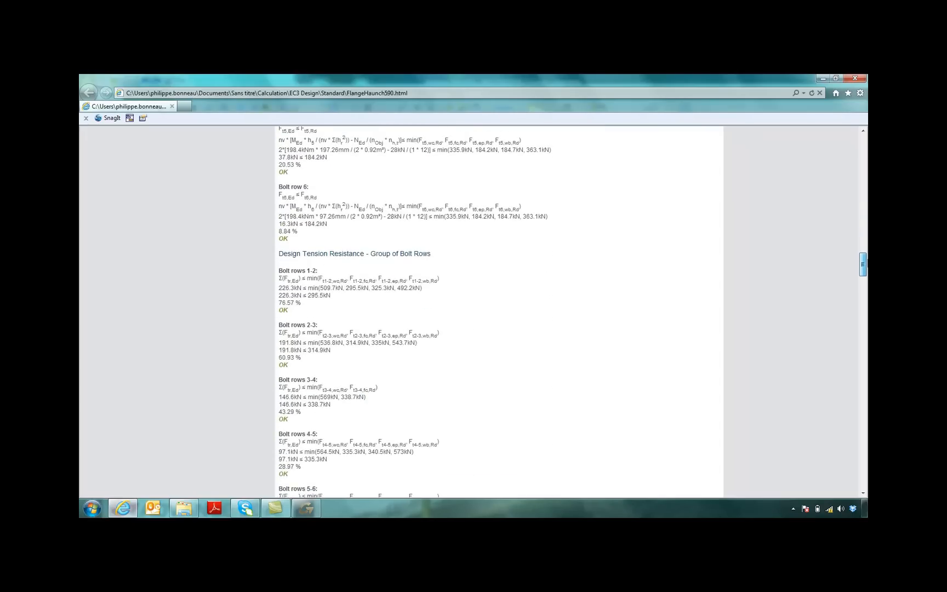
{"action": "scroll", "scroll_direction": "down", "scroll_amount": 3}
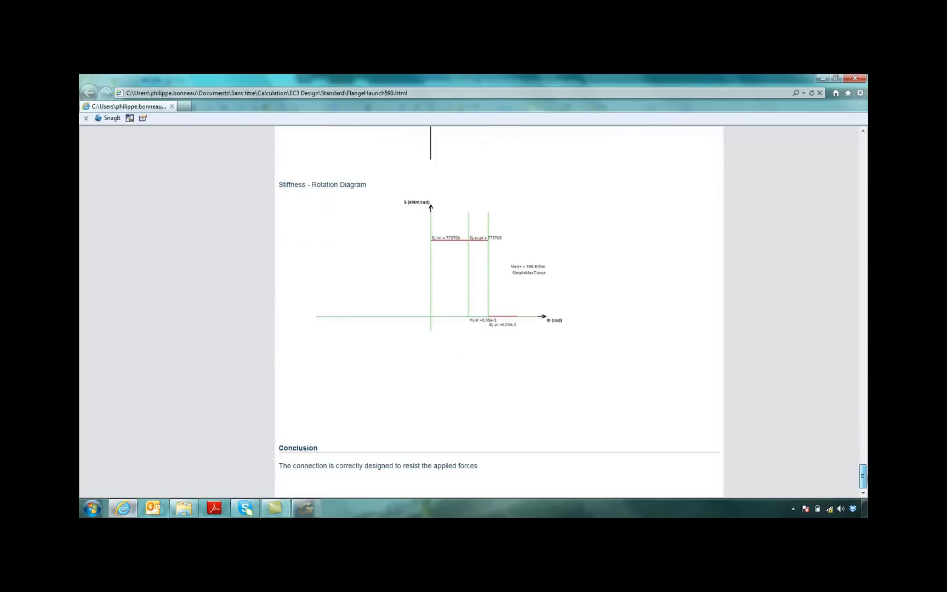
{"action": "mouse_move", "coordinate": [483, 474]}
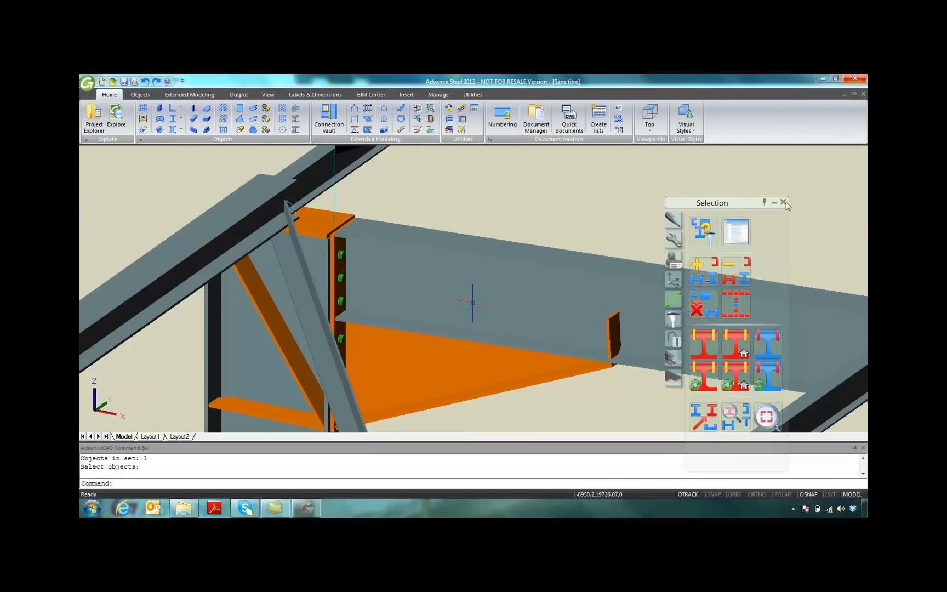
Save the model as Advance Steel project.dwg via Save As.
{"action": "left_click", "coordinate": [89, 81]}
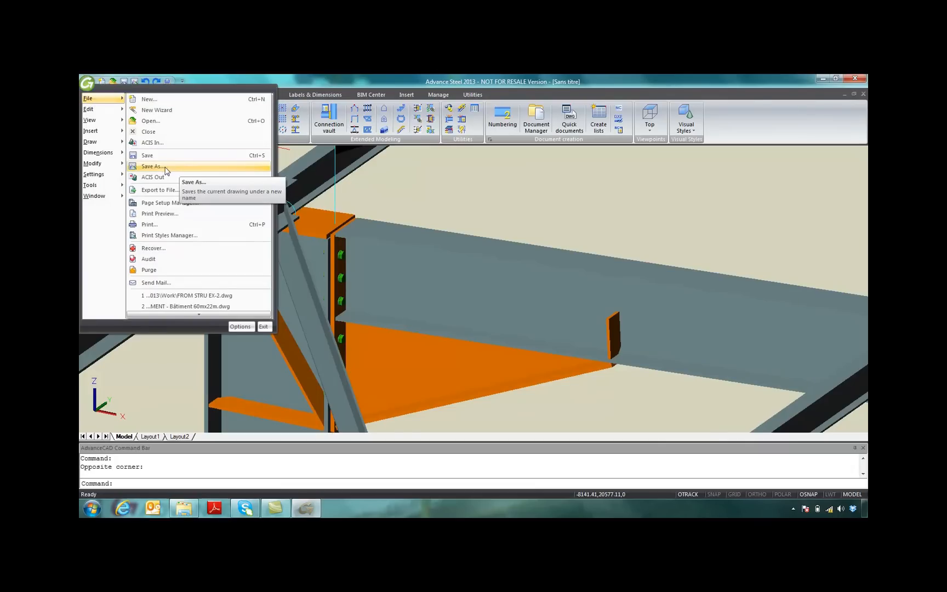
{"action": "left_click", "coordinate": [152, 166]}
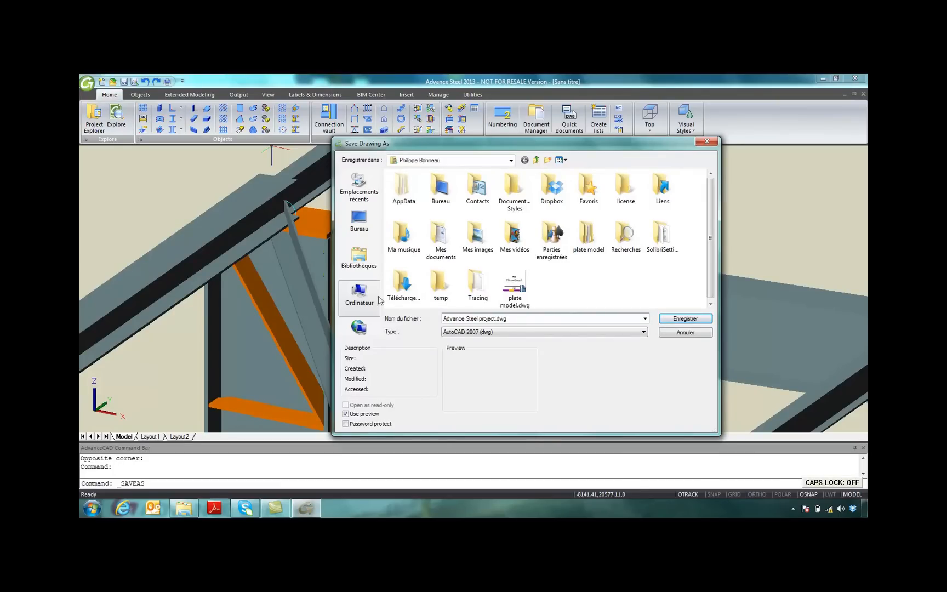
{"action": "left_click", "coordinate": [685, 319]}
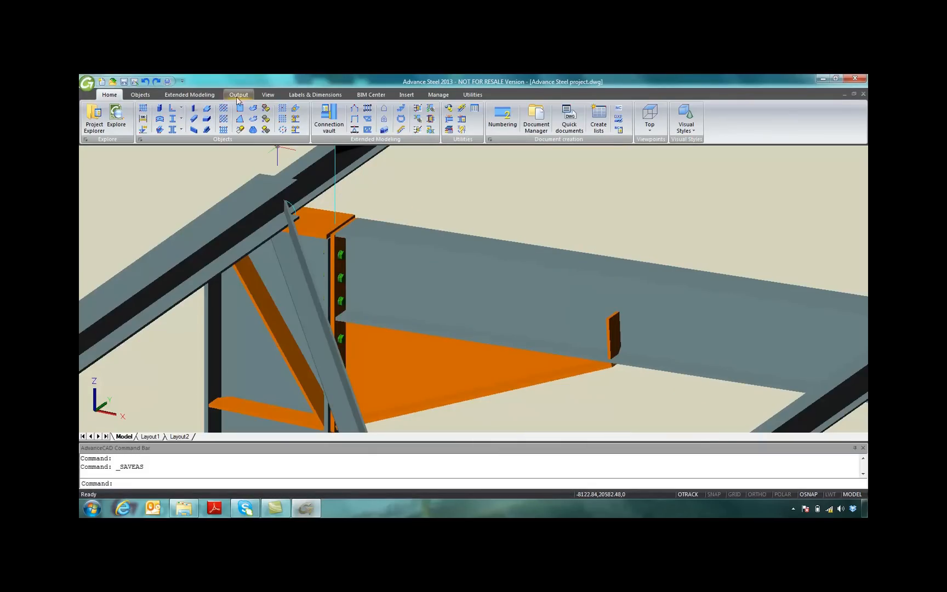
Run identical-part Numbering on single parts starting at 1000.
{"action": "left_click", "coordinate": [239, 94]}
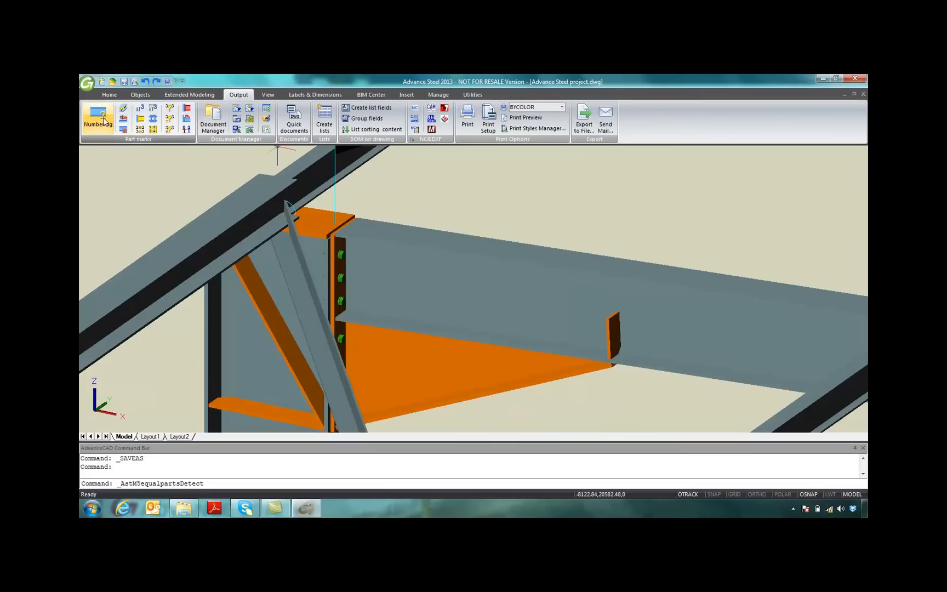
{"action": "left_click", "coordinate": [99, 117]}
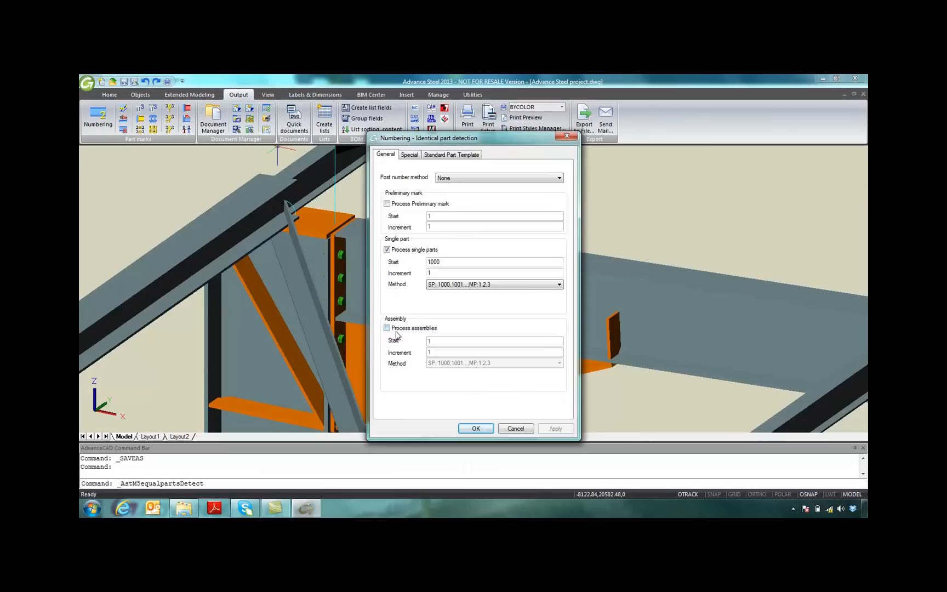
{"action": "left_click", "coordinate": [476, 428]}
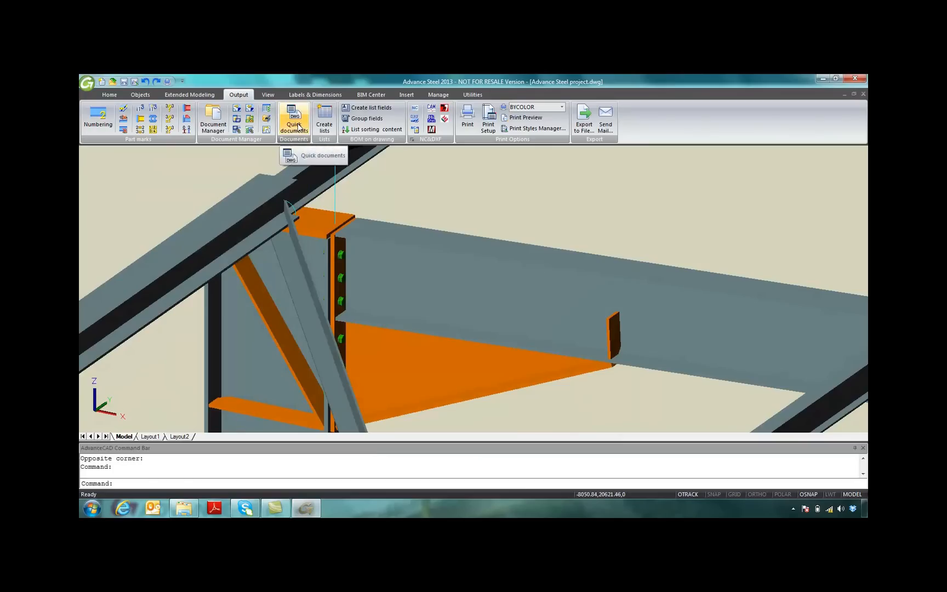
Browse the Standard Singlepart quick-document styles, previewing the development, folded beam and grate styles.
{"action": "left_click", "coordinate": [294, 118]}
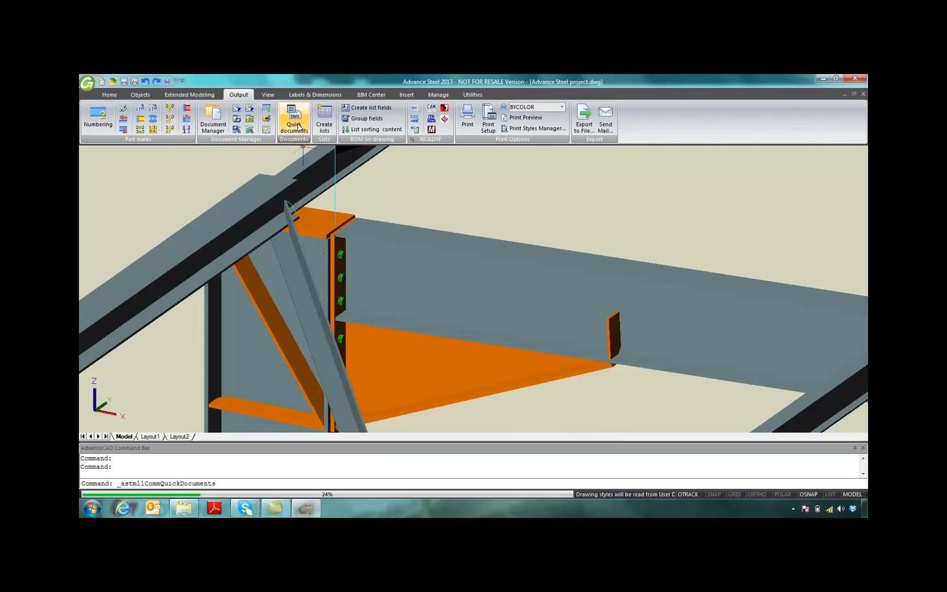
{"action": "left_click", "coordinate": [294, 117]}
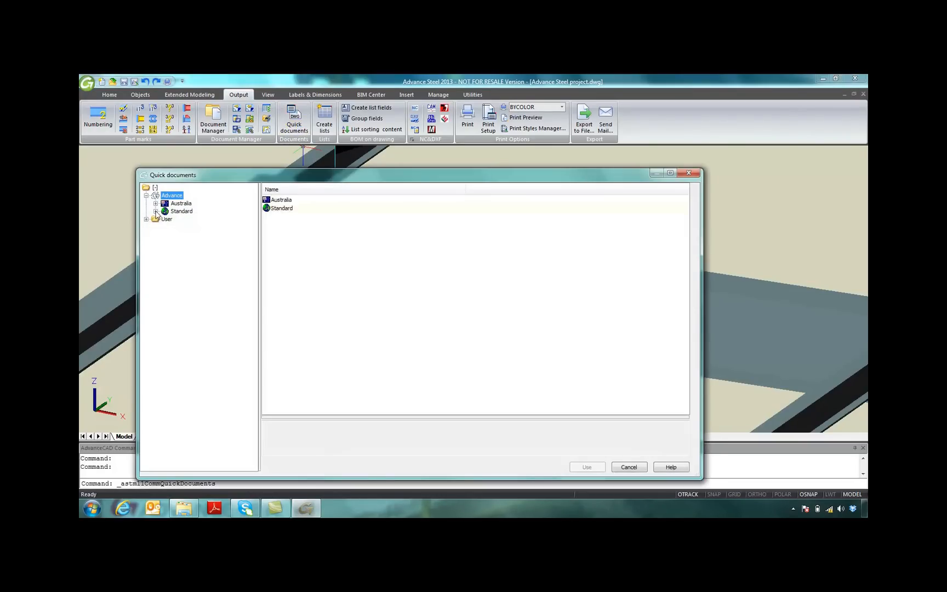
{"action": "left_click", "coordinate": [157, 211]}
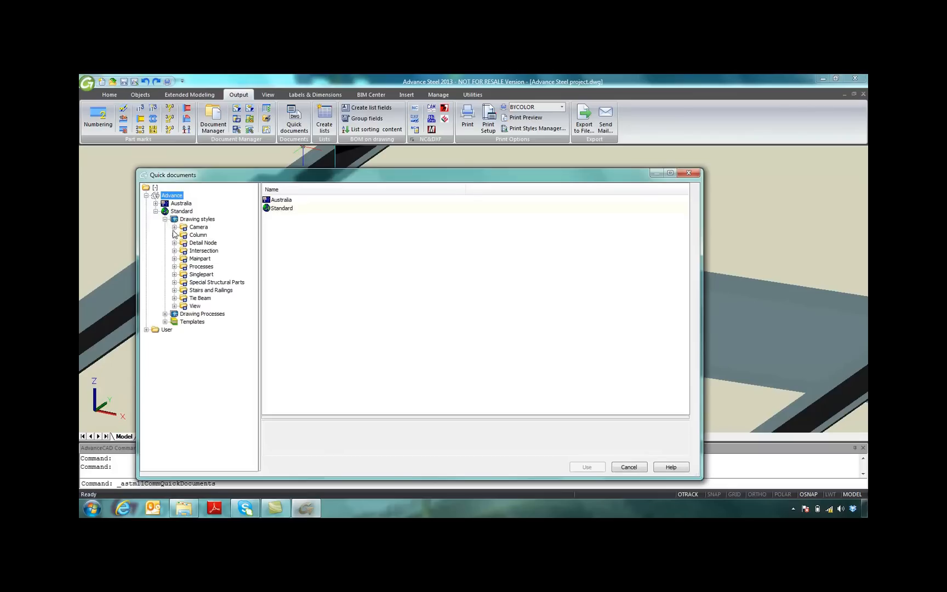
{"action": "left_click", "coordinate": [174, 274]}
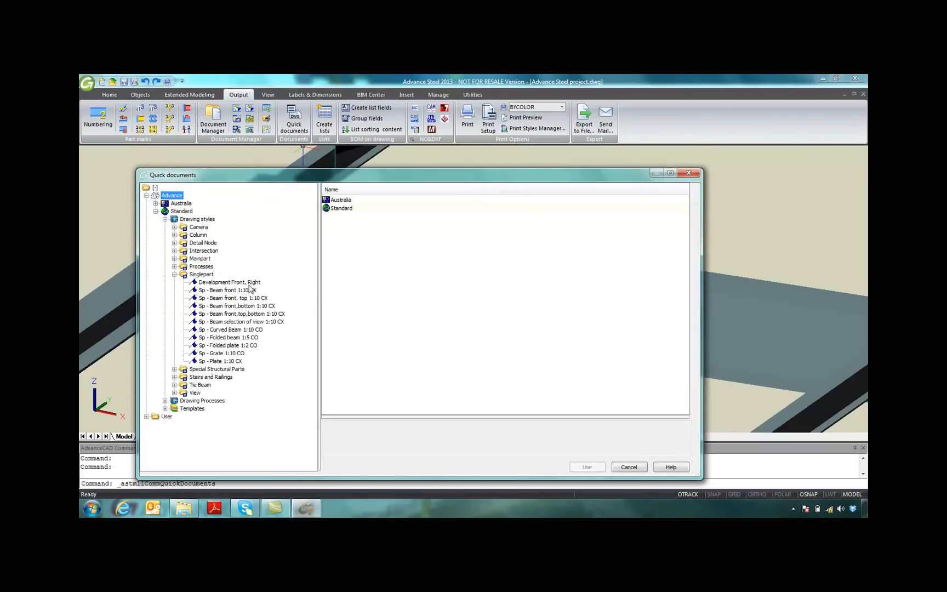
{"action": "left_click", "coordinate": [230, 283]}
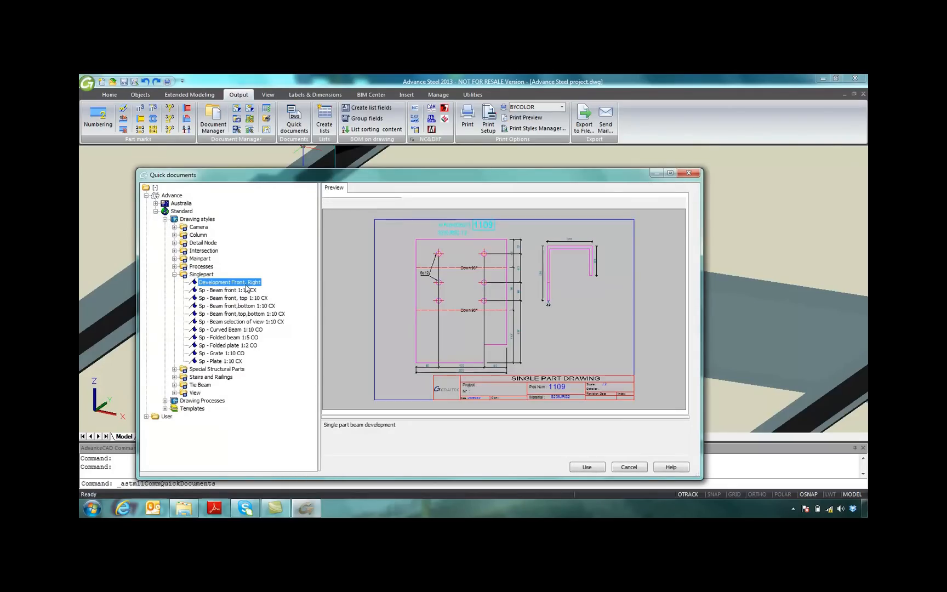
{"action": "left_click", "coordinate": [228, 337]}
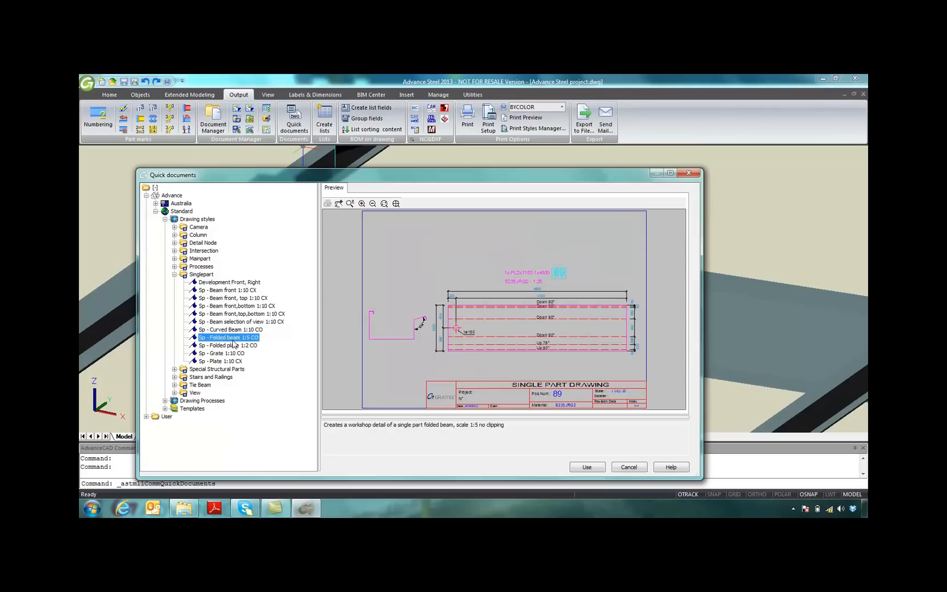
{"action": "left_click", "coordinate": [221, 353]}
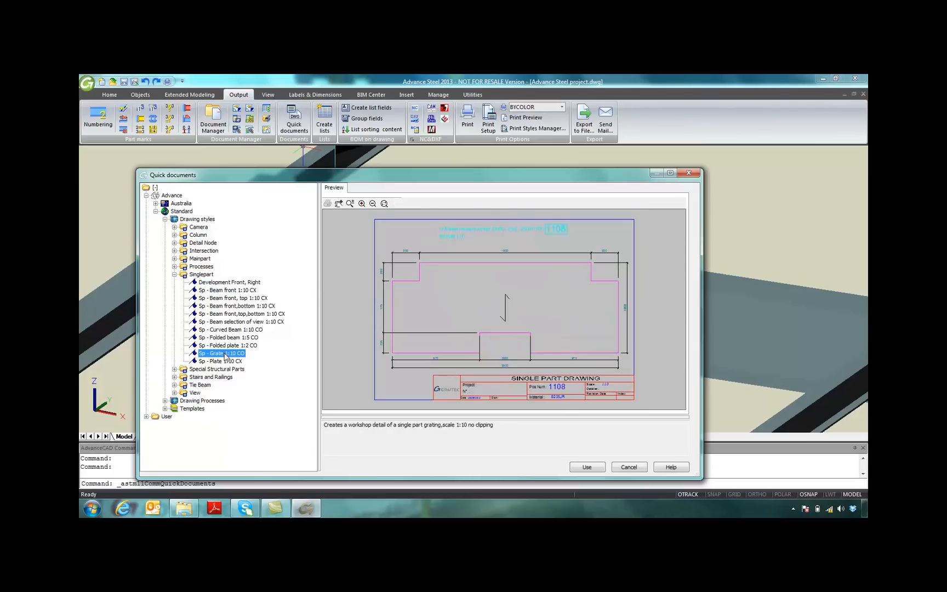
Generate the drawing with the 'Selected SP Beam - AutoPage - BOM' drawing process.
{"action": "left_click", "coordinate": [166, 401]}
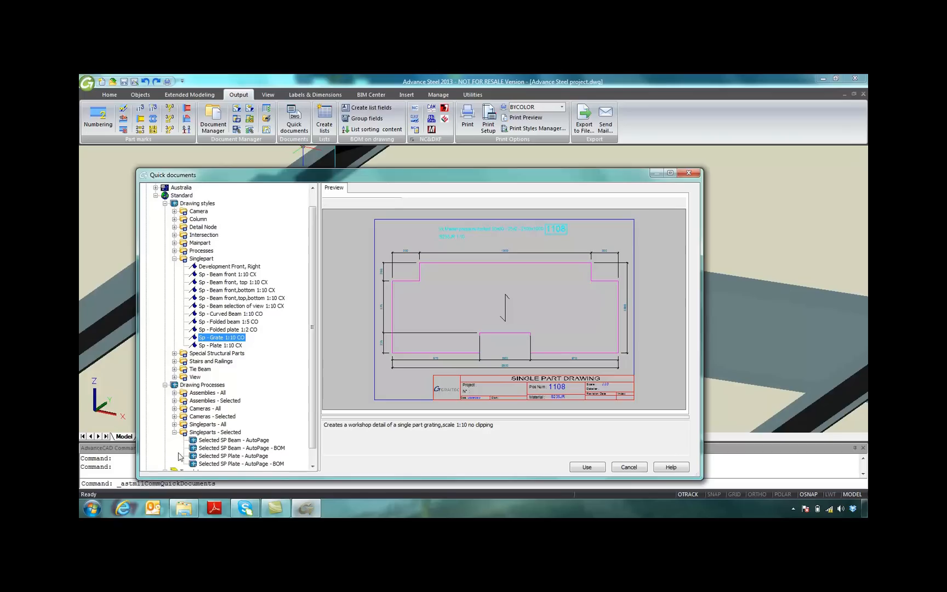
{"action": "left_click", "coordinate": [241, 448]}
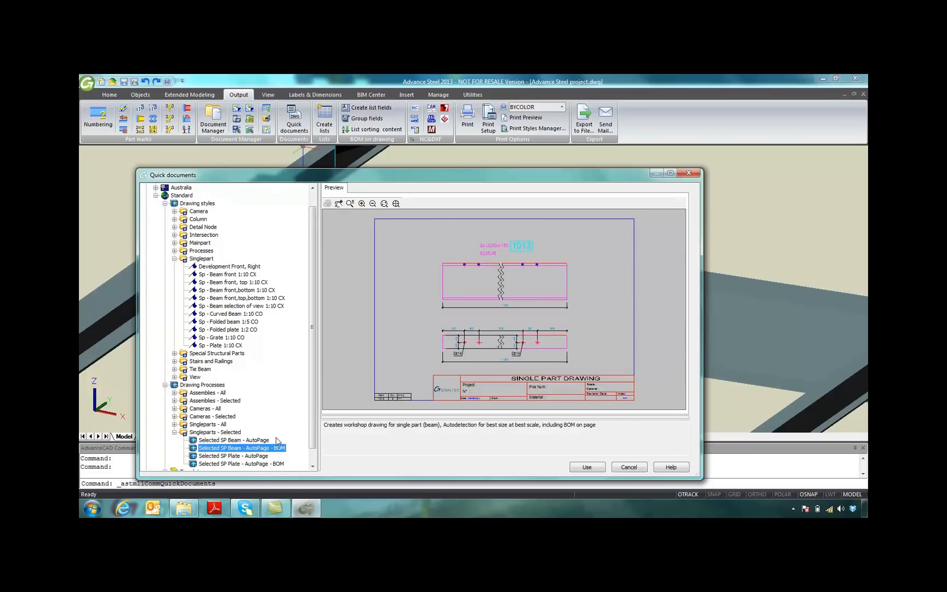
{"action": "left_click", "coordinate": [587, 467]}
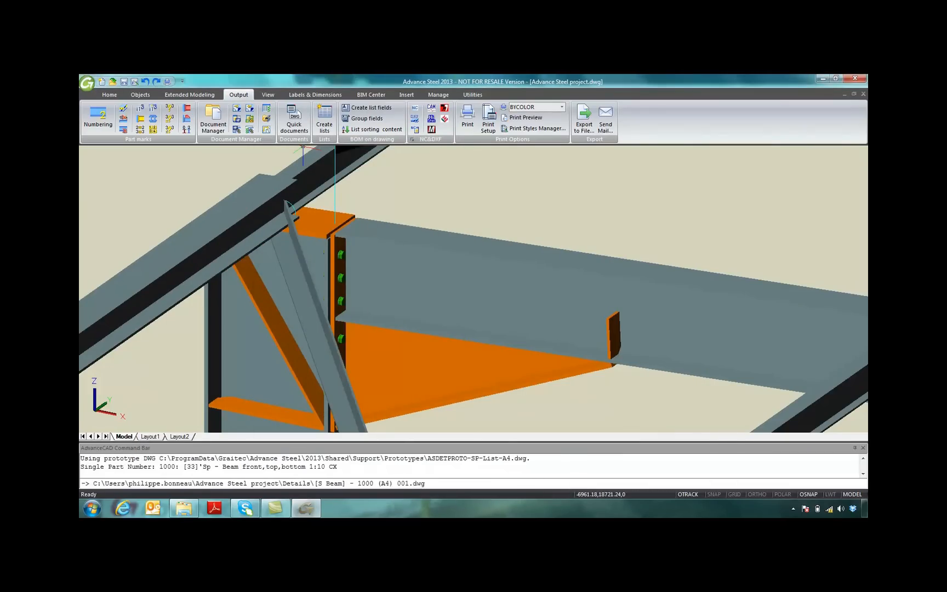
Bring up the Document Manager listing the project's detail drawings.
{"action": "left_click", "coordinate": [267, 95]}
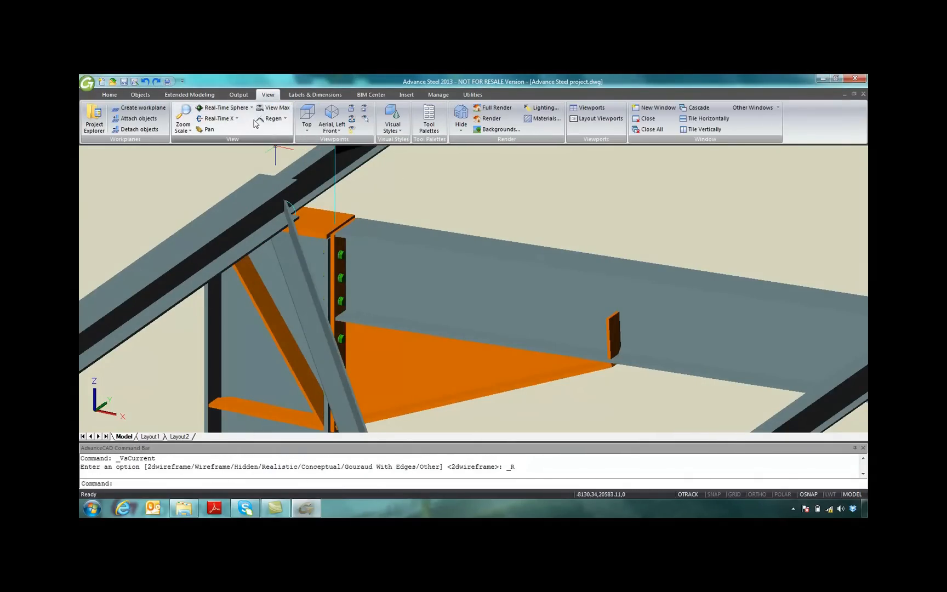
{"action": "left_click", "coordinate": [239, 94]}
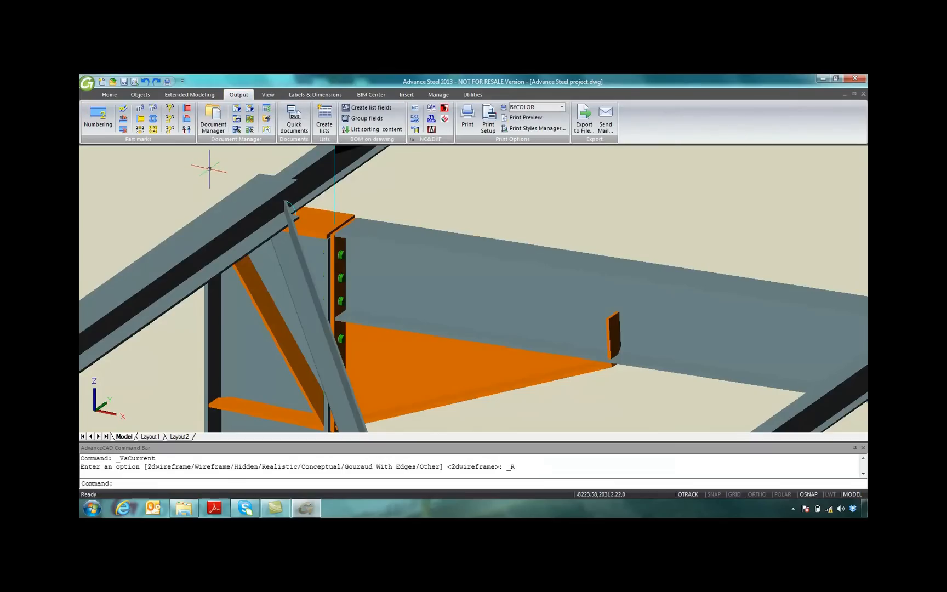
{"action": "left_click", "coordinate": [212, 120]}
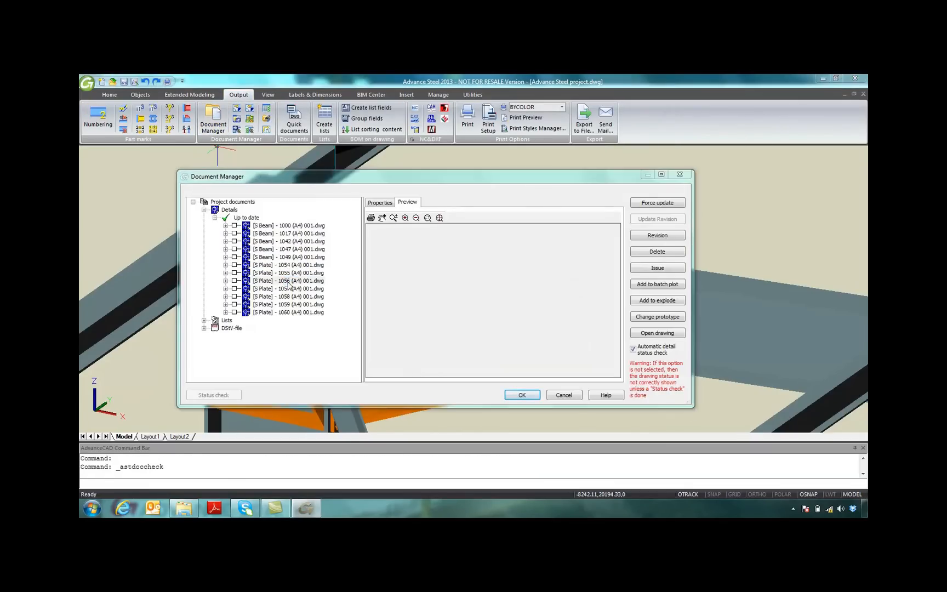
Preview plate drawings 1058, 1059, 1060 and 1056 in Document Manager, then close it.
{"action": "left_click", "coordinate": [287, 288]}
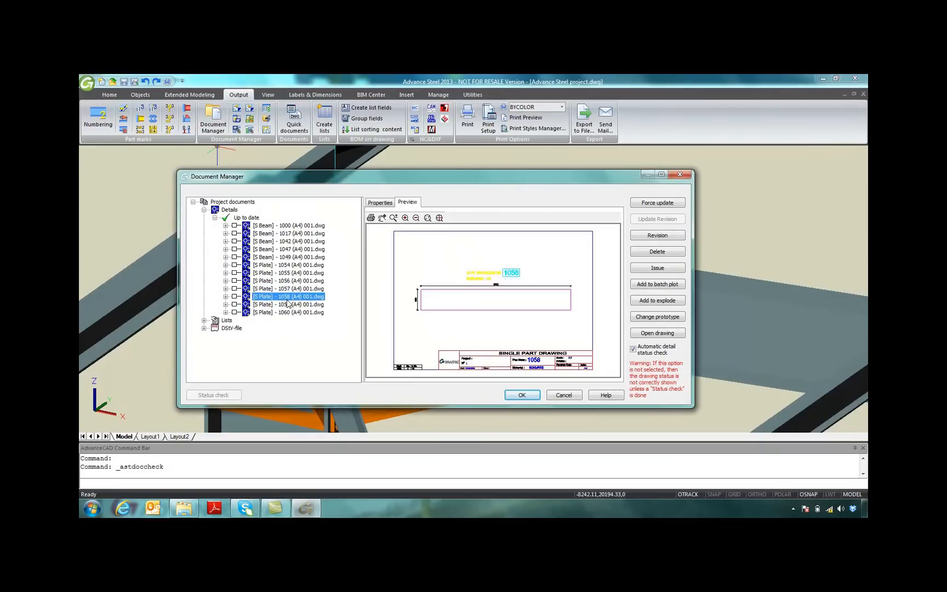
{"action": "left_click", "coordinate": [288, 304]}
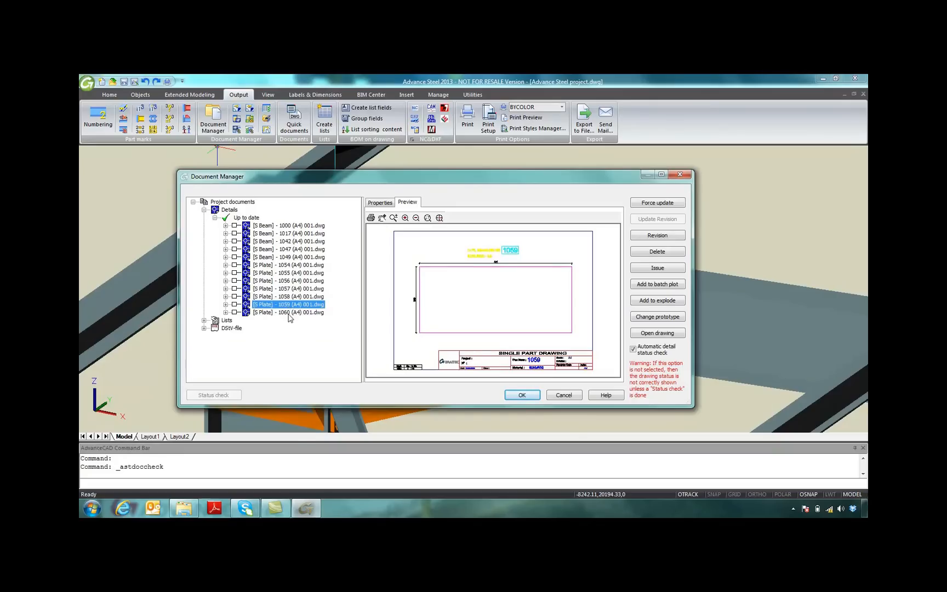
{"action": "left_click", "coordinate": [288, 312]}
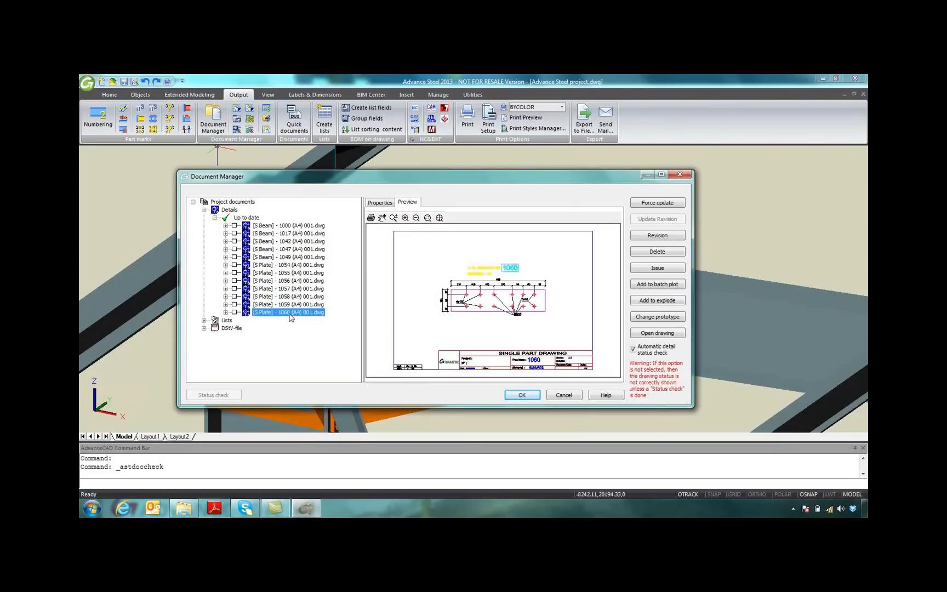
{"action": "left_click", "coordinate": [289, 273]}
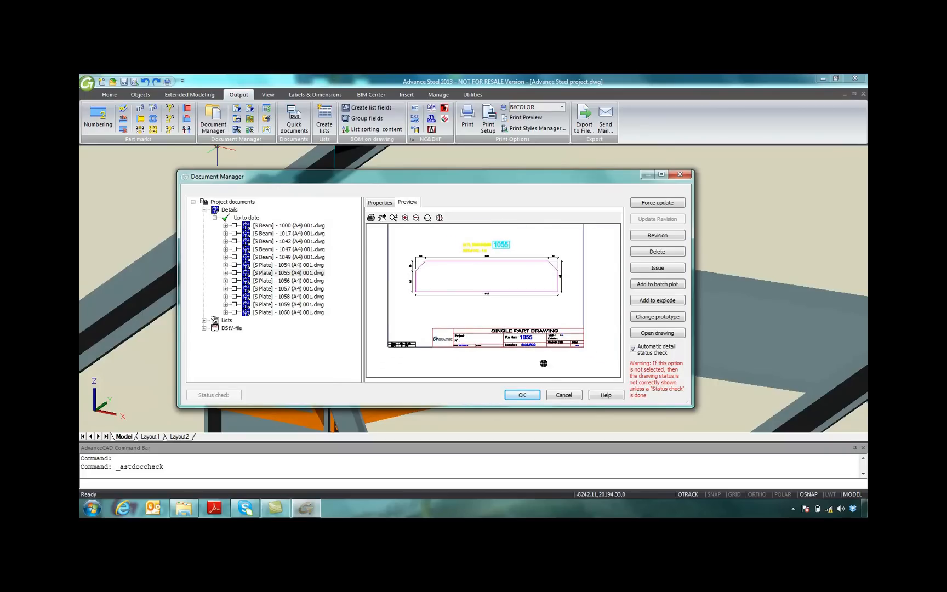
{"action": "left_click", "coordinate": [521, 395]}
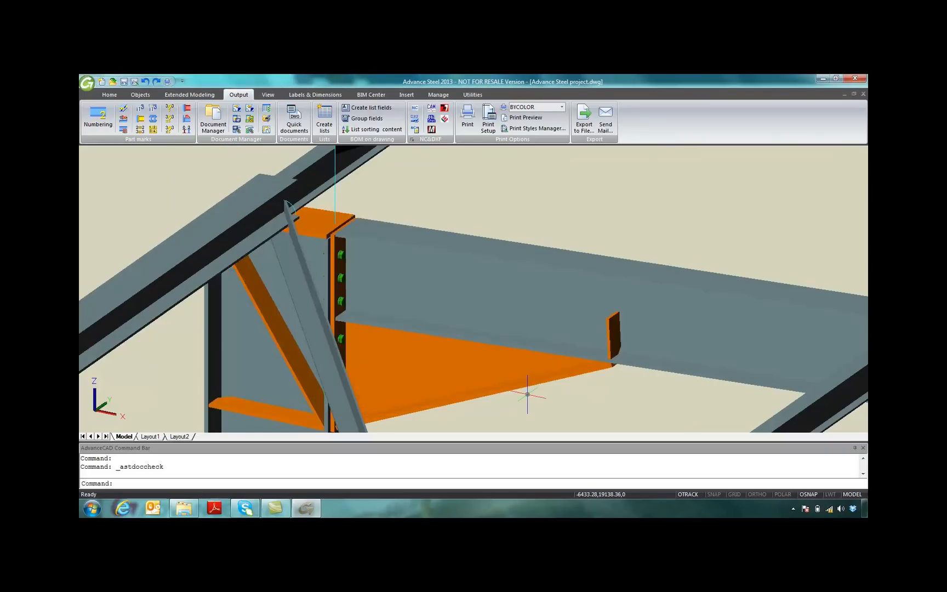
Set haunch stiffener 4 length by value and enable a 35 chamfer on the rafter stiffeners.
{"action": "right_click", "coordinate": [424, 370]}
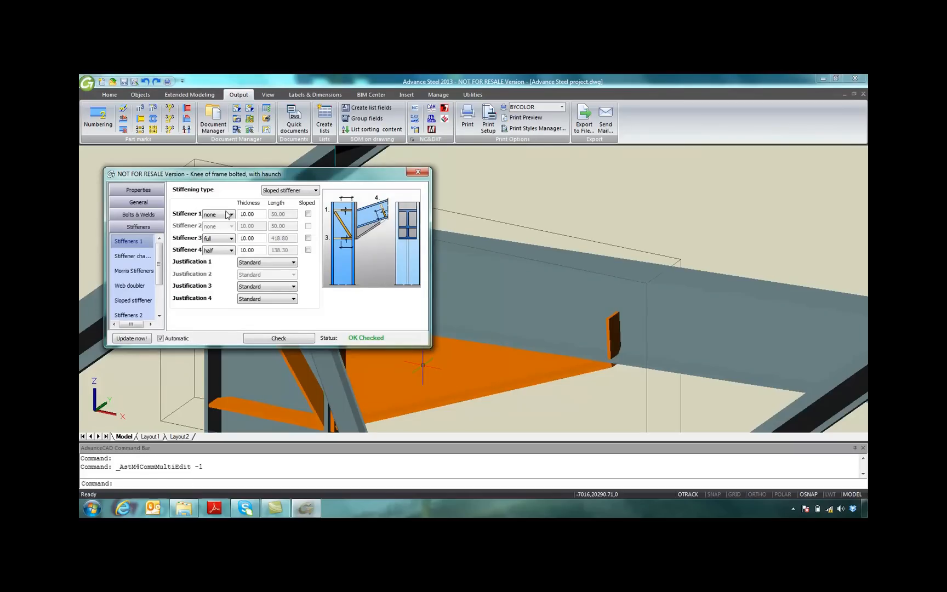
{"action": "left_click", "coordinate": [230, 250]}
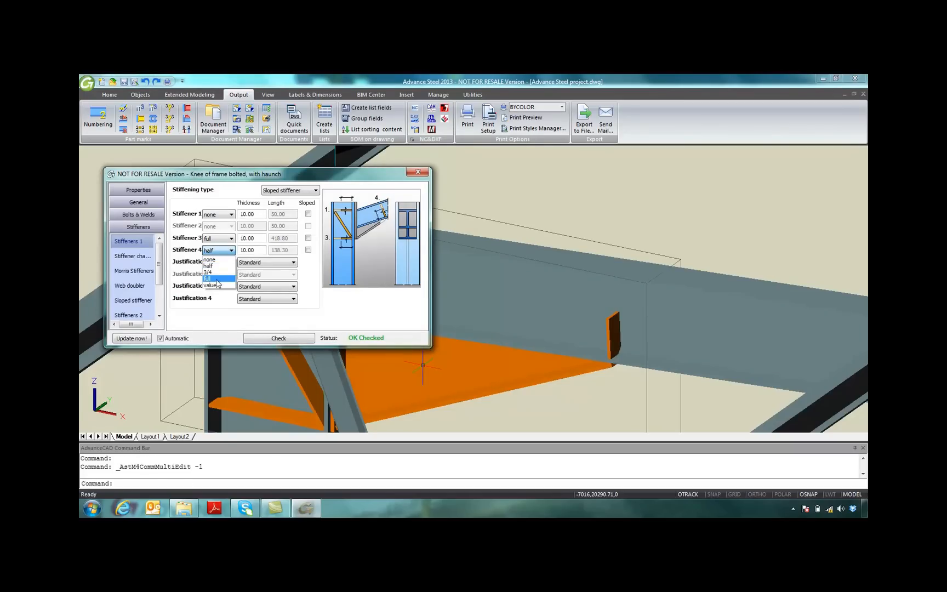
{"action": "left_click", "coordinate": [212, 286]}
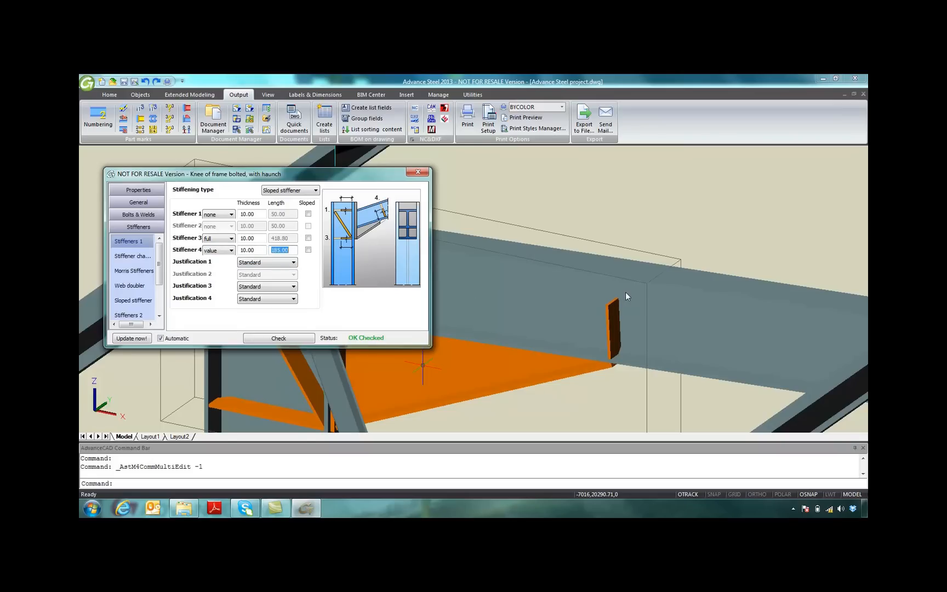
{"action": "left_click", "coordinate": [132, 255]}
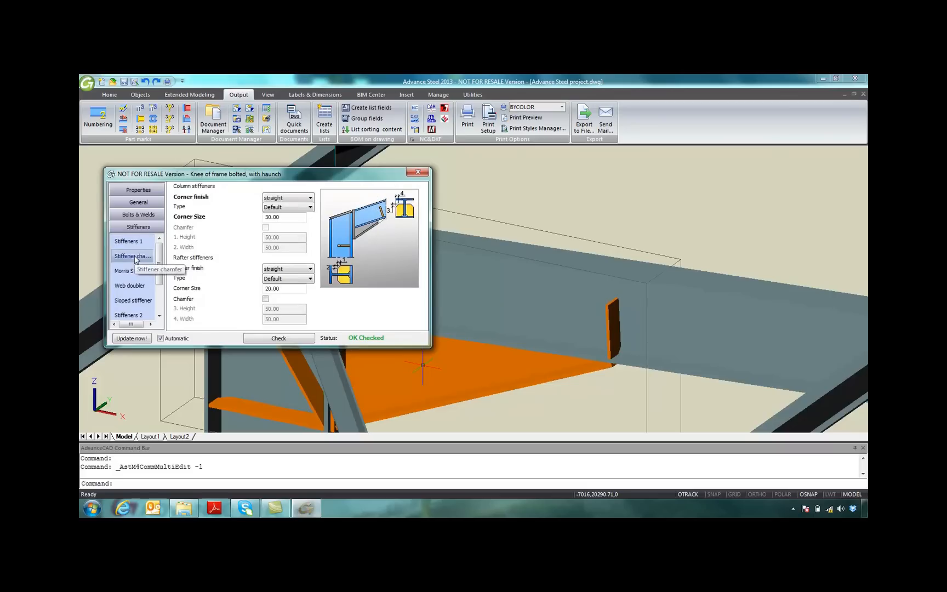
{"action": "left_click", "coordinate": [266, 298]}
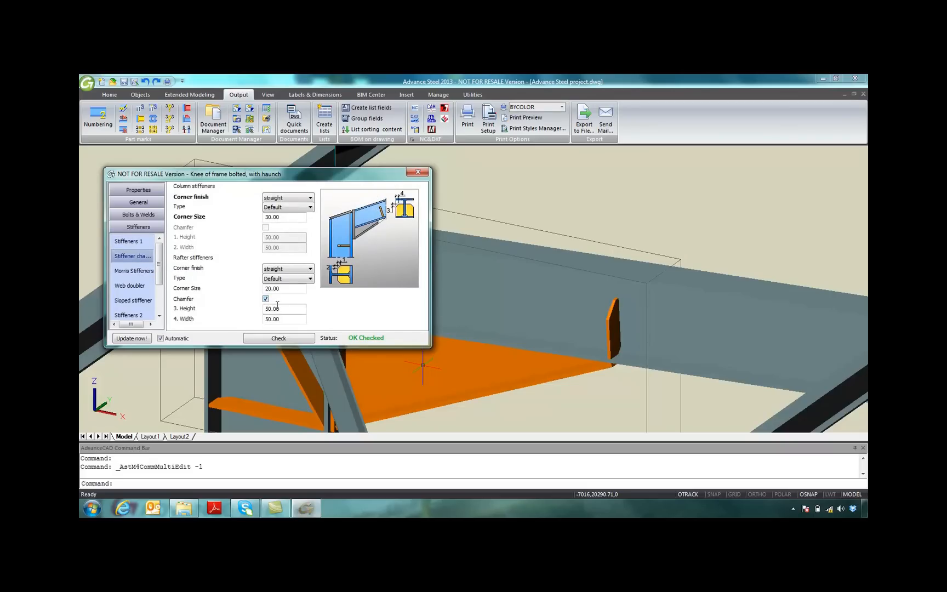
{"action": "type", "text": "35"}
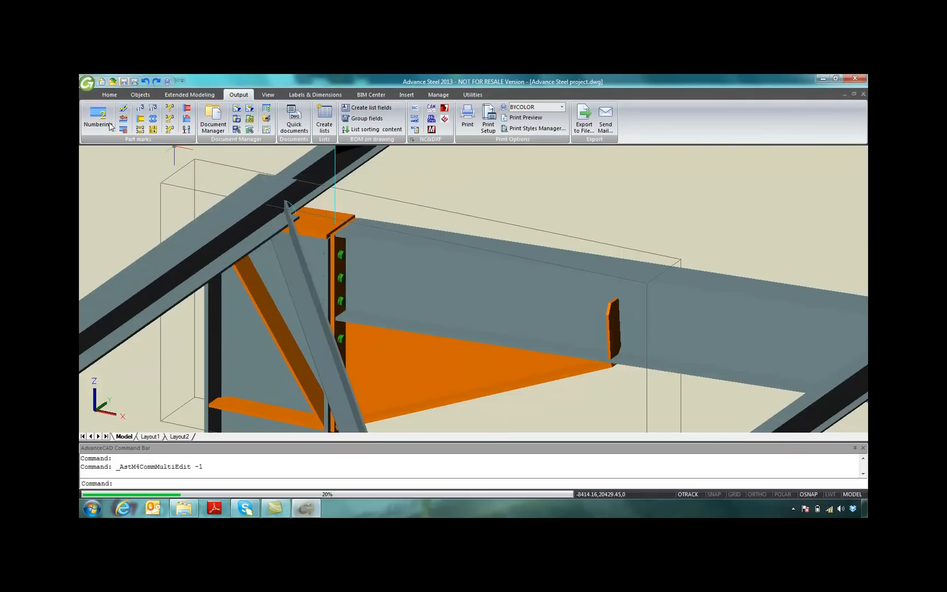
Rerun part numbering from the Output tab so the revised parts get updated marks.
{"action": "left_click", "coordinate": [99, 117]}
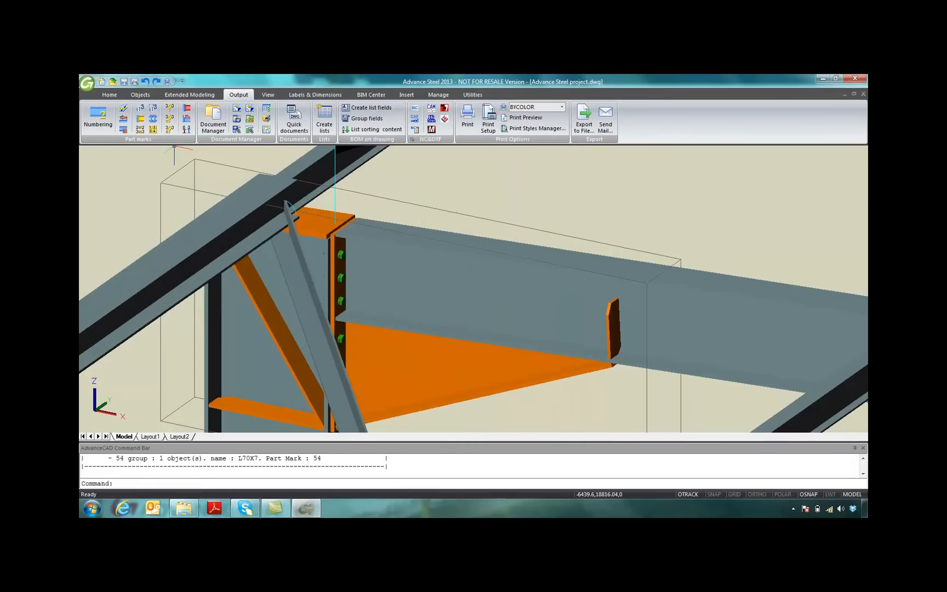
{"action": "left_click", "coordinate": [213, 119]}
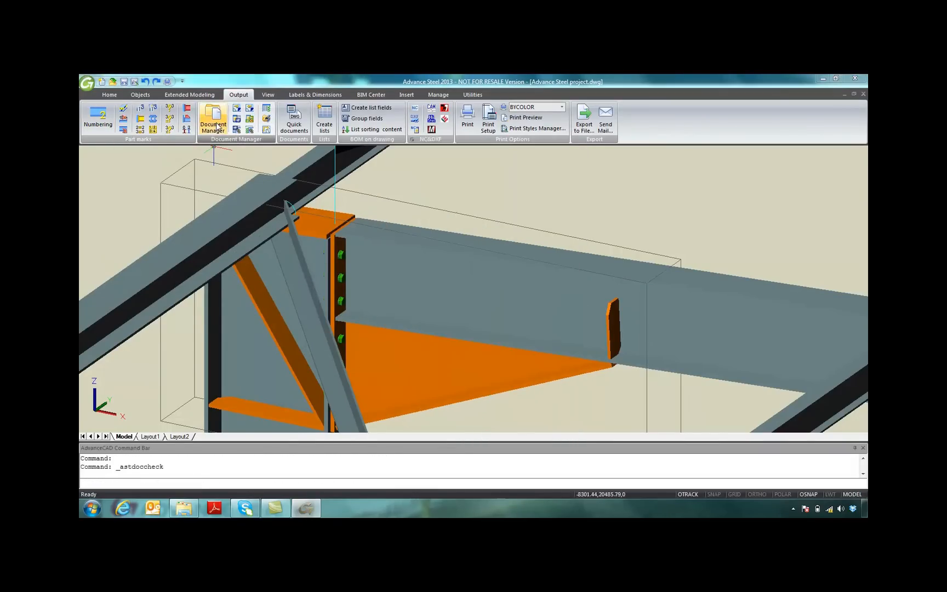
Show plate drawing 1054 under 'Update required' in Document Manager.
{"action": "left_click", "coordinate": [213, 118]}
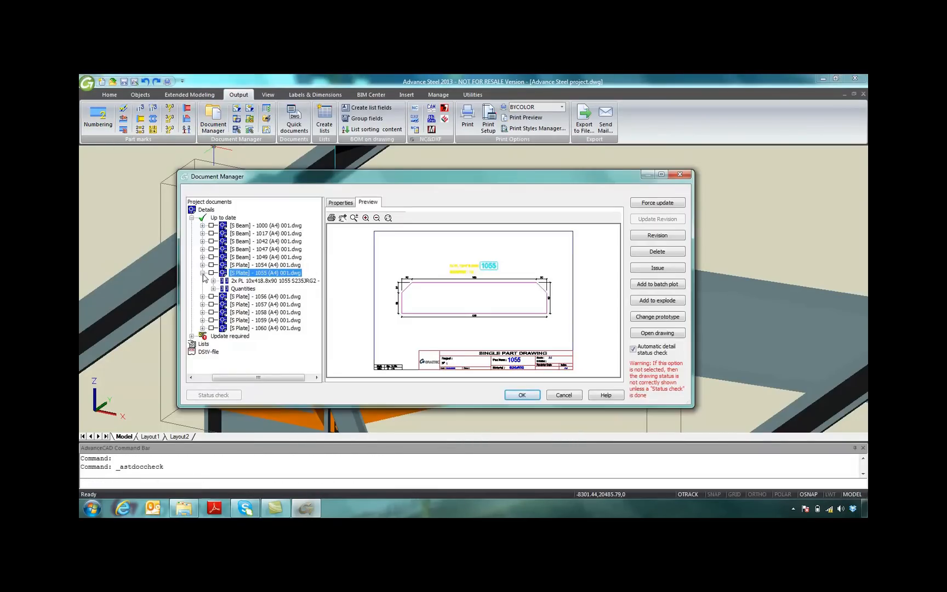
{"action": "left_click", "coordinate": [203, 273]}
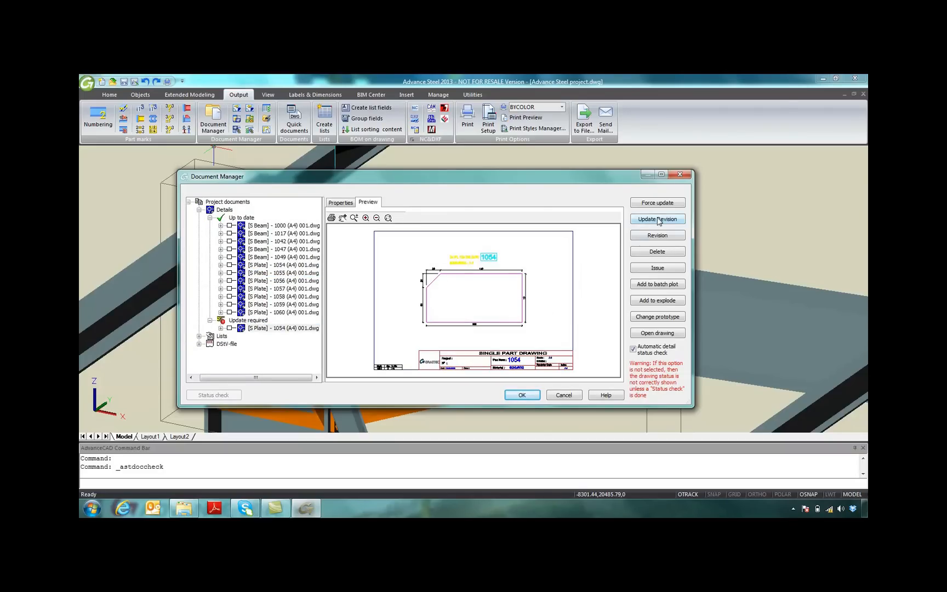
Update drawing 1054 with revision A by John, description 'Chamfer on stiffeners', keeping a backup.
{"action": "left_click", "coordinate": [657, 219]}
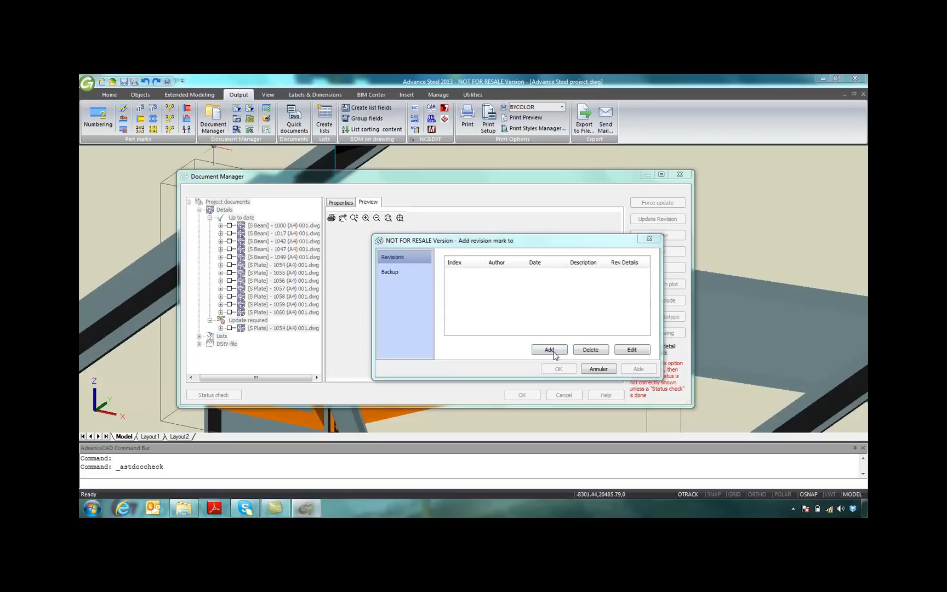
{"action": "left_click", "coordinate": [549, 349]}
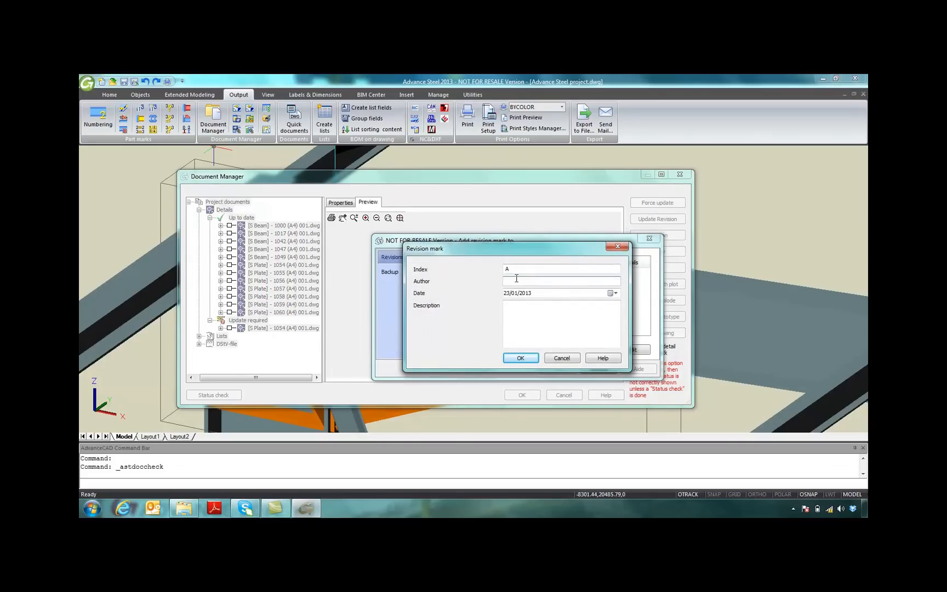
{"action": "type", "text": "John"}
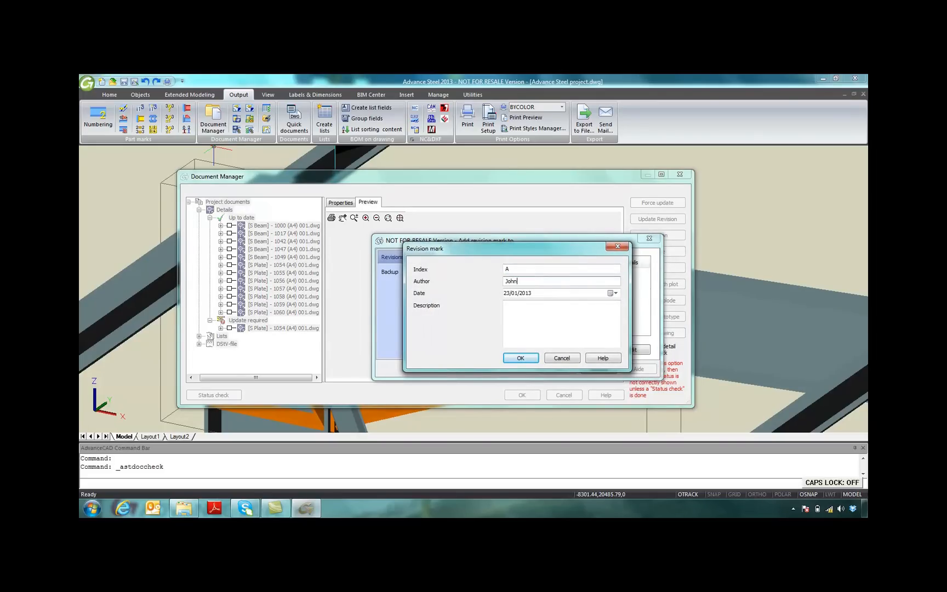
{"action": "type", "text": "C"}
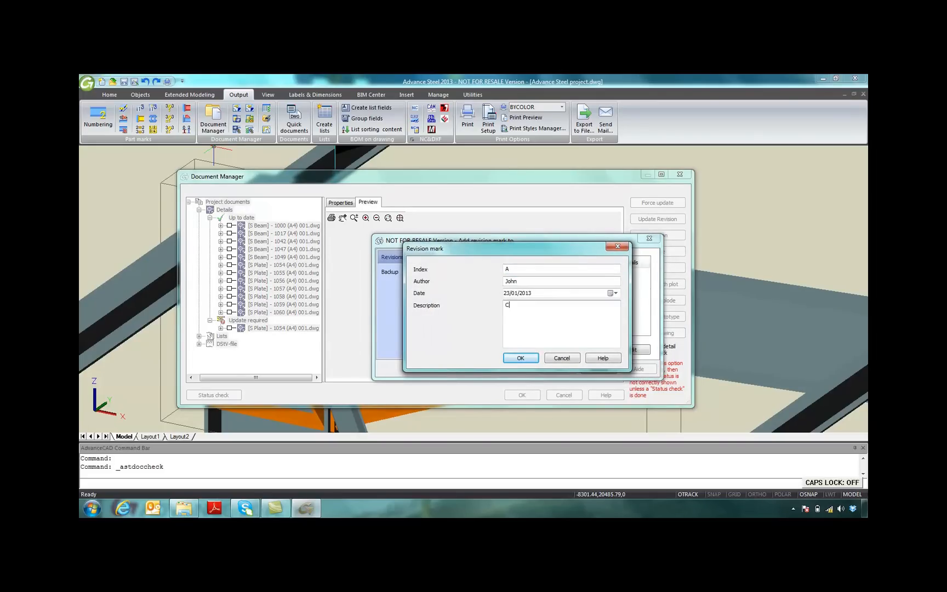
{"action": "type", "text": "hamfer on stiff"}
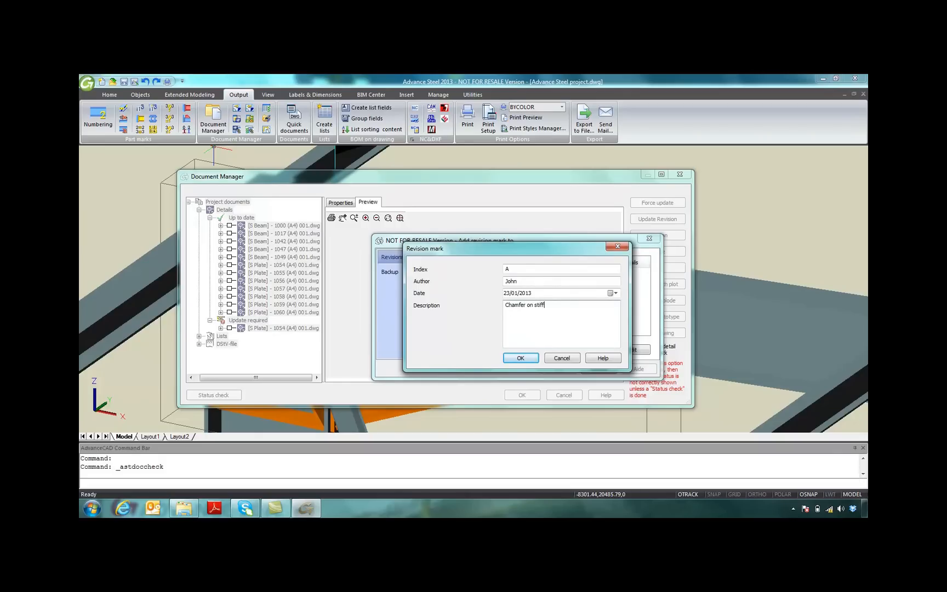
{"action": "type", "text": "eners"}
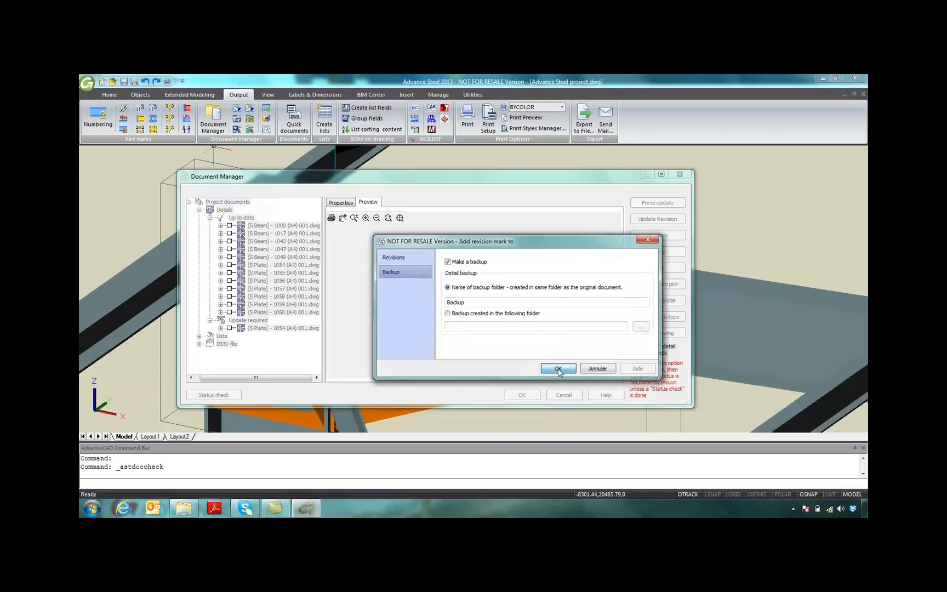
{"action": "left_click", "coordinate": [558, 368]}
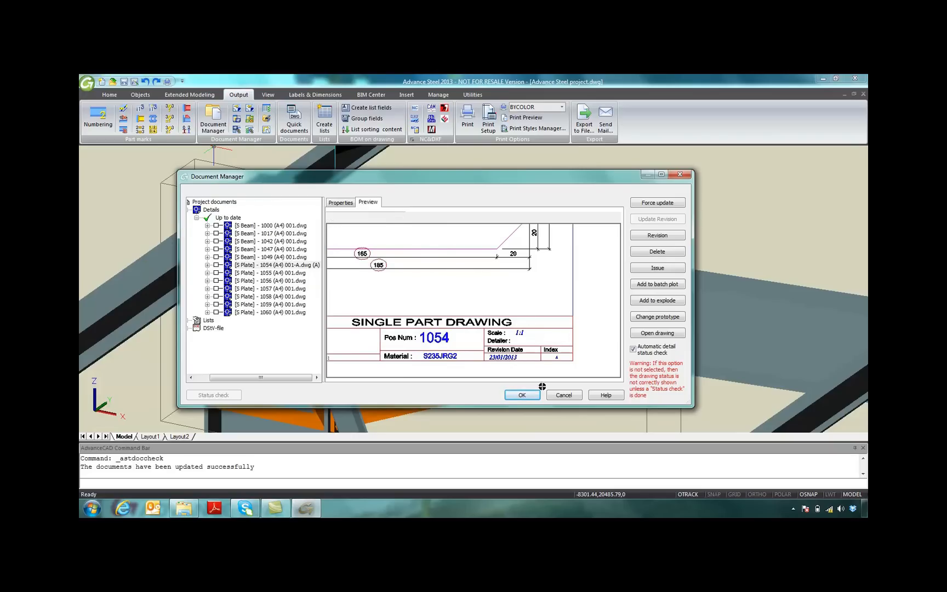
Close the Document Manager with drawing 1054 now up to date.
{"action": "left_click", "coordinate": [522, 395]}
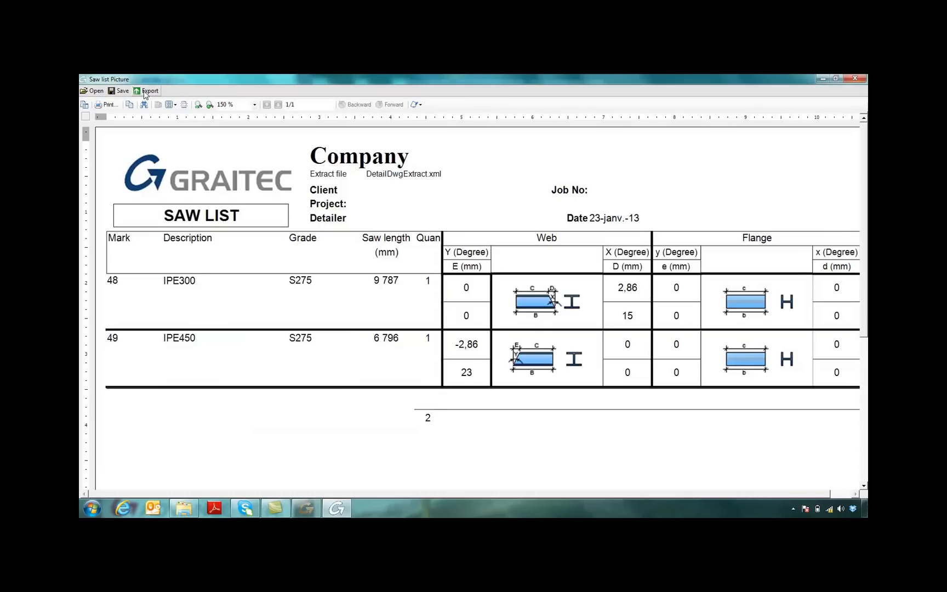
Export the saw list as a Microsoft Excel Worksheet (XLS).
{"action": "left_click", "coordinate": [149, 90]}
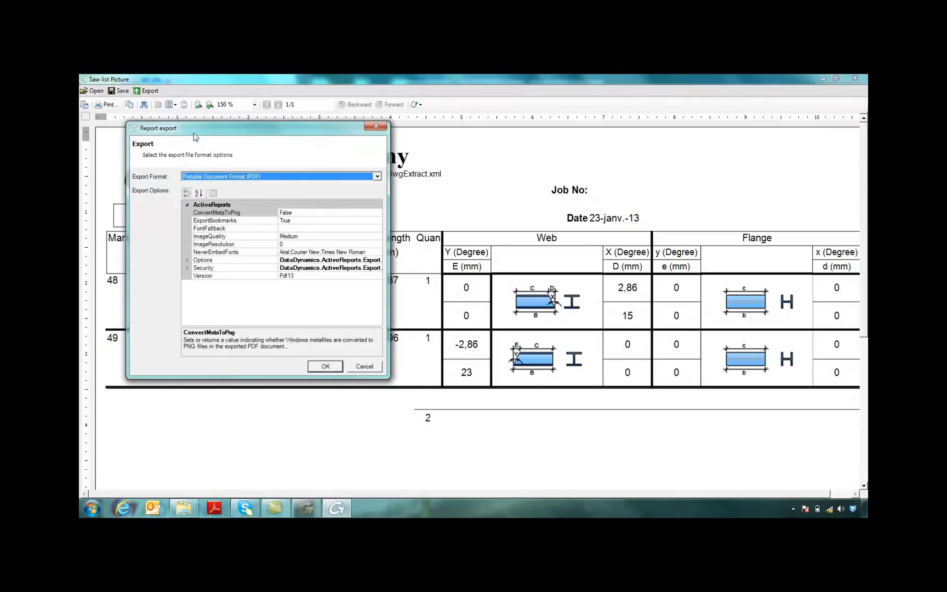
{"action": "left_click", "coordinate": [377, 177]}
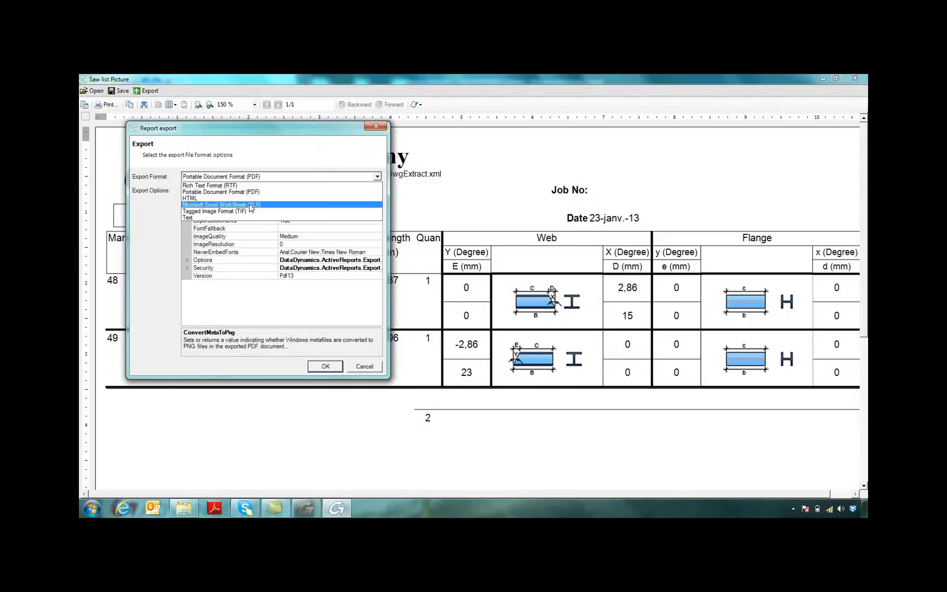
{"action": "left_click", "coordinate": [220, 192]}
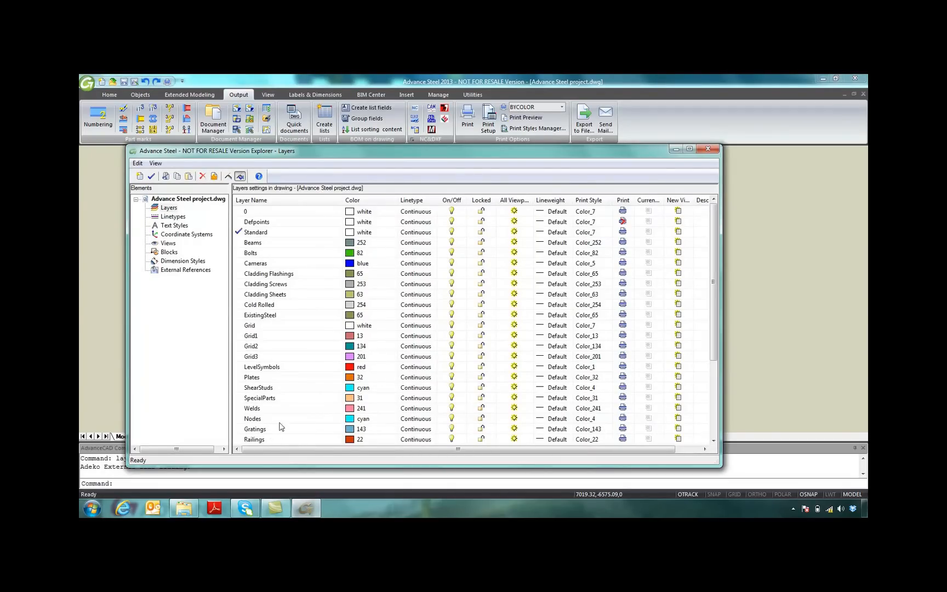
Select the Nodes layer in the Layers explorer, then return to the model.
{"action": "left_click", "coordinate": [253, 419]}
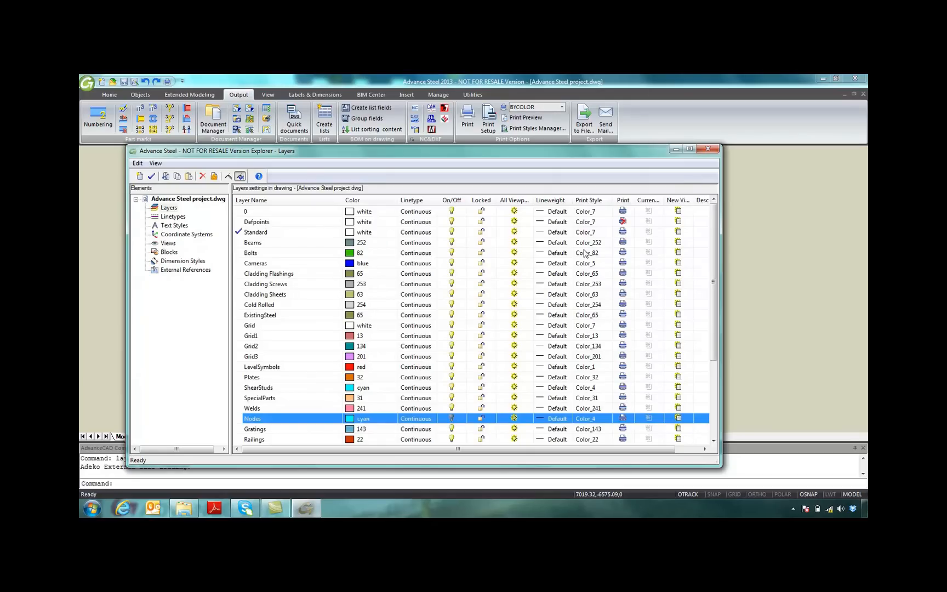
{"action": "left_click", "coordinate": [708, 149]}
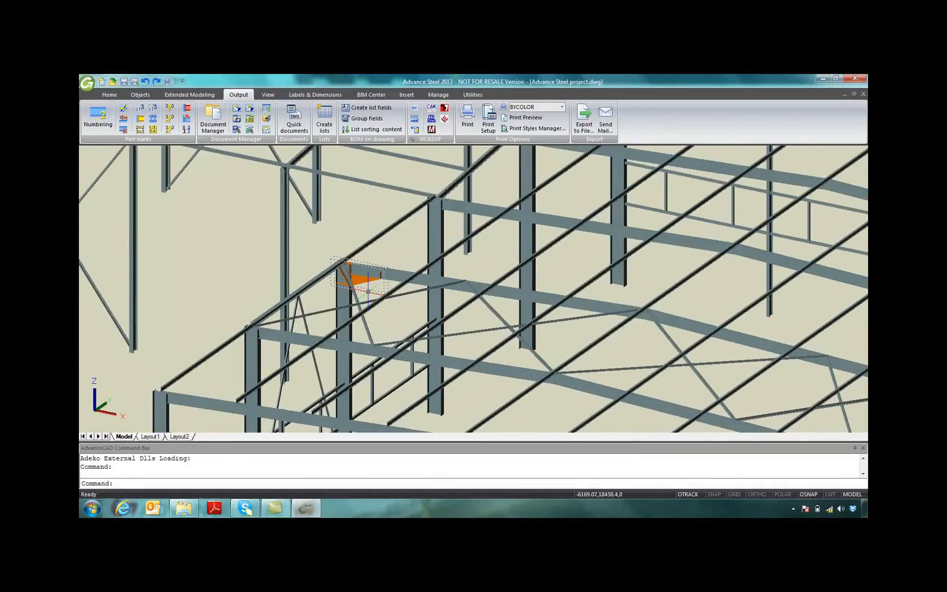
Copy the revised haunch joint by template onto the rafter-to-column knees of the other frames.
{"action": "left_click", "coordinate": [190, 94]}
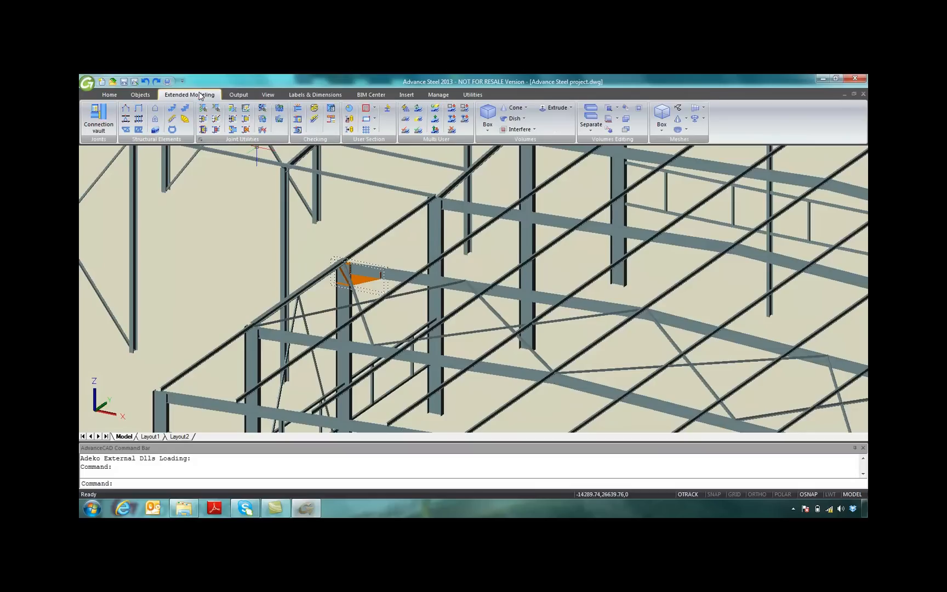
{"action": "mouse_move", "coordinate": [217, 119]}
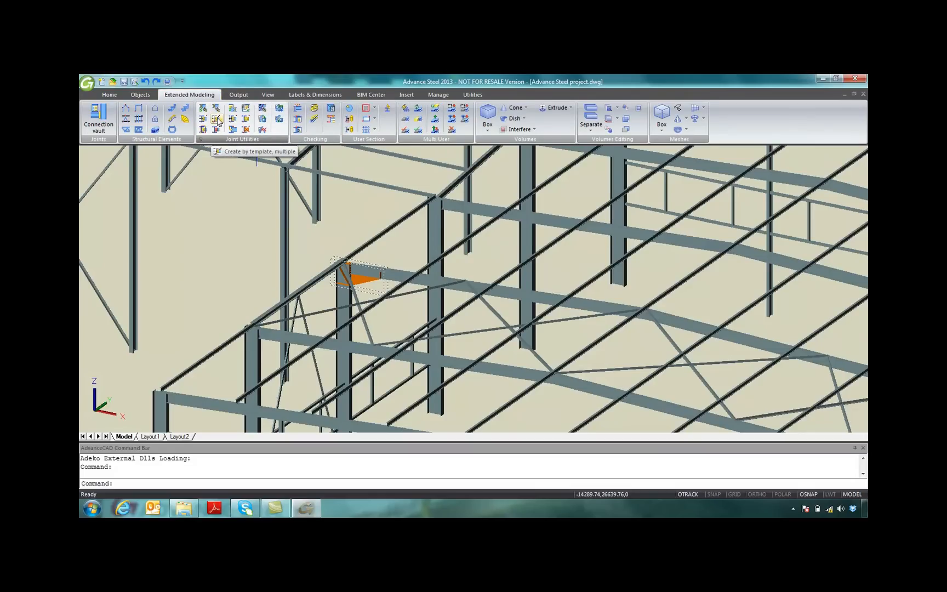
{"action": "left_click", "coordinate": [216, 118]}
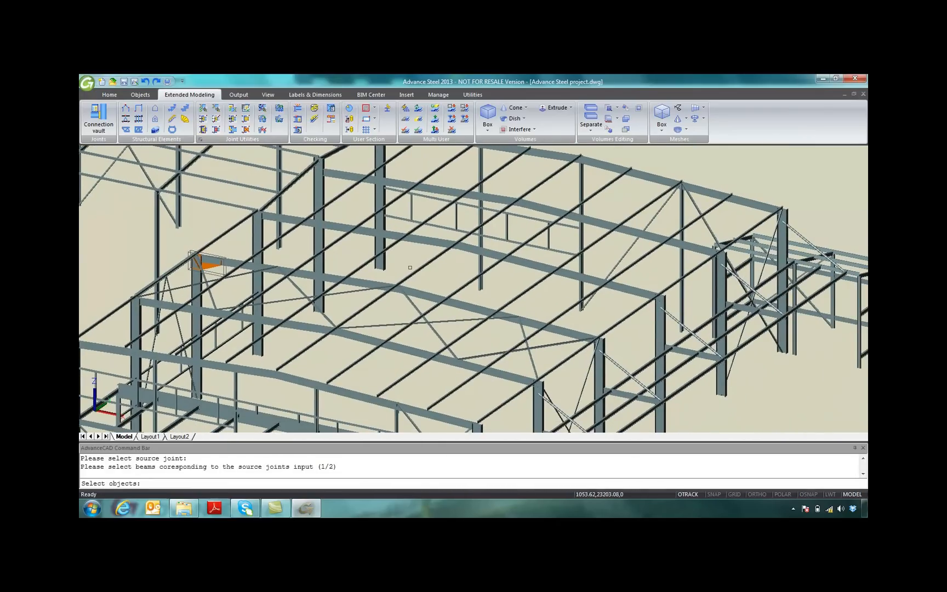
{"action": "left_click", "coordinate": [601, 372]}
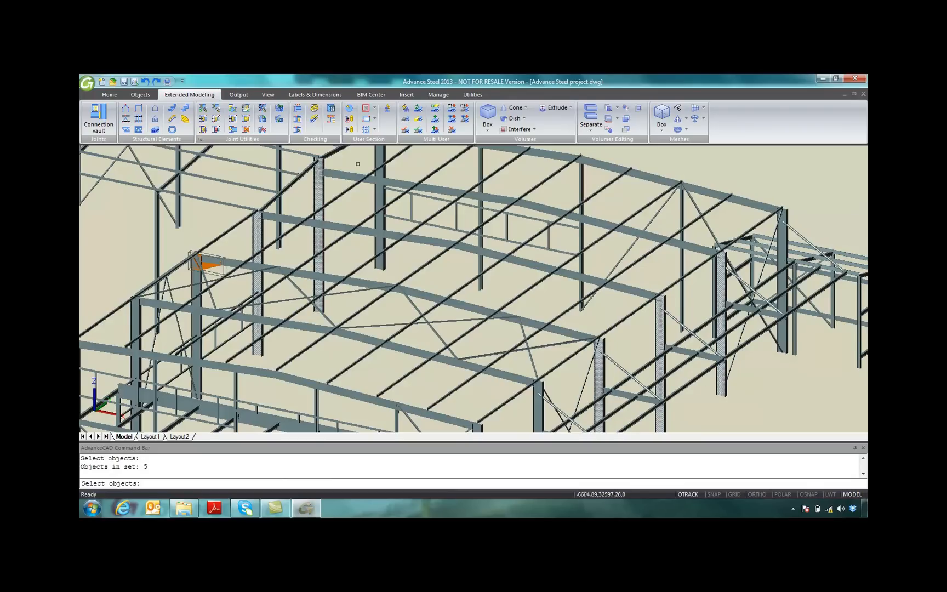
{"action": "left_click", "coordinate": [305, 273]}
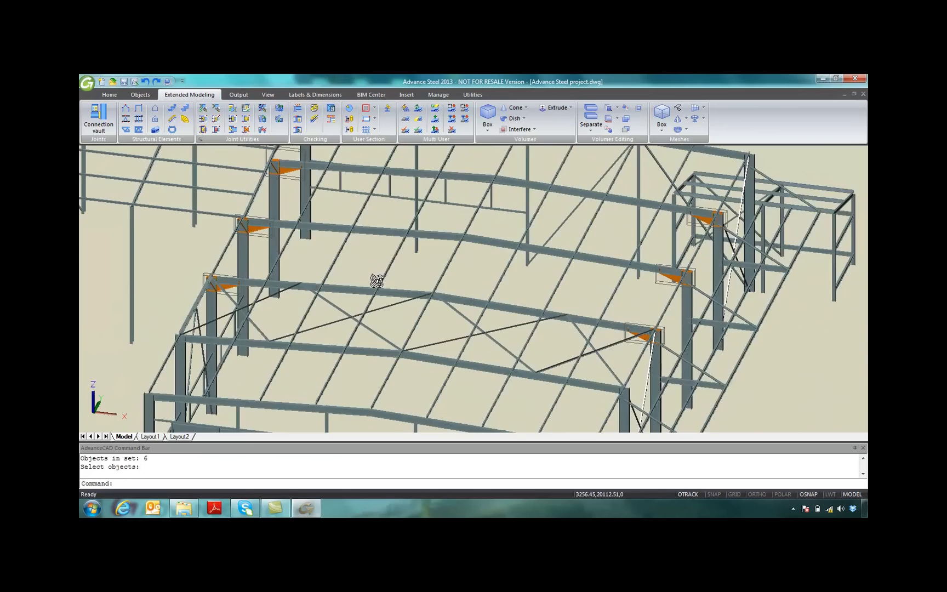
{"action": "left_click_drag", "start_coordinate": [376, 280], "coordinate": [466, 271]}
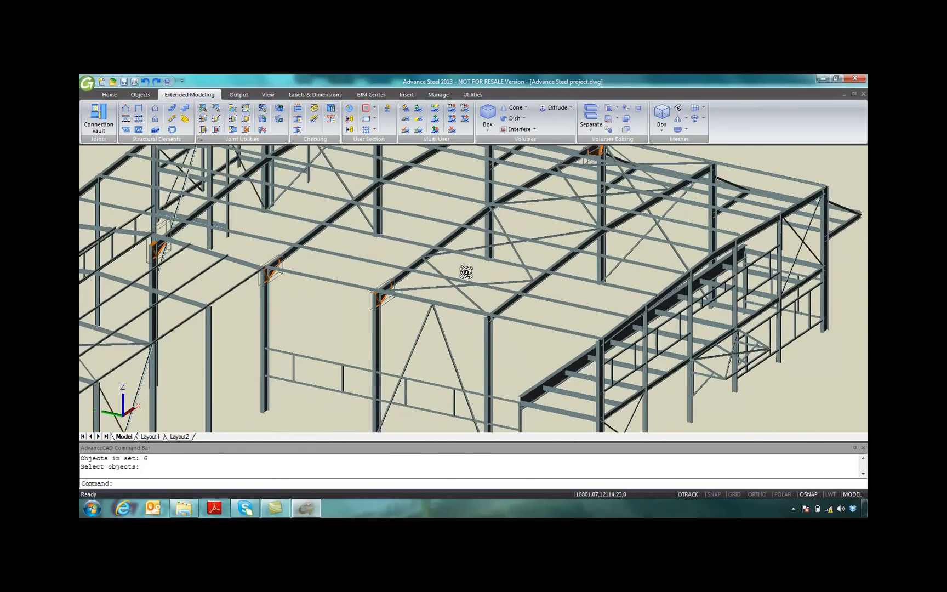